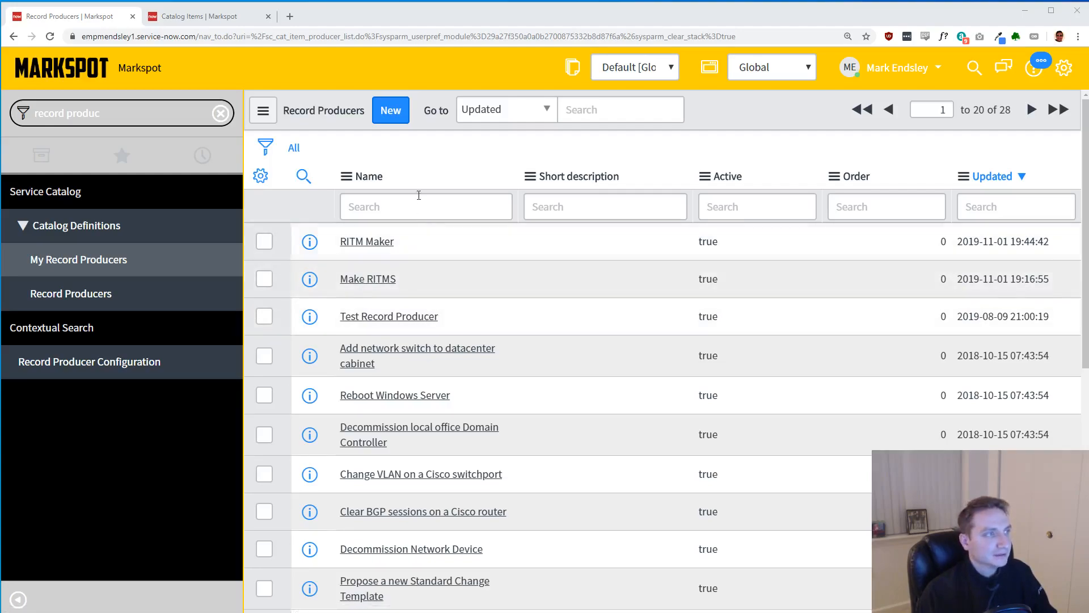
mouse_move(390, 110)
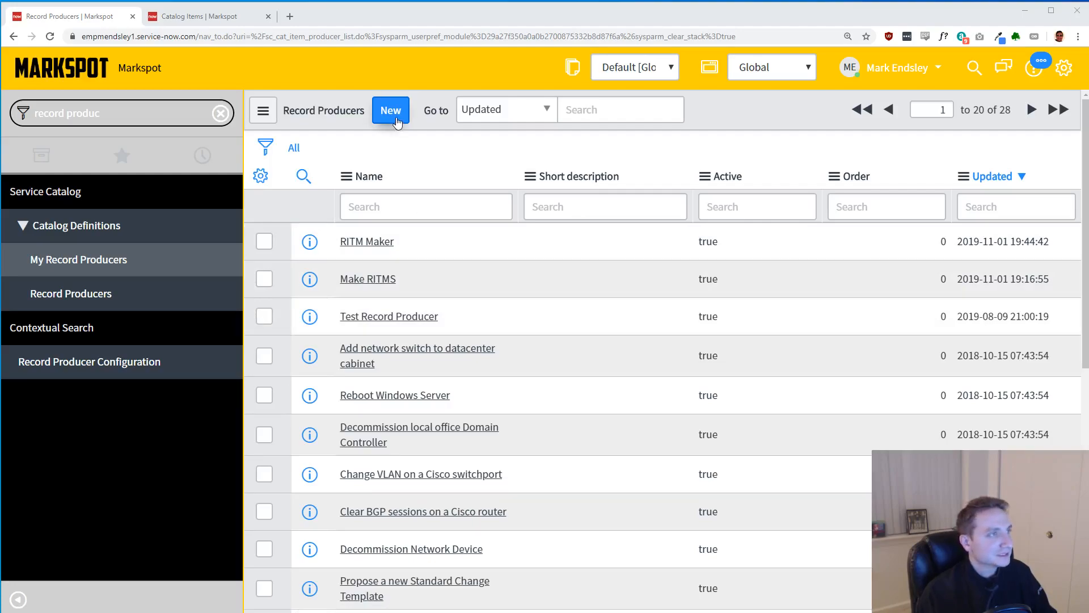
- Create a new blank record producer from the Record Producers list
left_click(390, 110)
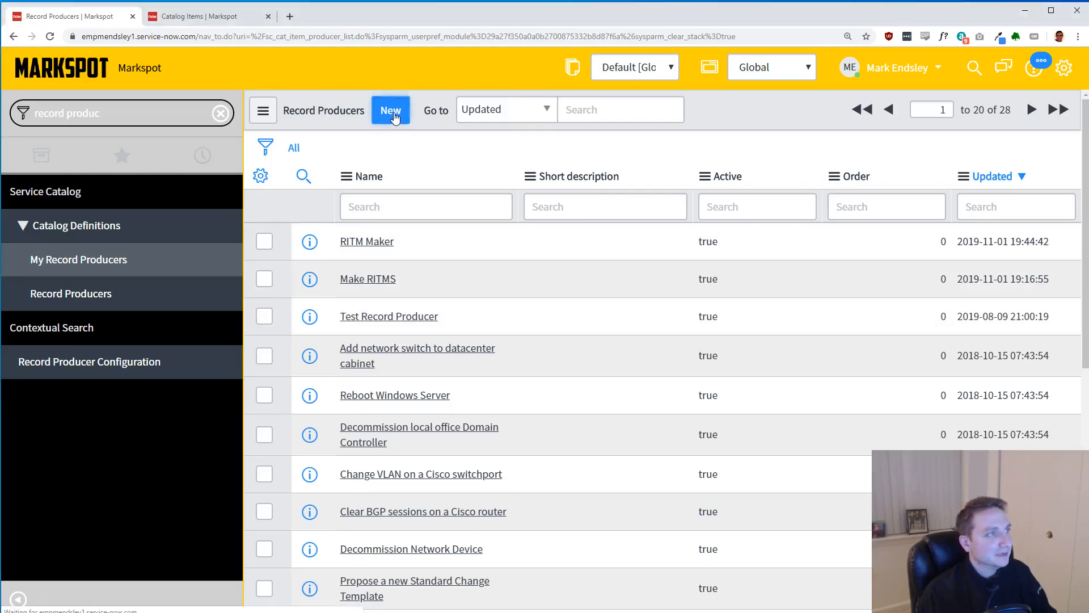
left_click(391, 110)
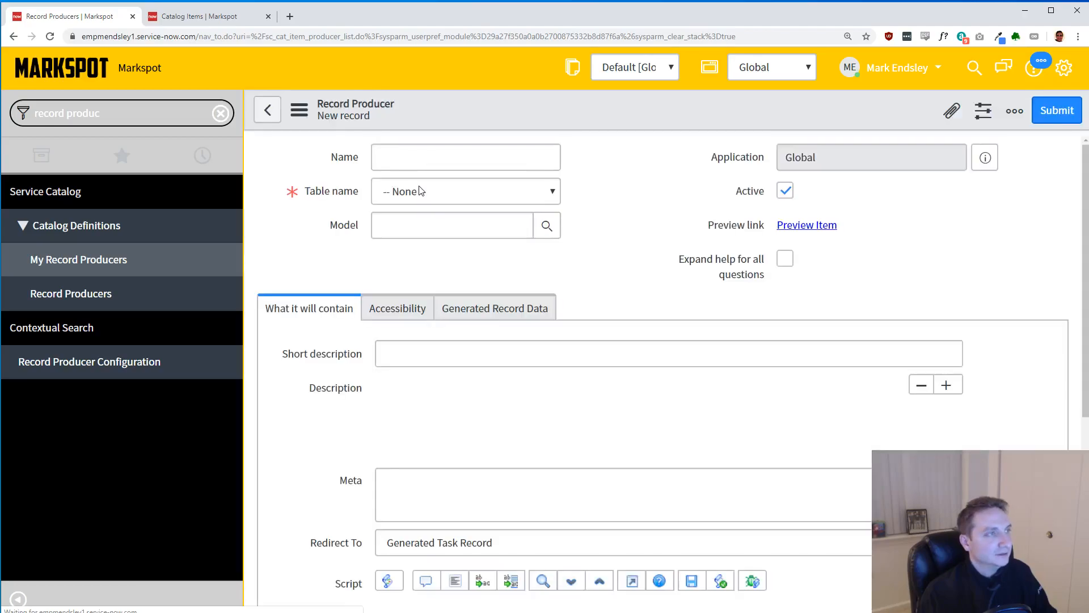
- Name the record producer RecProd and set its table to Request [sc_request]
left_click(465, 157)
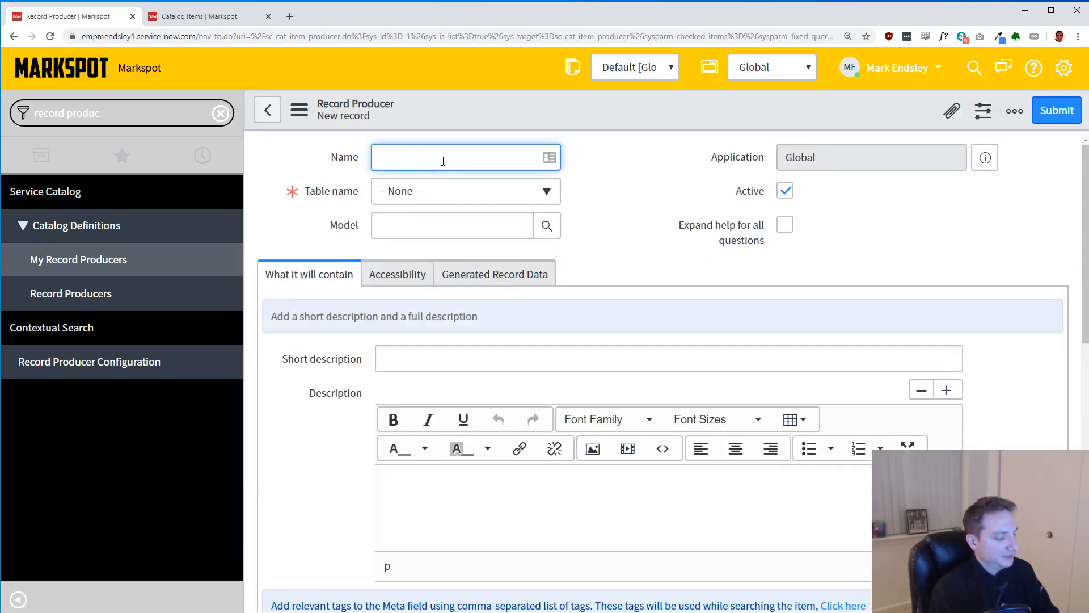
type("RecProd")
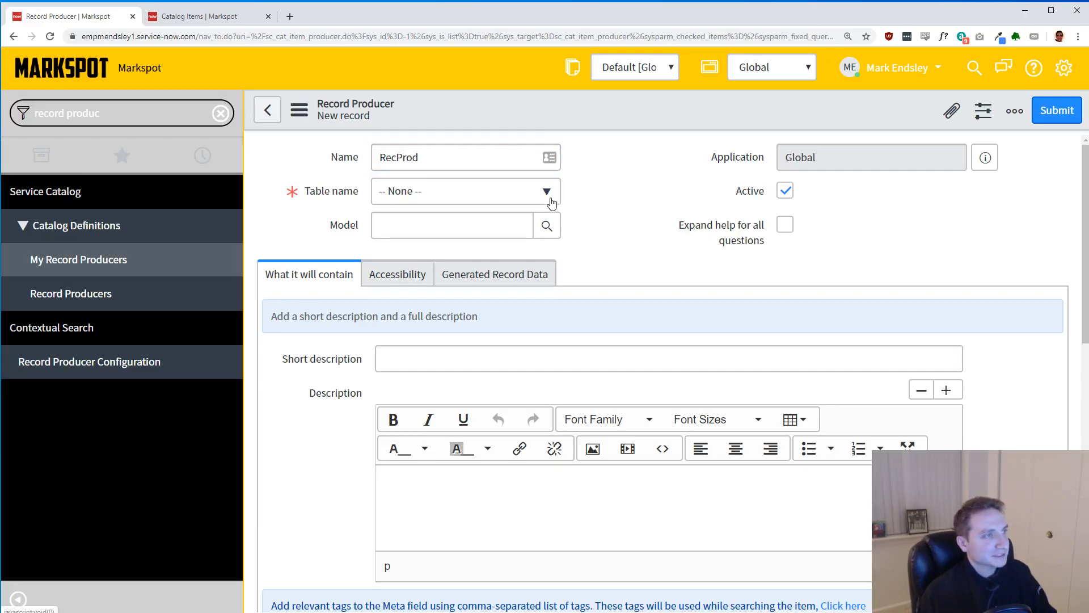
left_click(464, 191)
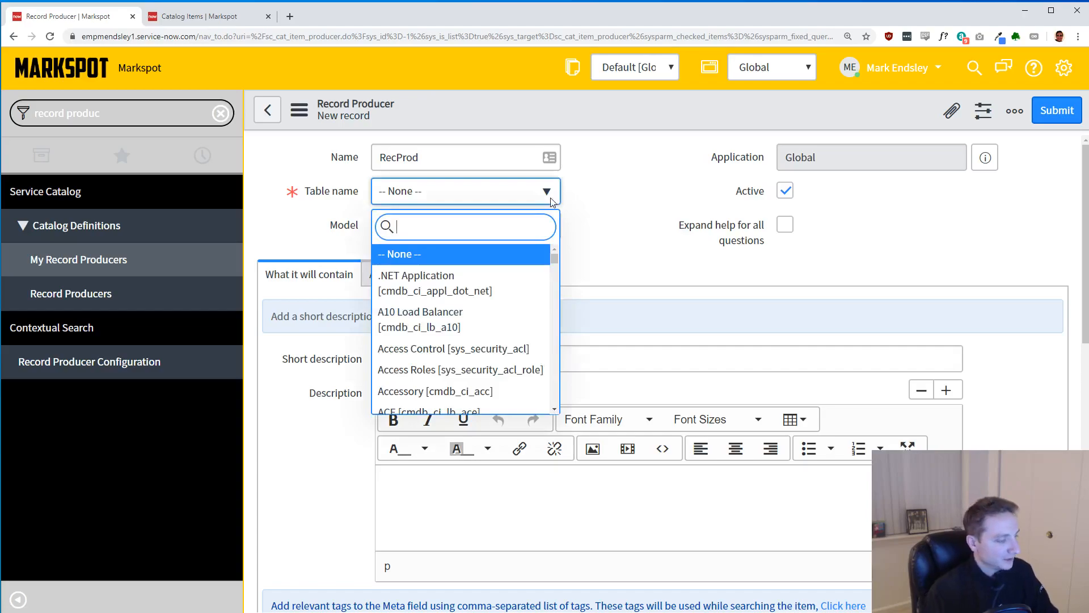
type("sc_request]")
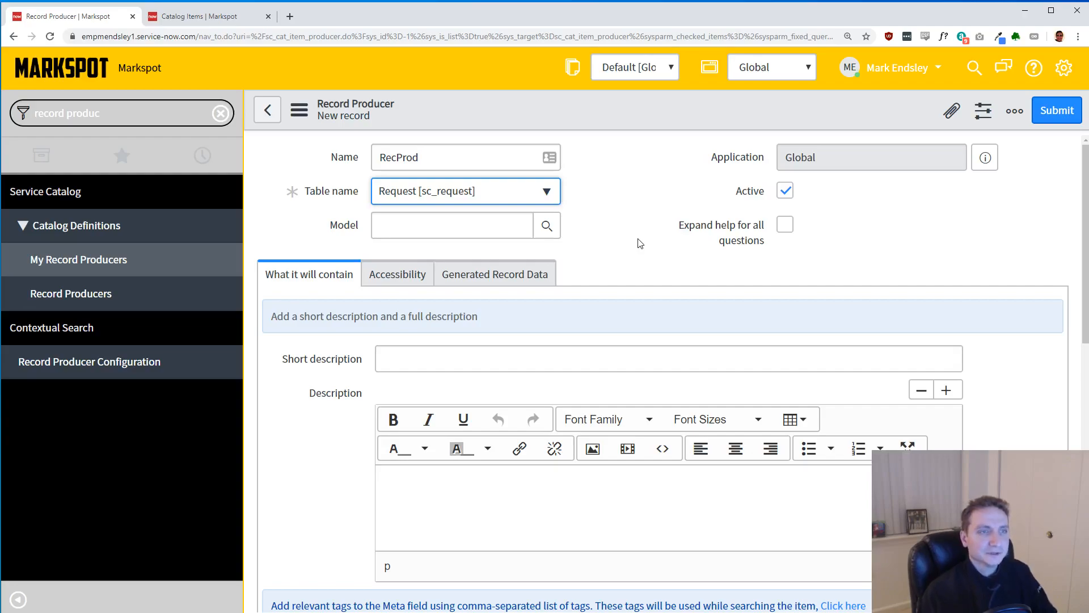
scroll("down", 3)
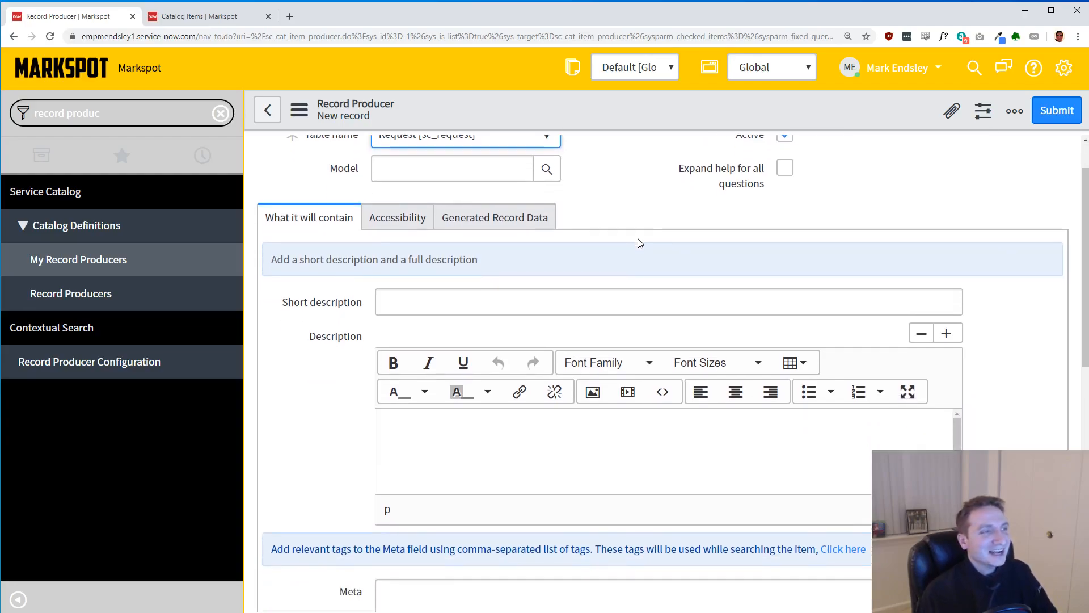
scroll("down", 3)
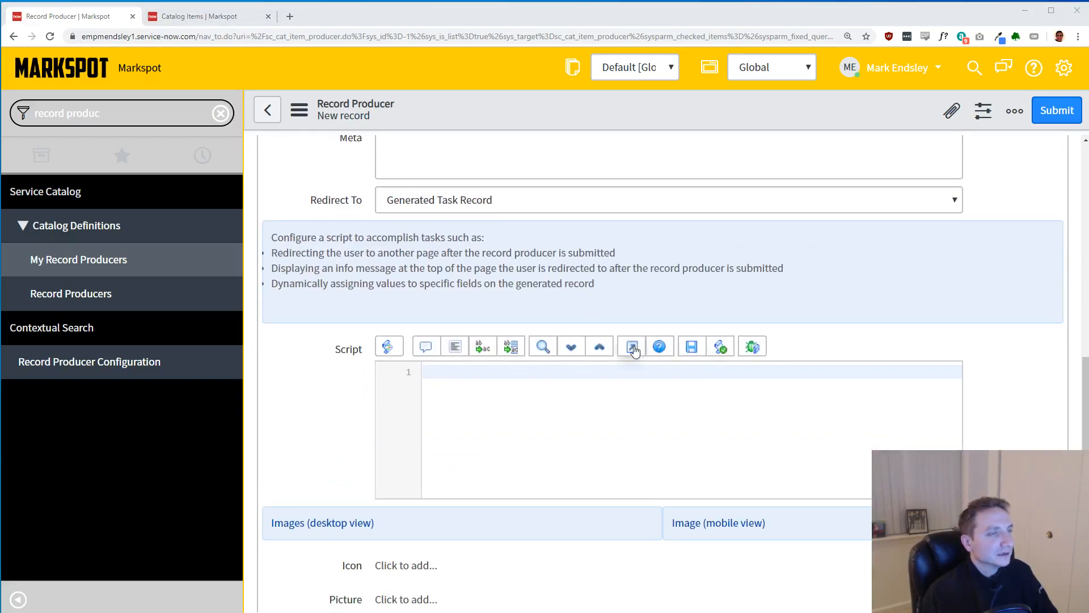
- Begin the script with var gr = new GlideRecord('sc_req_item'); in the full-screen editor
left_click(632, 346)
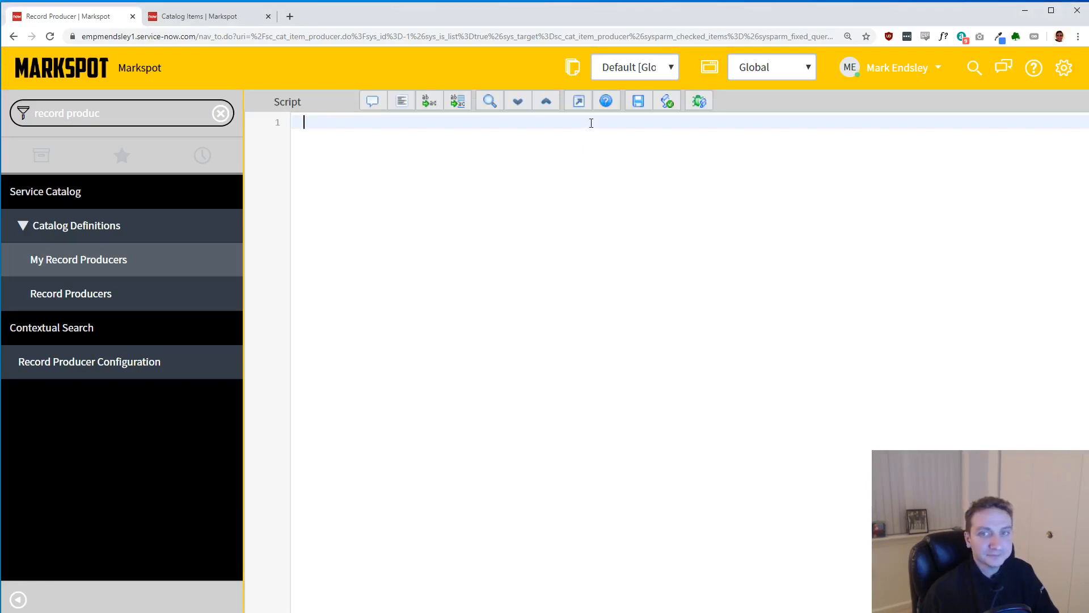
type("var gr =")
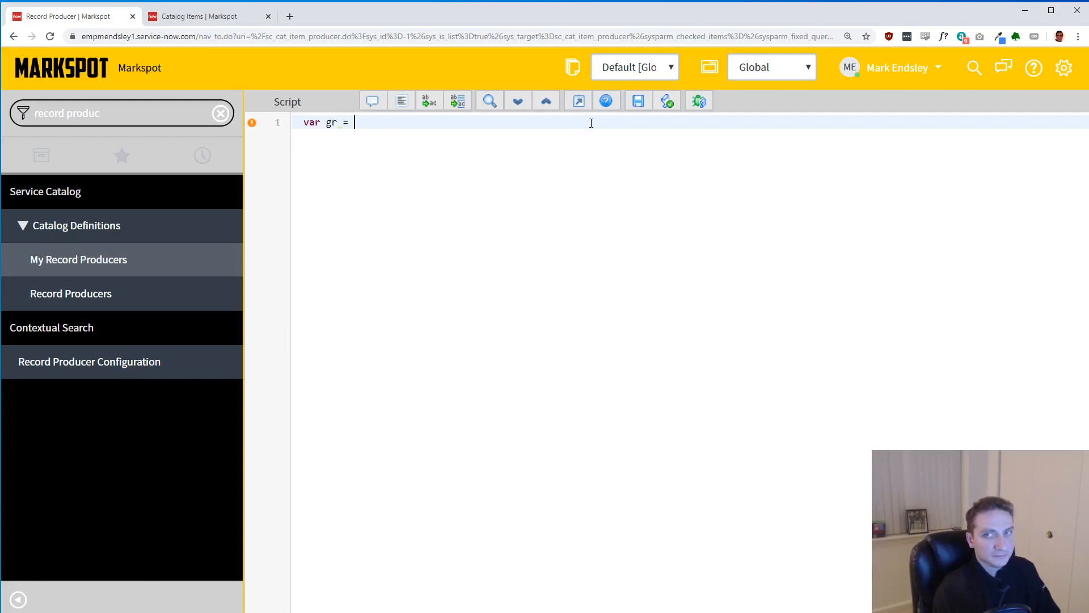
type("new GlideR")
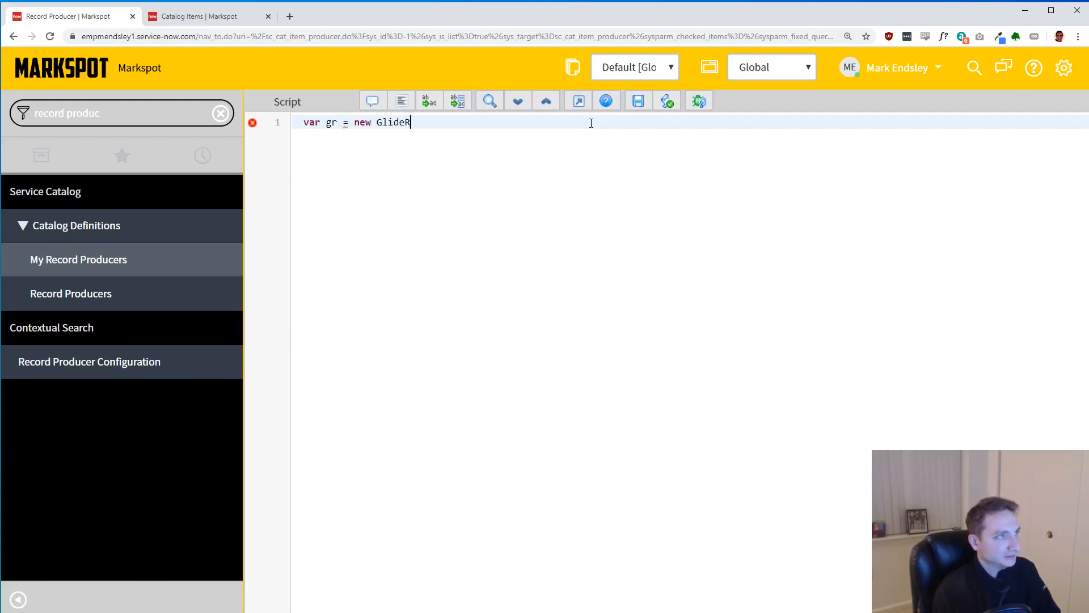
type("ecord(")
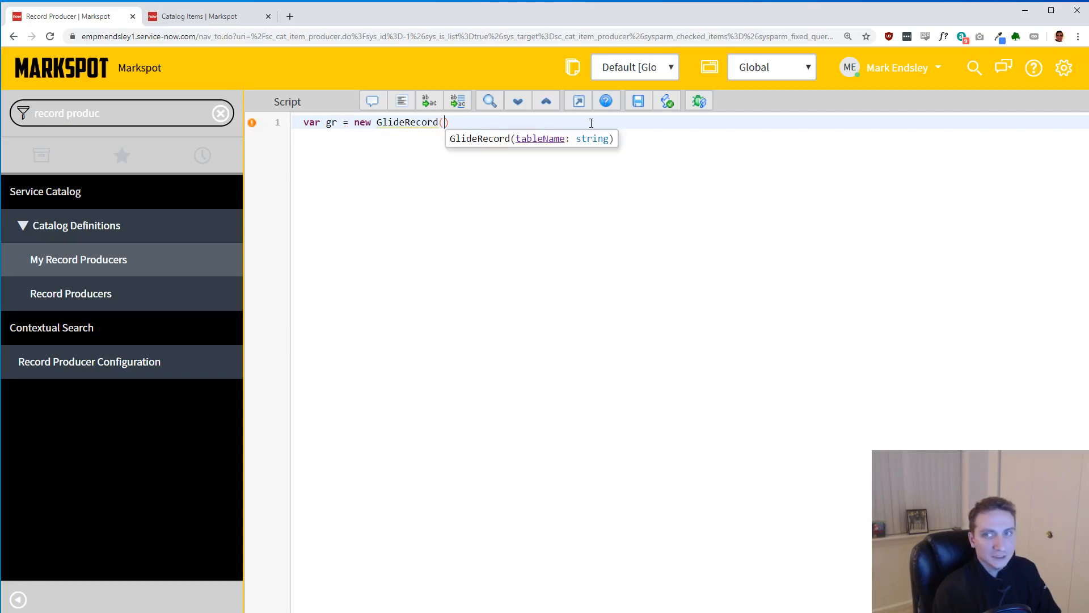
type("'")
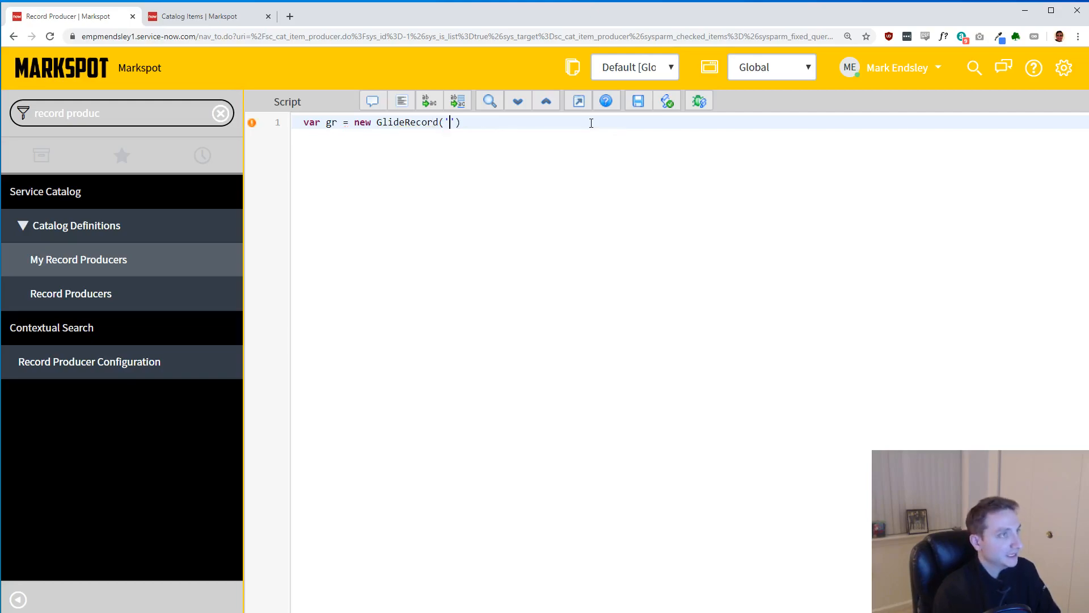
type("sc_item")
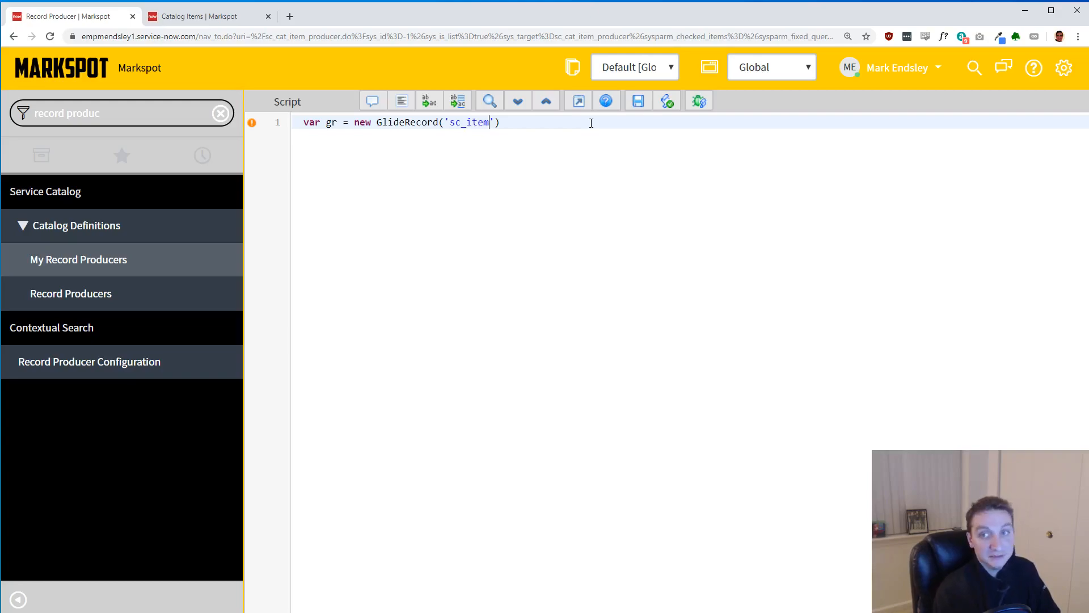
type("_")
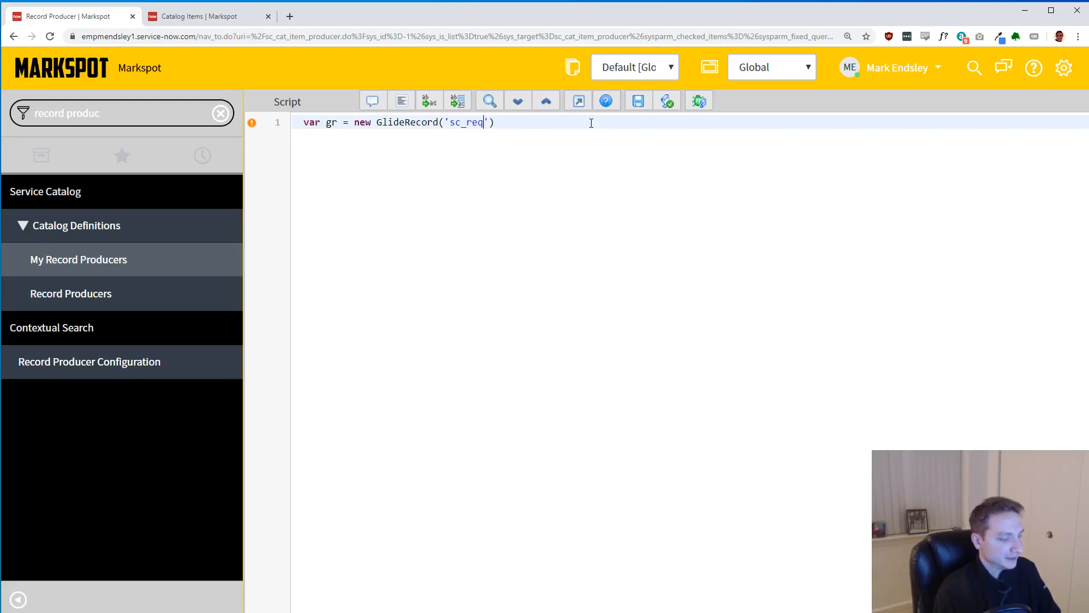
type("_item")
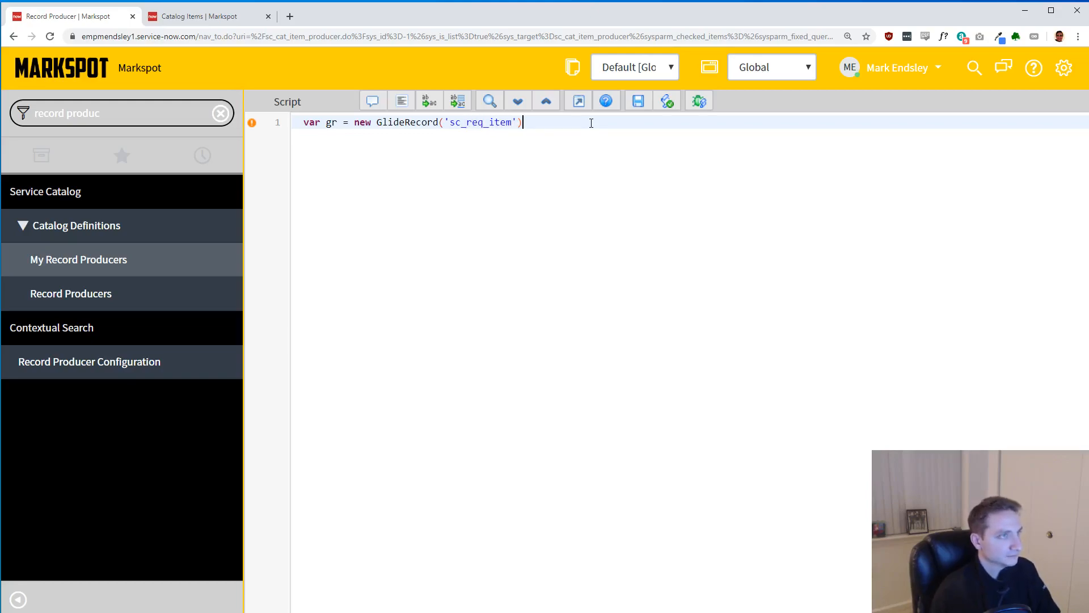
type(";")
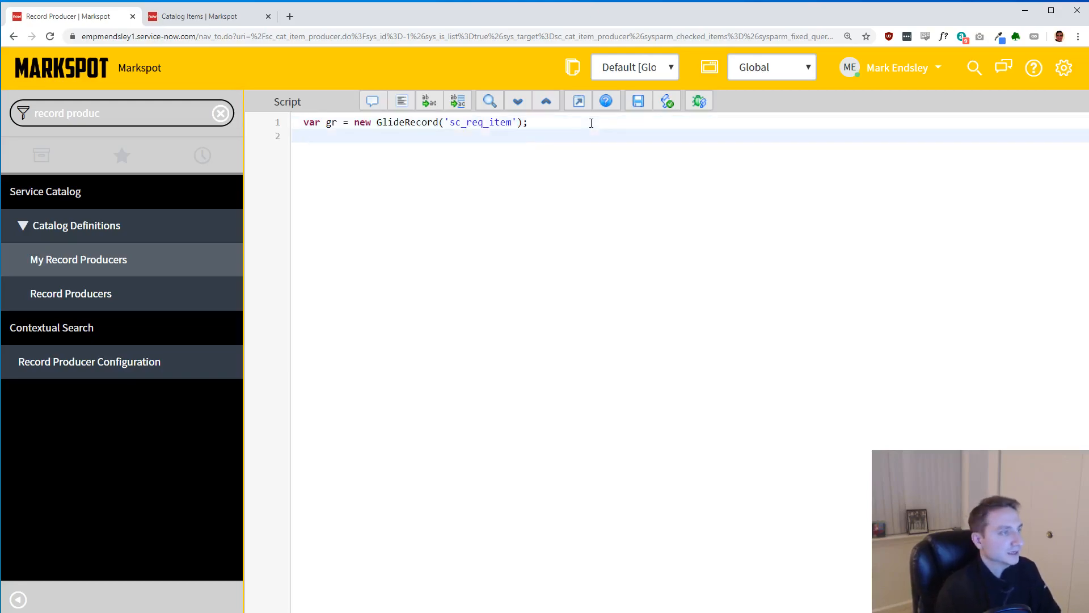
- Add gr.initialize(); and gr.request = current.sys_id; to the script
type("gr.initialize()")
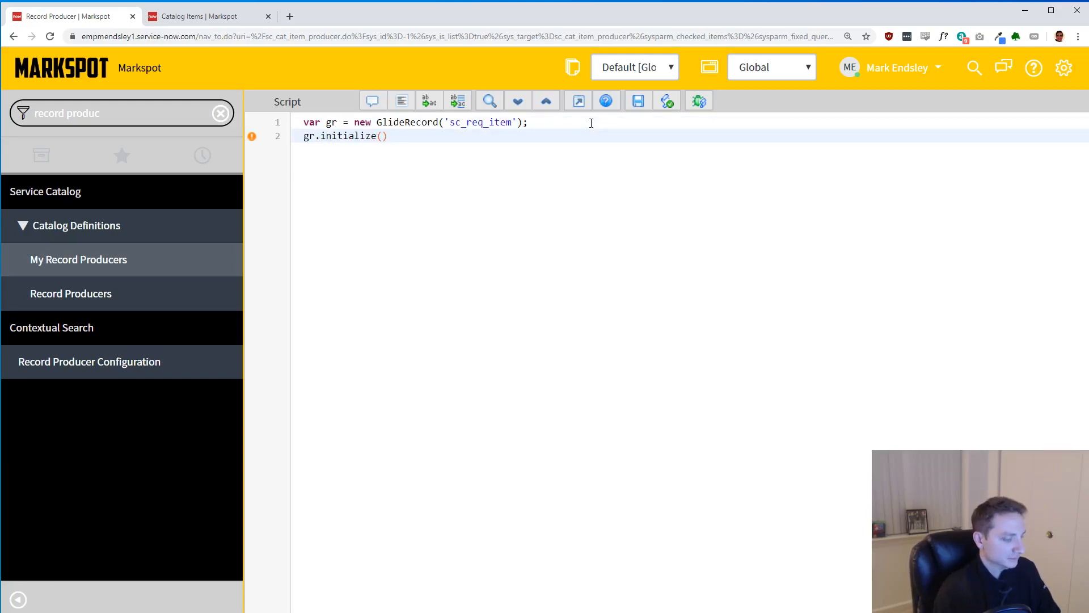
type(";")
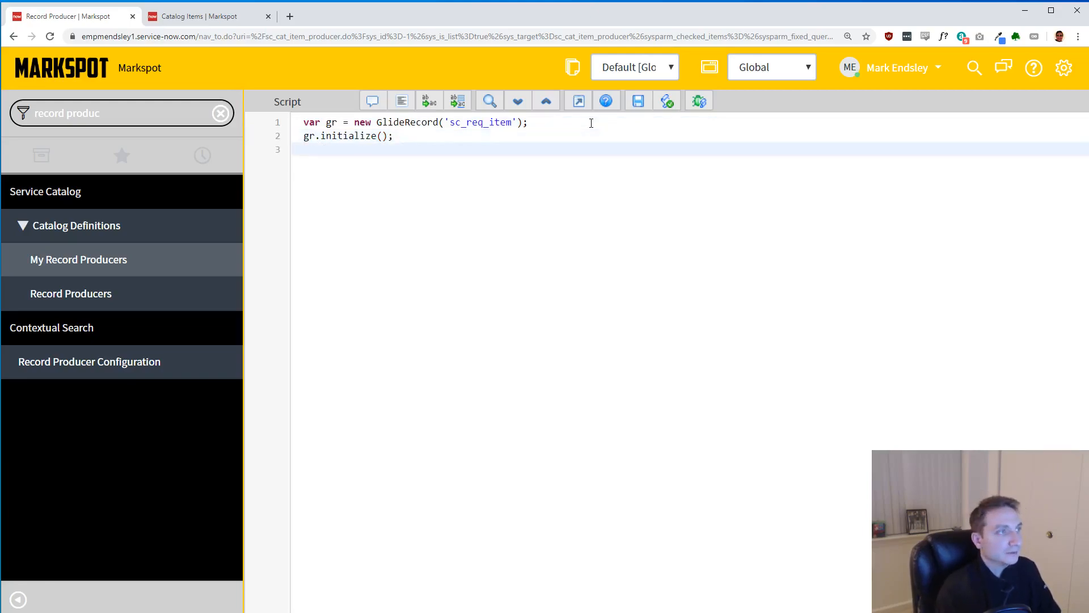
type("gr.")
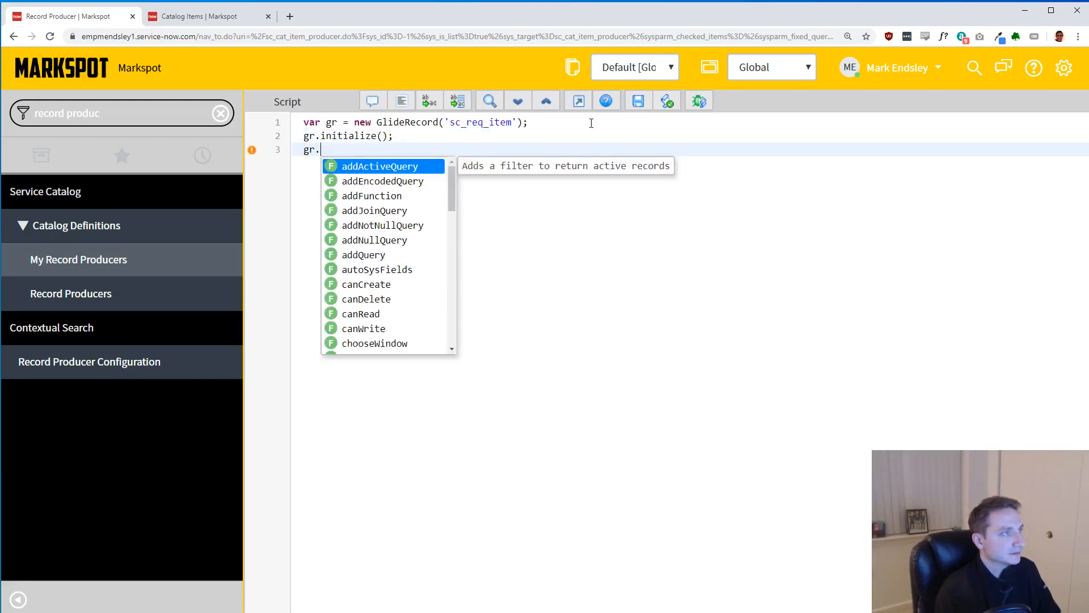
type("request =")
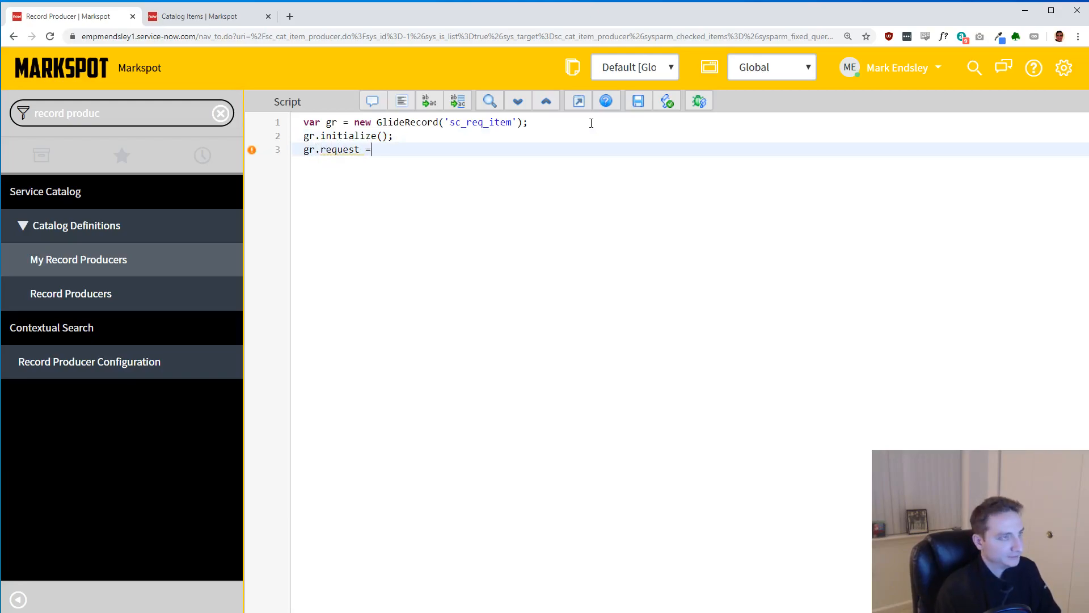
type("current.")
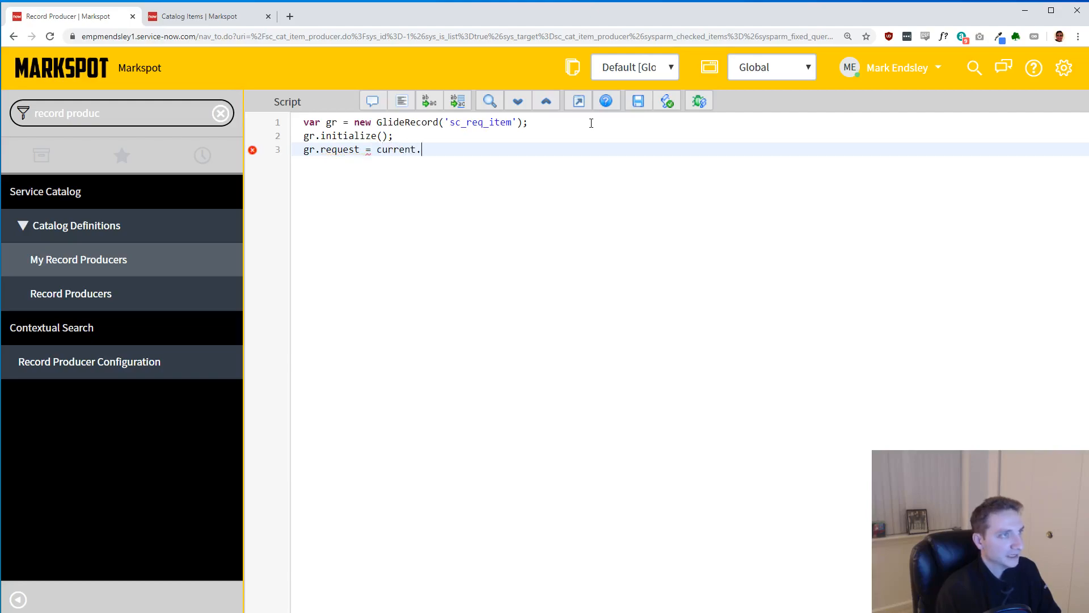
type("sys_id")
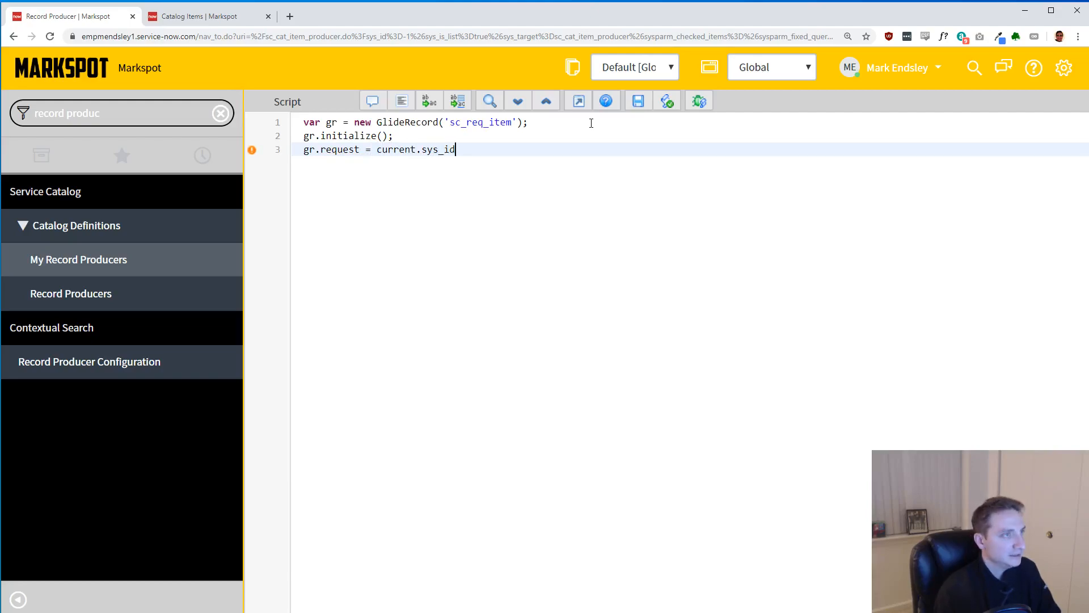
type(";")
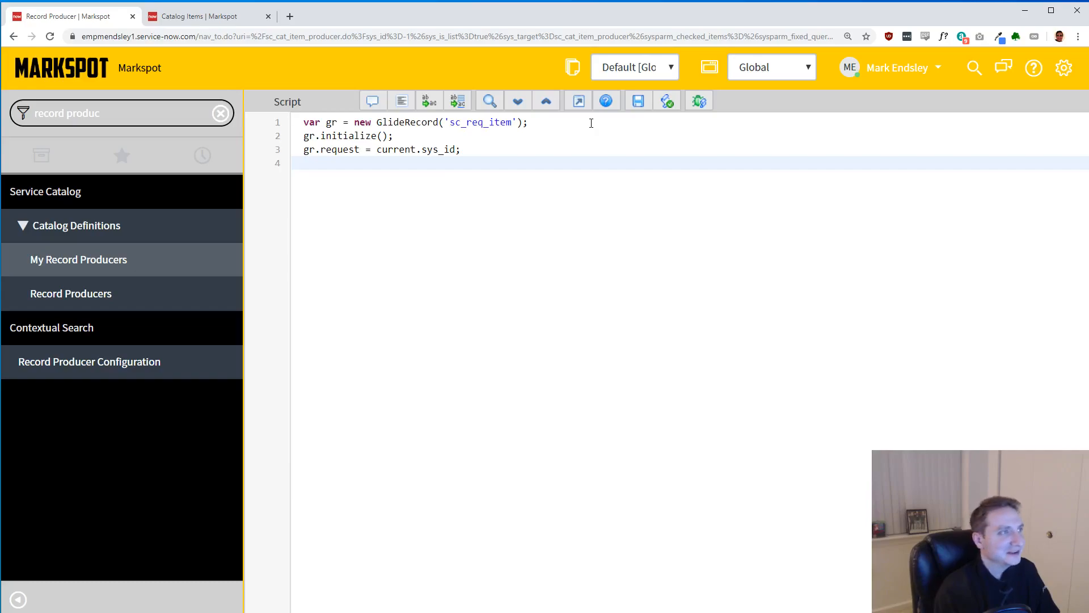
- Add the script line gr.cat_item.setValue(''); with an empty value for now
type("gr.cat")
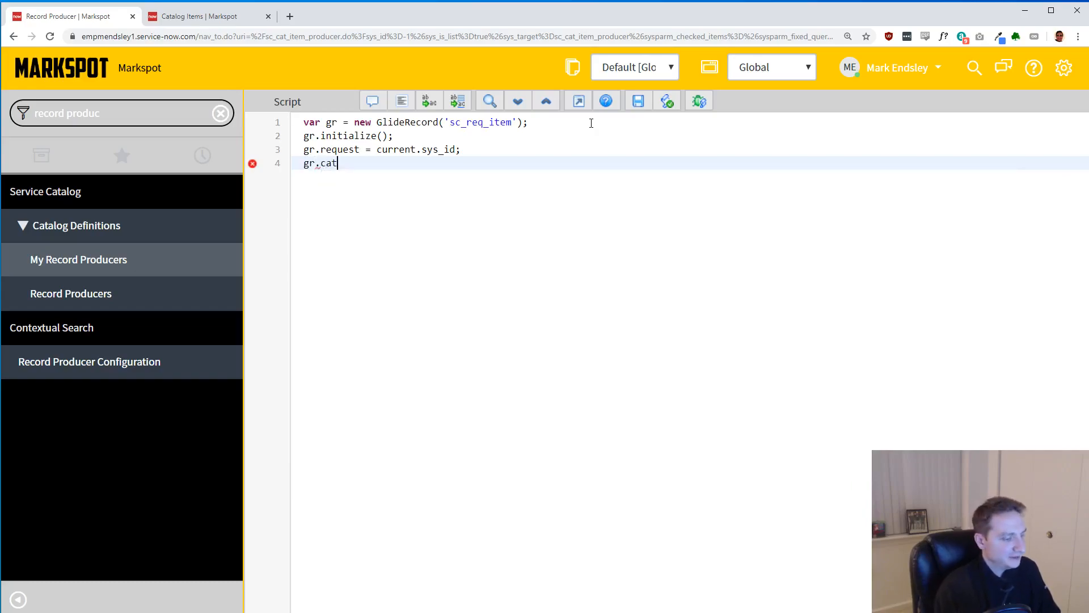
type("_item")
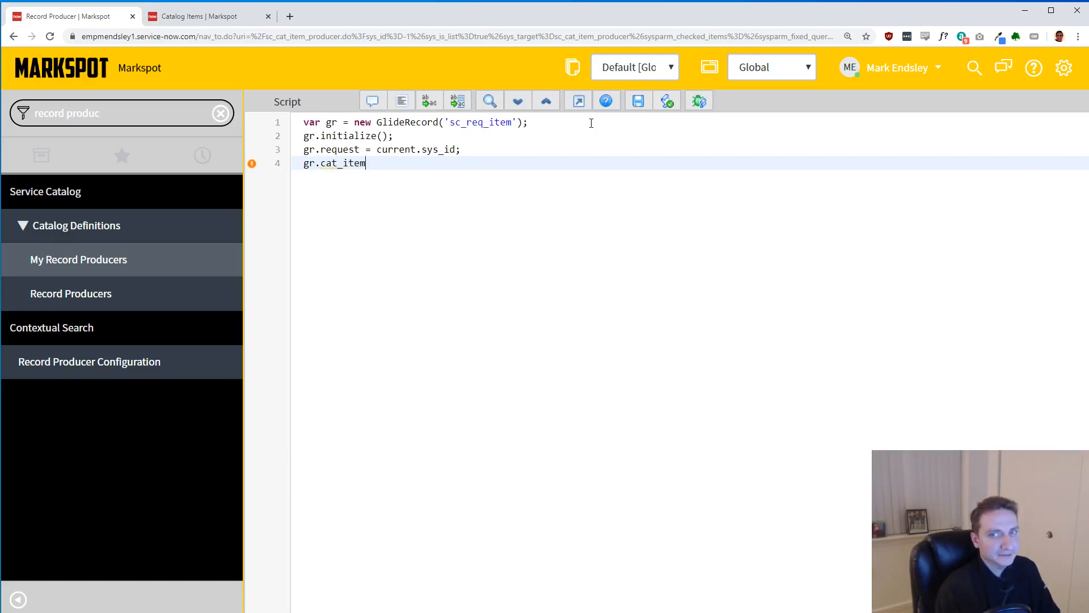
type(".setValue")
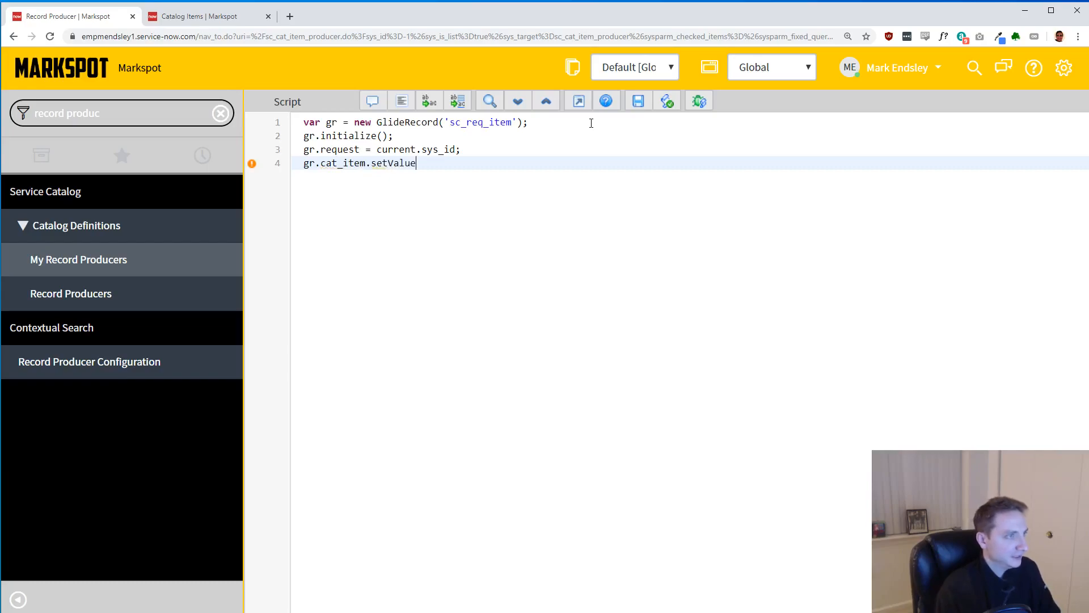
type("('')")
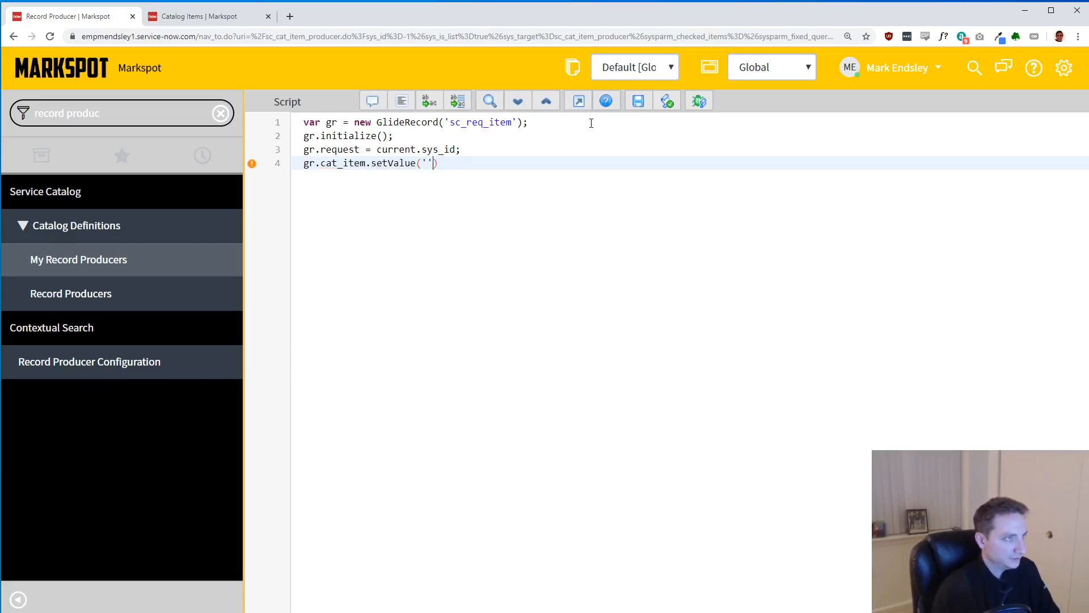
type(";")
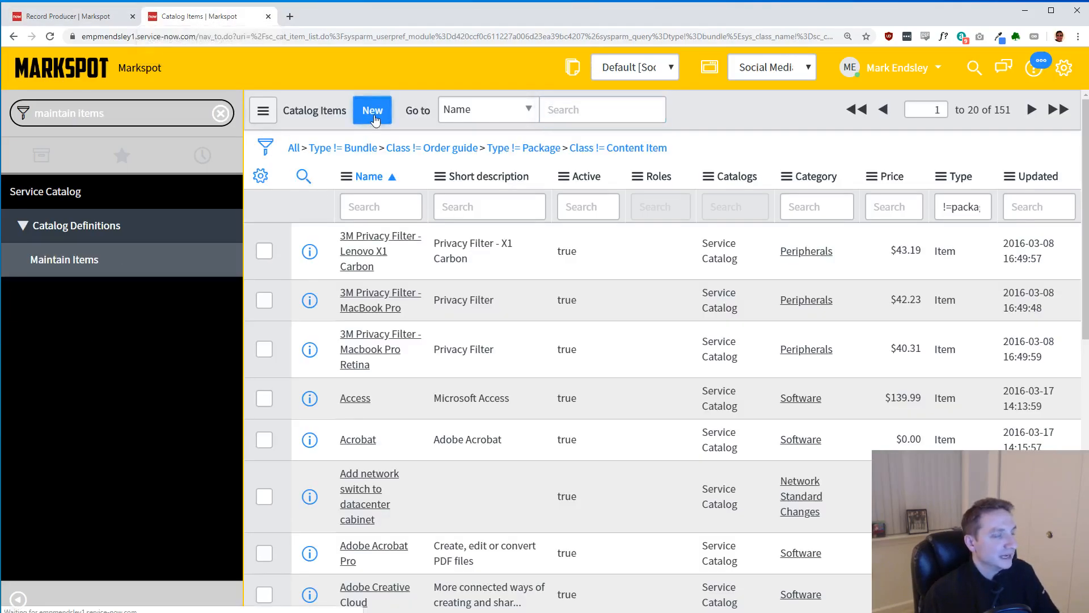
- Create catalog item anItem, save it, reopen it and copy its sys_id
left_click(372, 110)
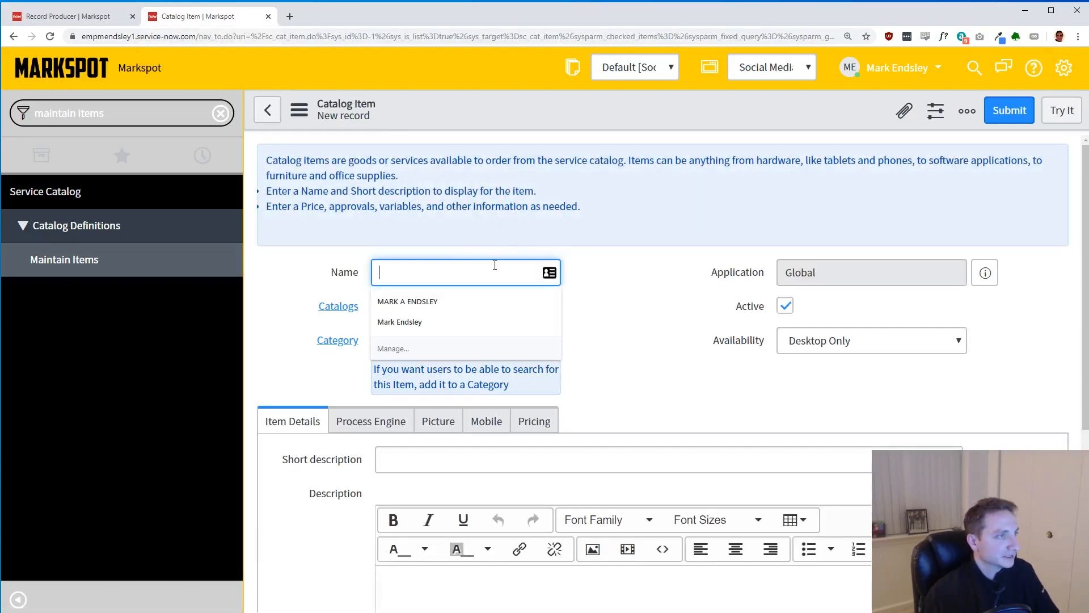
type("anItem")
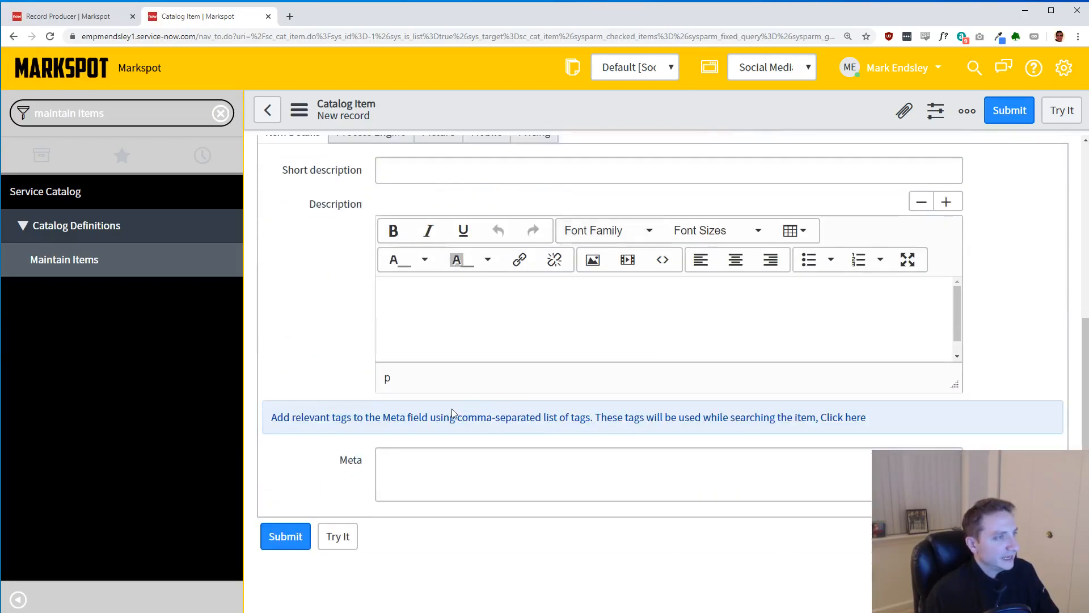
left_click(967, 110)
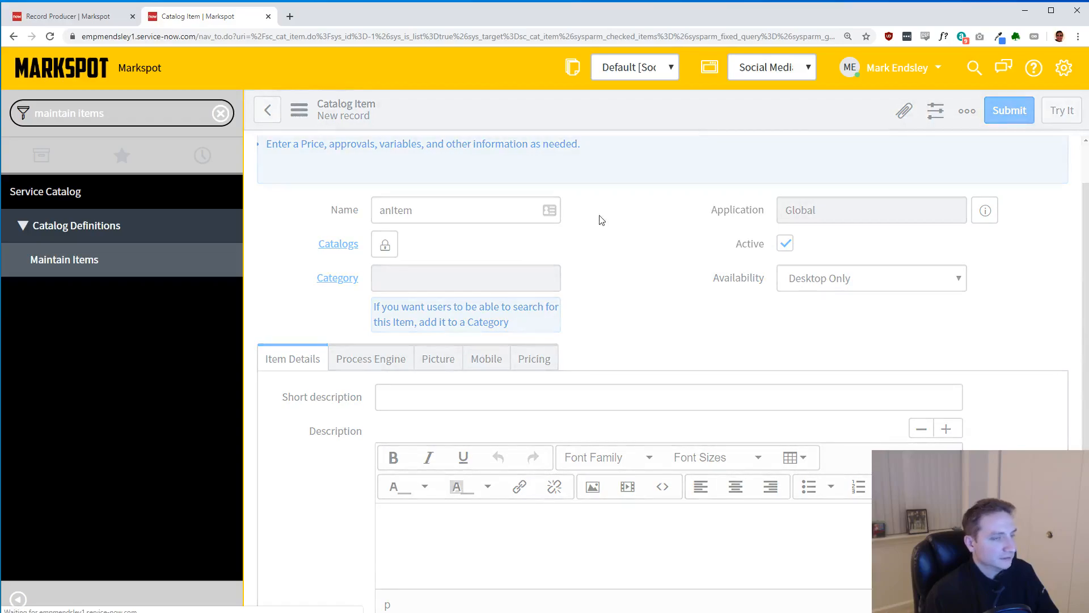
left_click(1009, 110)
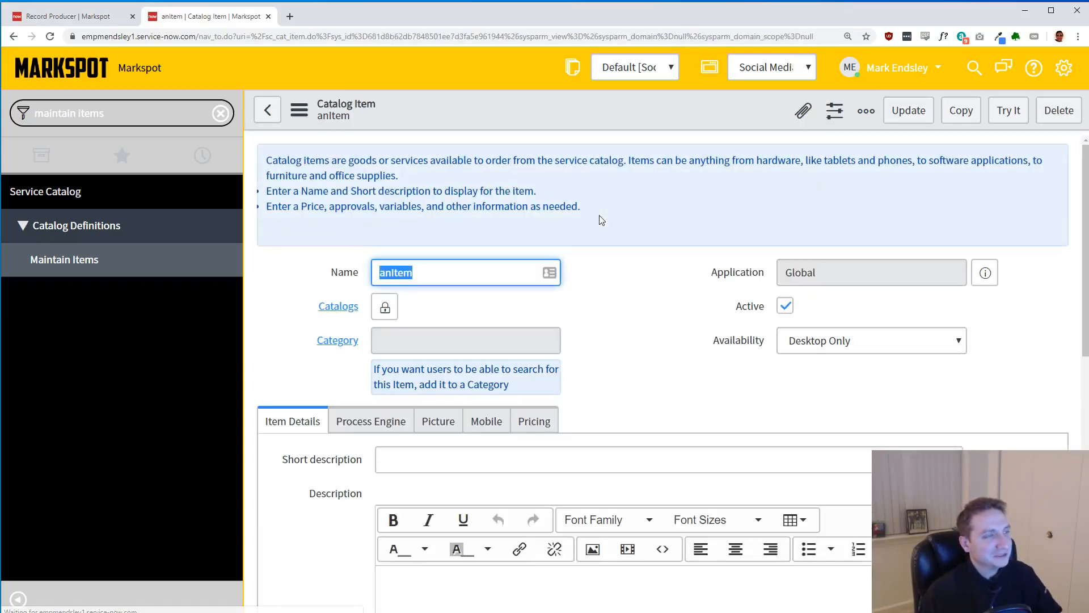
left_click(624, 321)
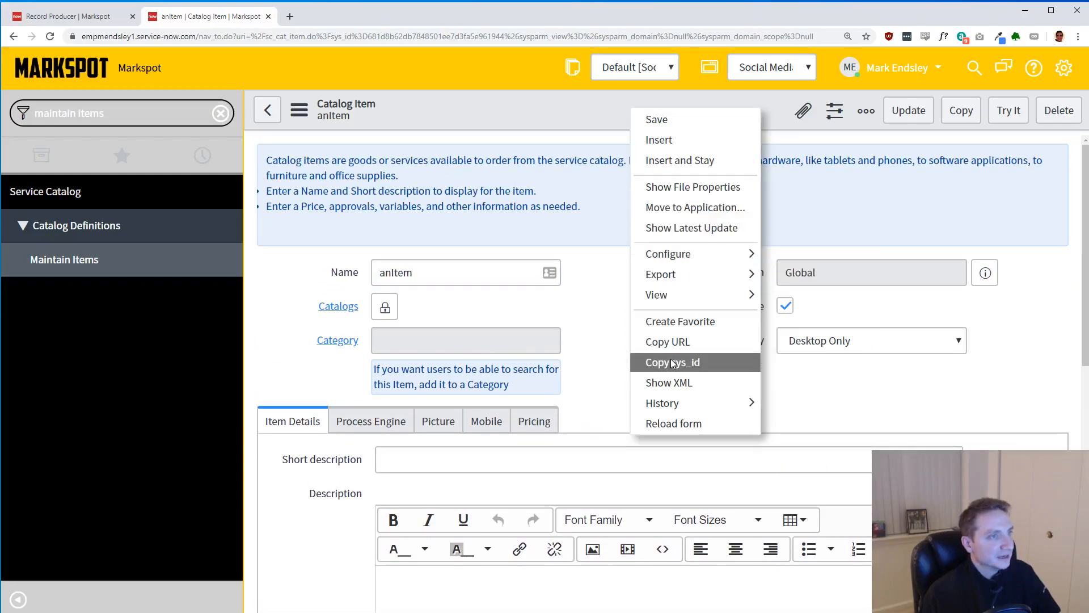
left_click(672, 362)
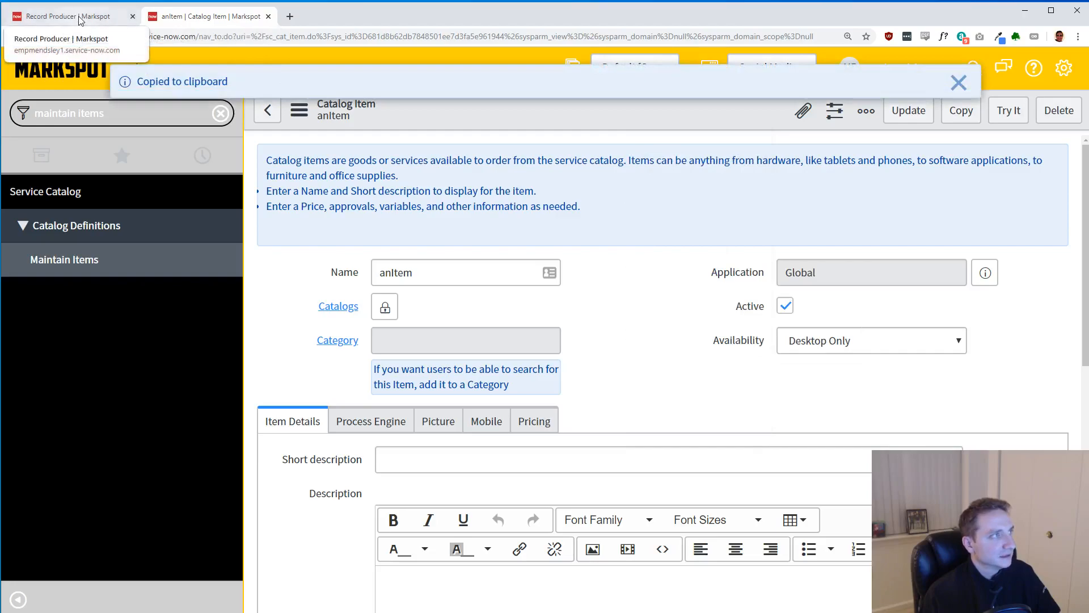
- Paste sys_id 681d8b62db7848501ee7d3fa5e961944 into cat_item.setValue and save RecProd
left_click(69, 15)
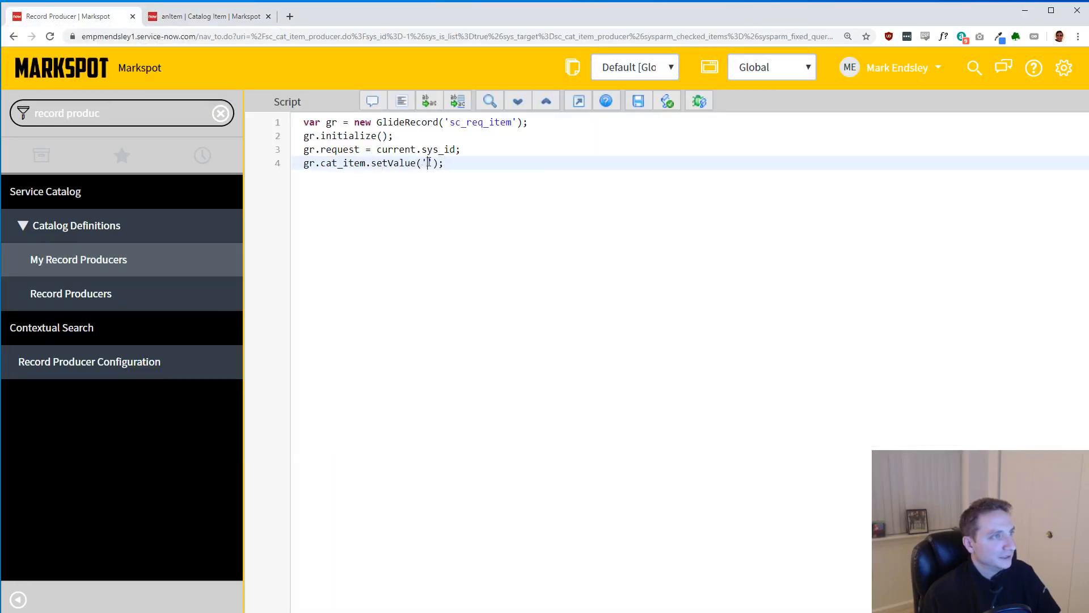
type("681d8b62db7848501ee7d3fa5e961944")
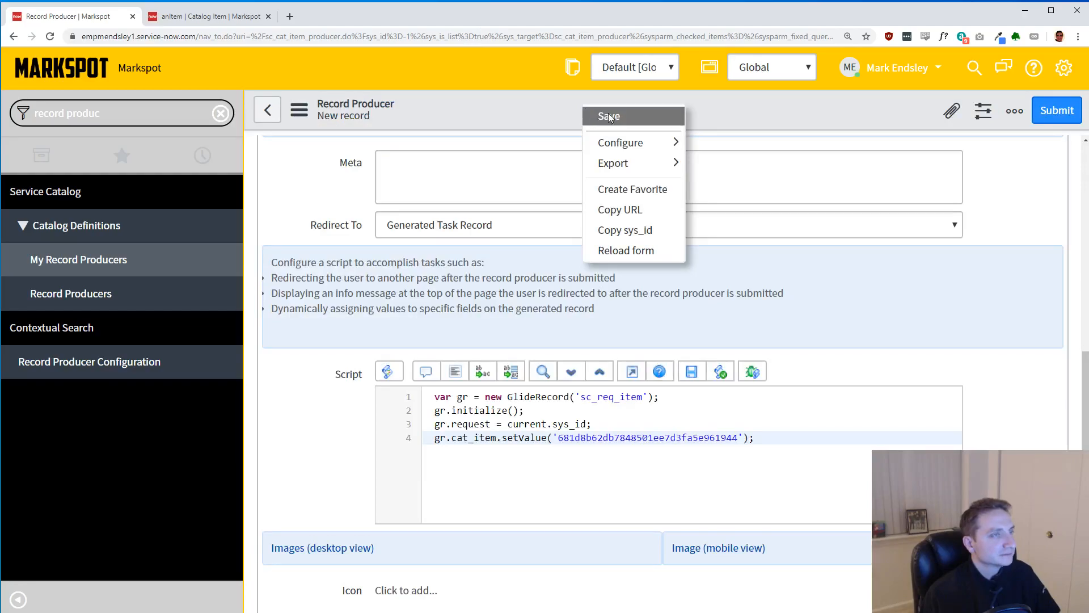
left_click(608, 116)
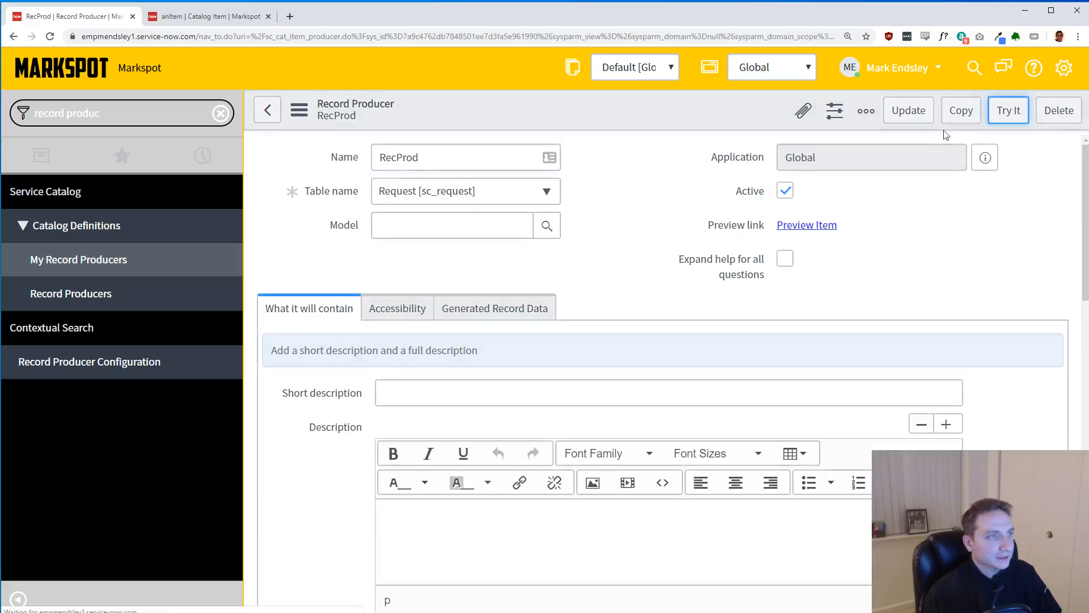
- Try RecProd and submit it, producing request REQ0010026 with no requested items
left_click(1008, 111)
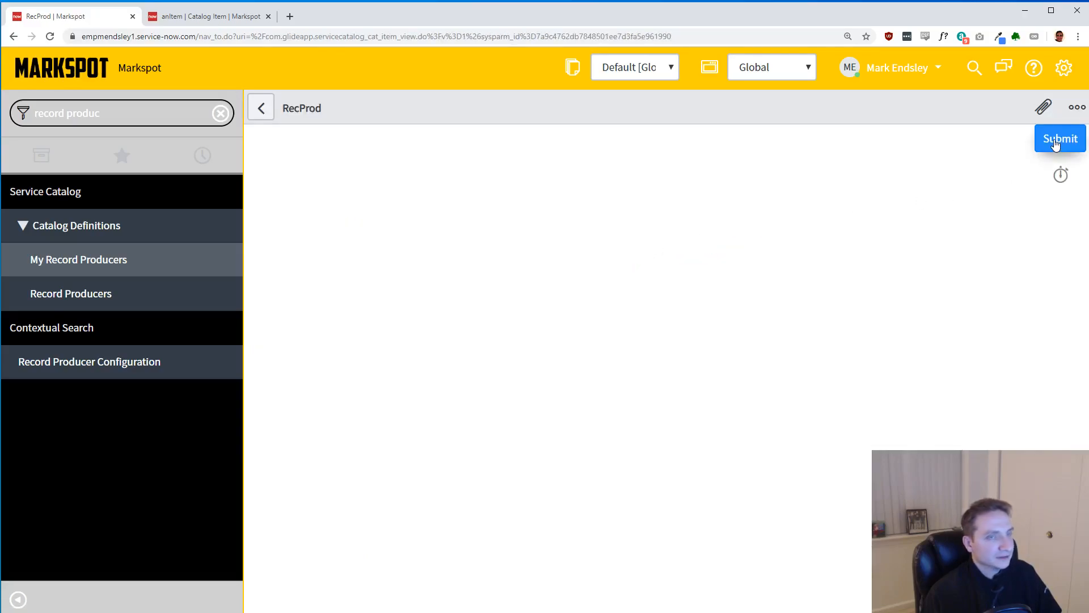
mouse_move(1060, 138)
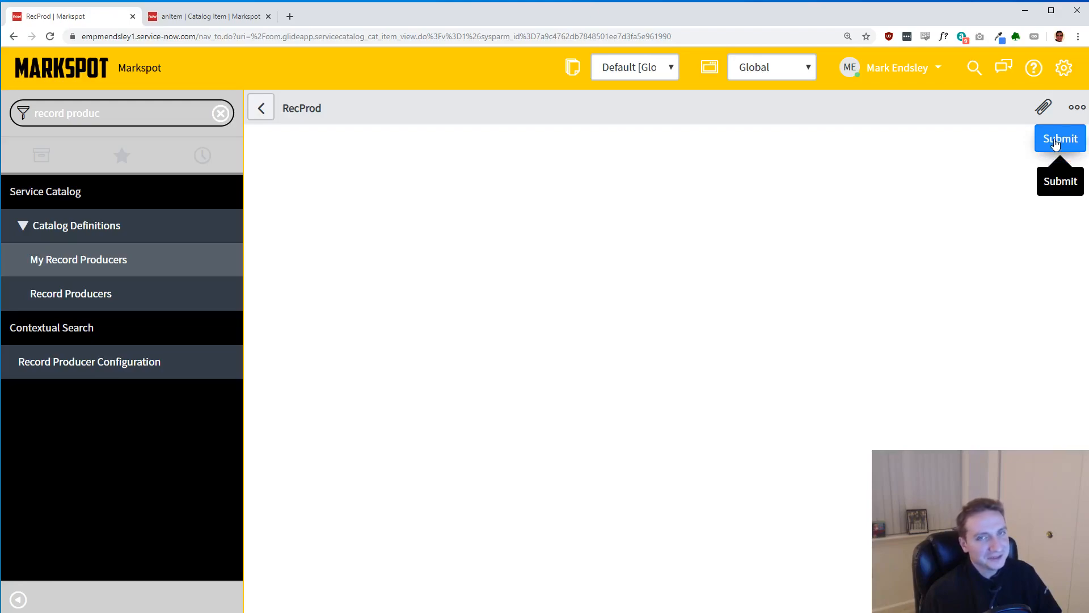
left_click(1060, 139)
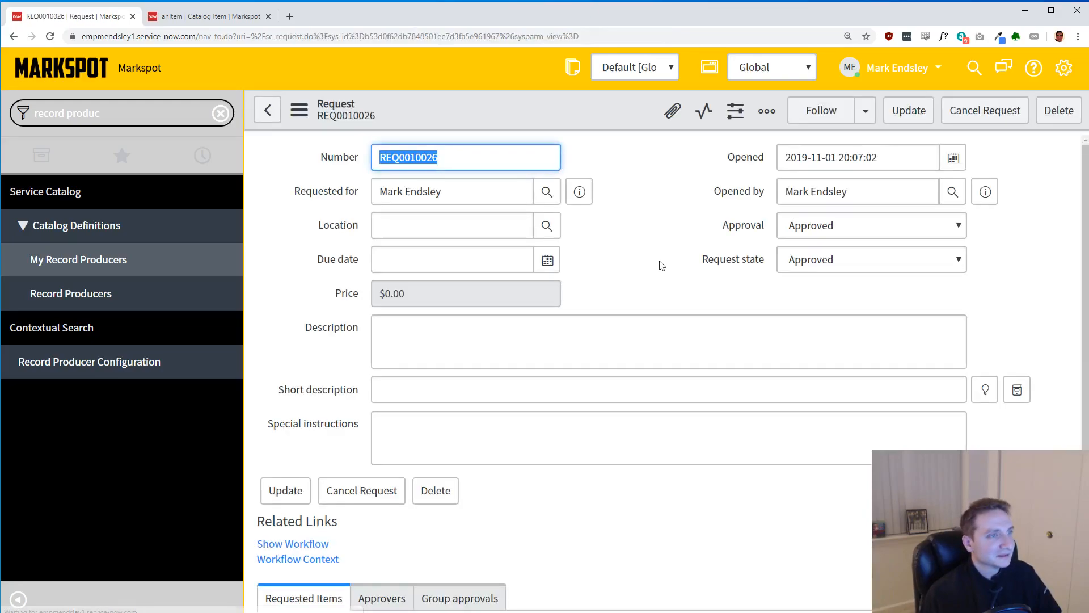
scroll("down", 3)
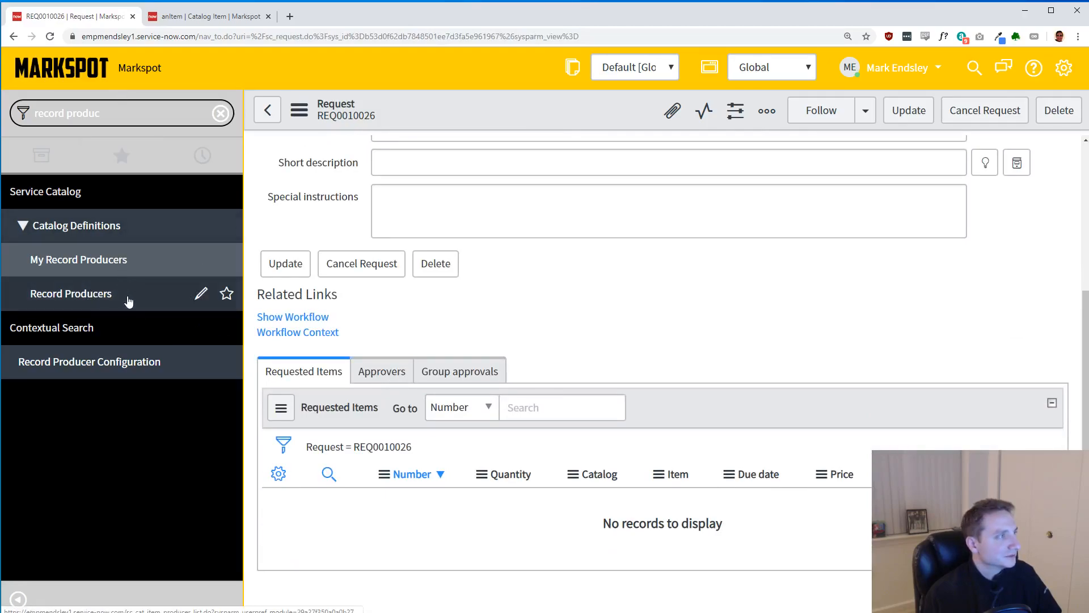
- Reopen RecProd and add var reqItem = gr.insert(); to its script
left_click(71, 293)
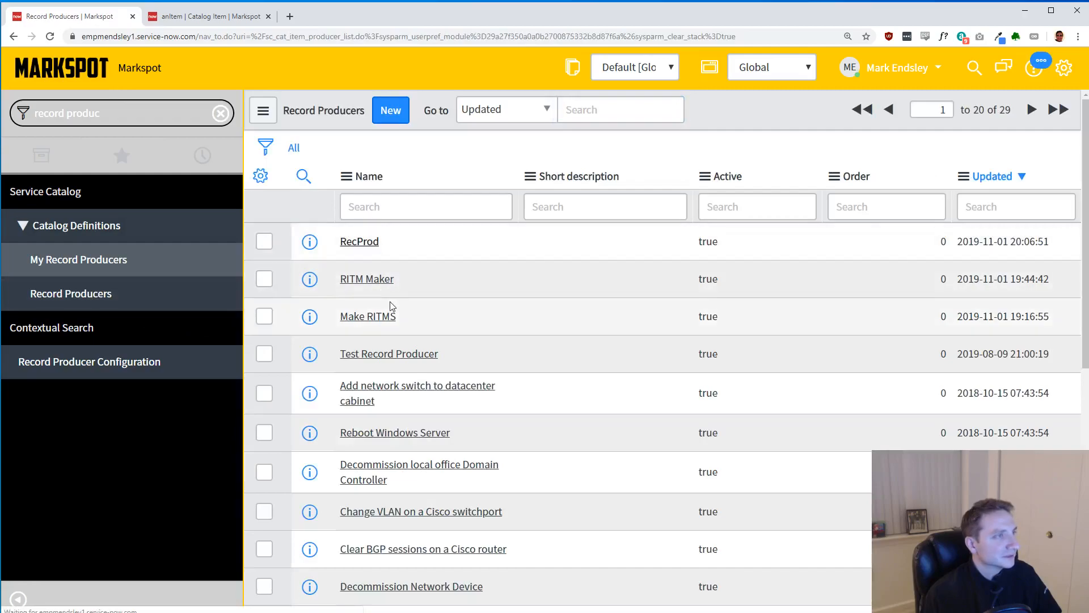
left_click(360, 240)
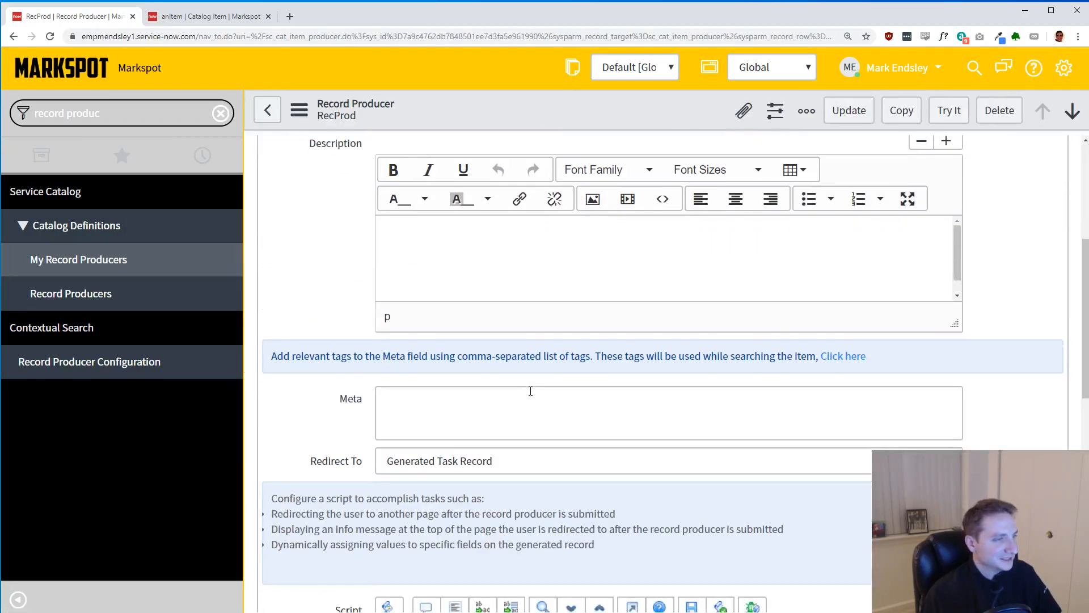
scroll("down", 3)
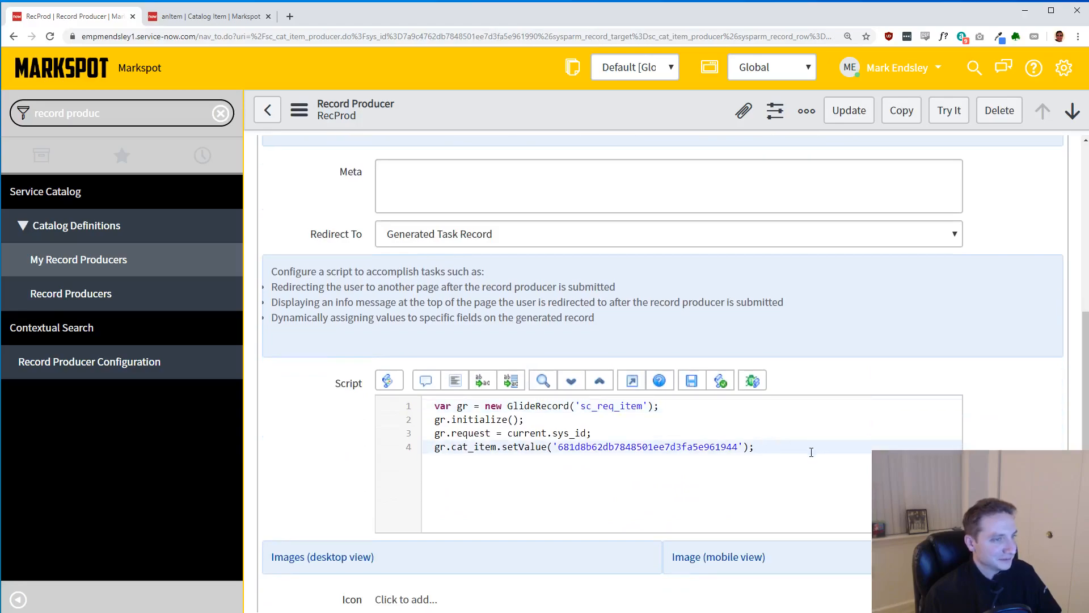
type("gr.")
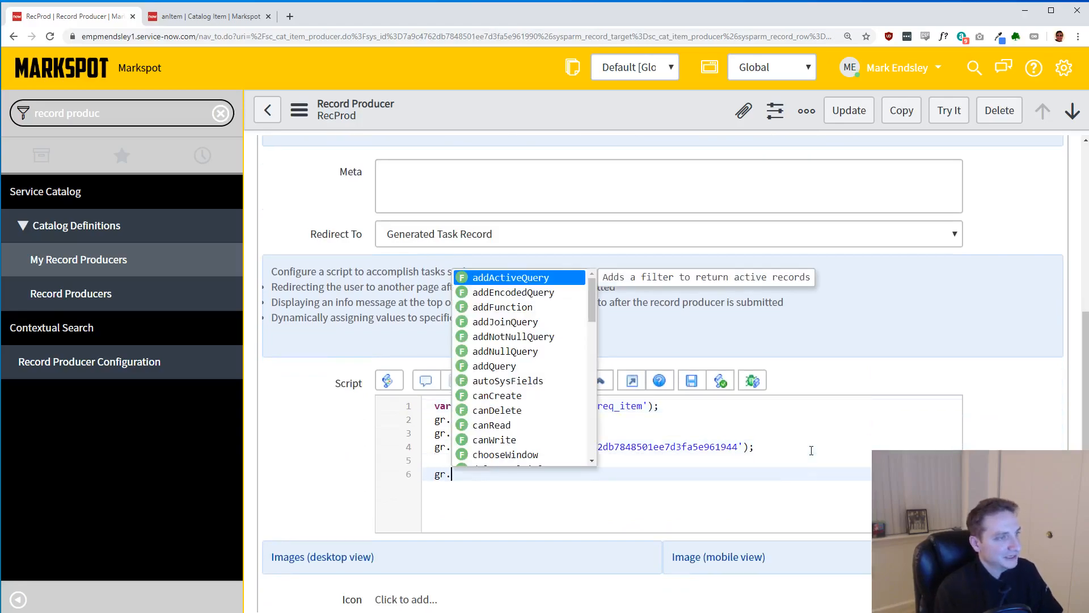
type("insert();")
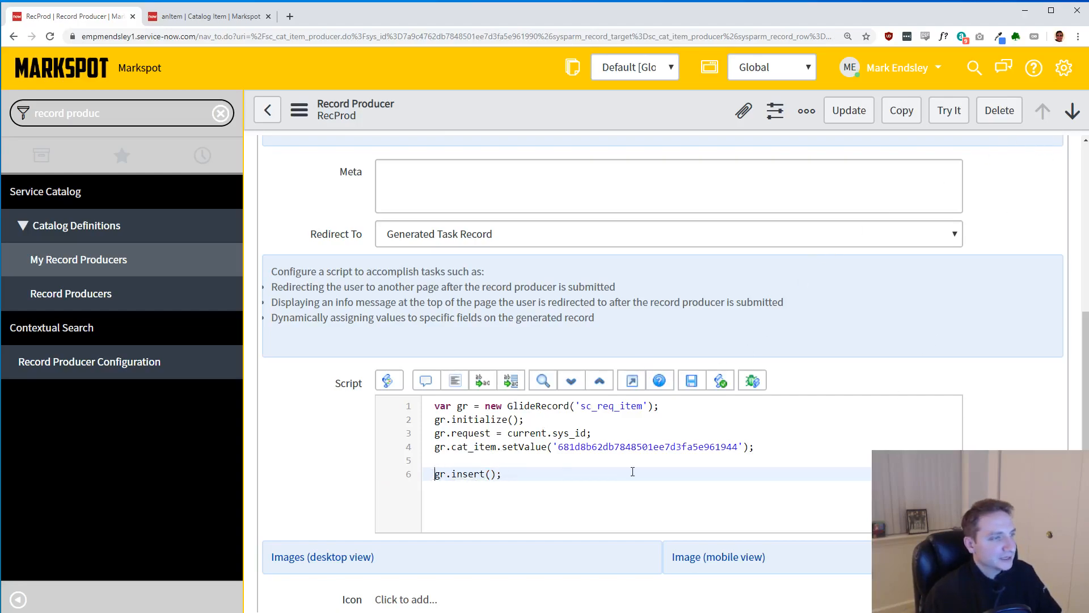
type("var reqItem =")
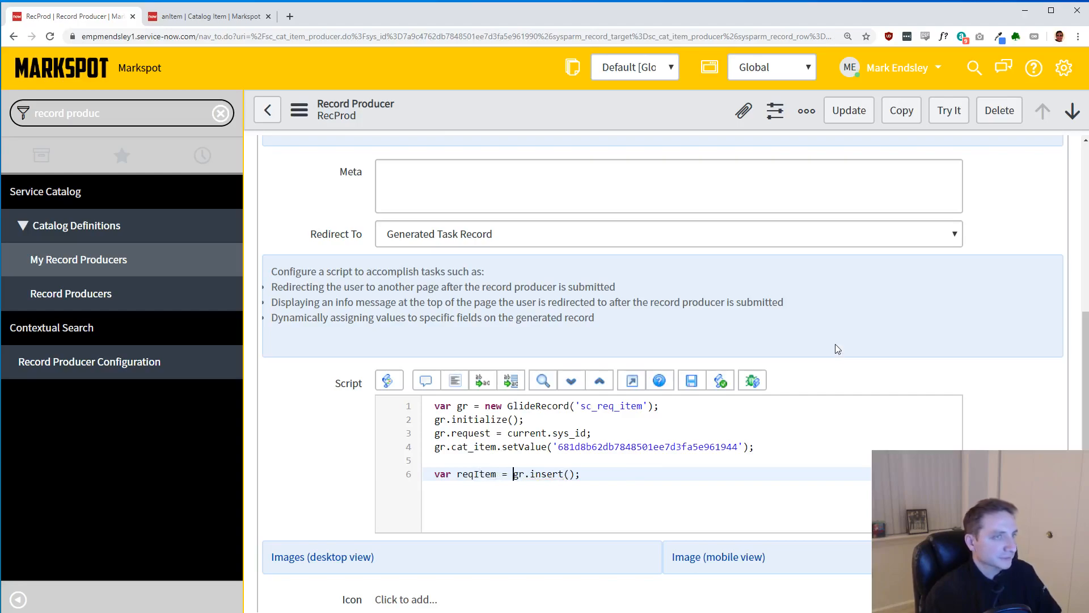
mouse_move(975, 244)
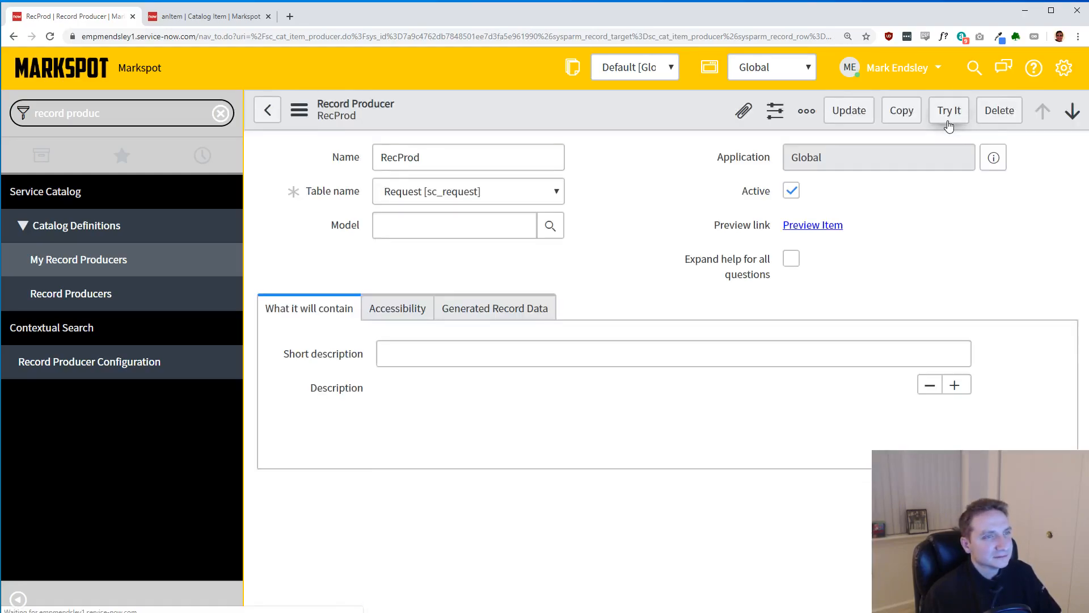
- Run RecProd via Try It, then return to the Record Producers list
left_click(948, 110)
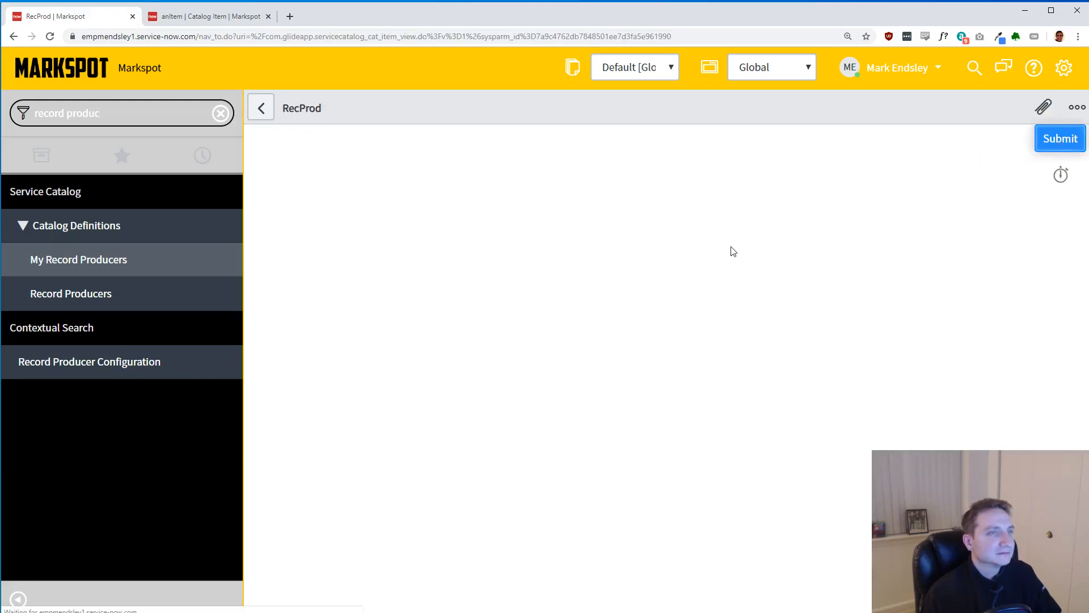
left_click(1060, 139)
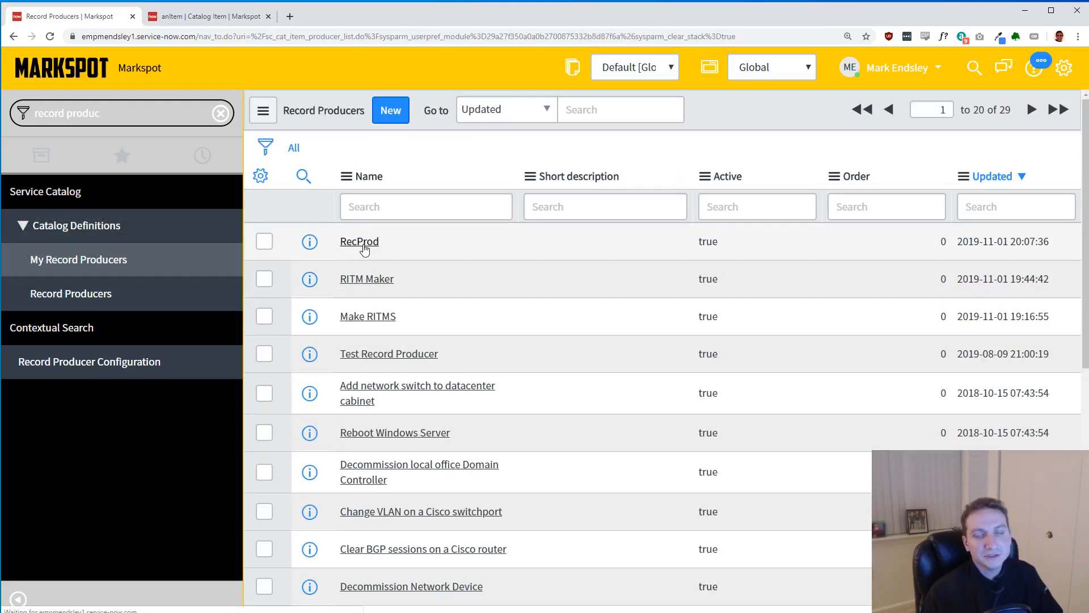
- Wrap the sc_req_item GlideRecord creation in for (i=0;i<10;i++){ so it runs ten times
left_click(359, 241)
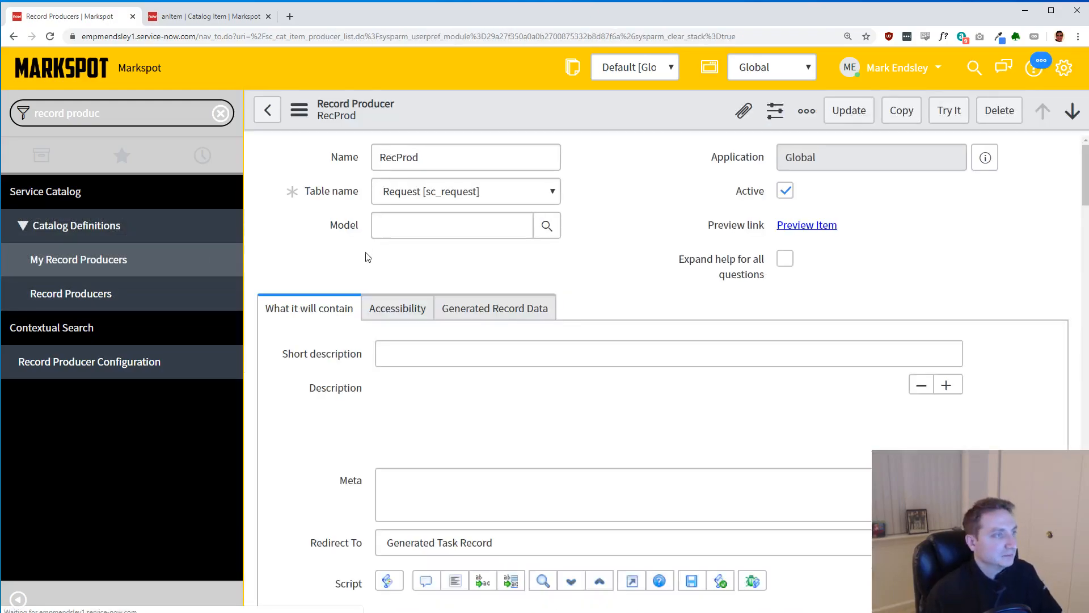
scroll("down", 3)
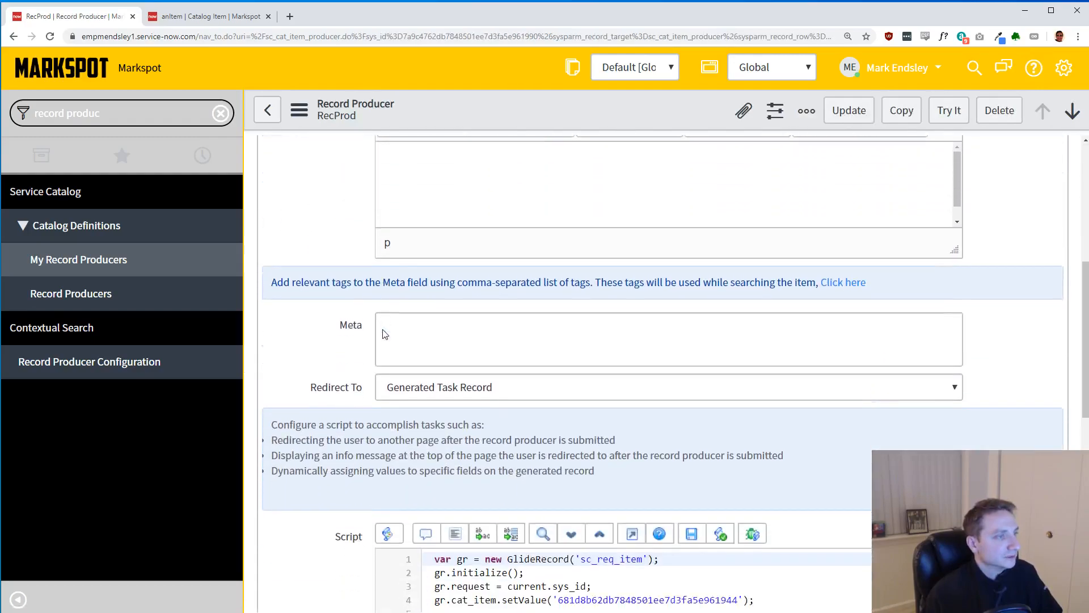
scroll("down", 3)
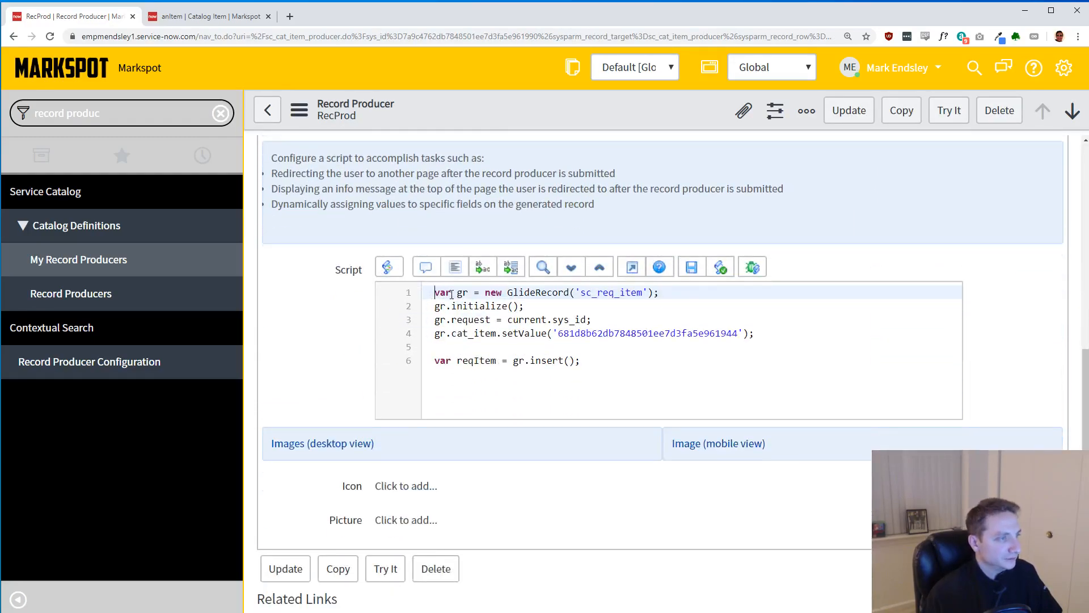
type("fo")
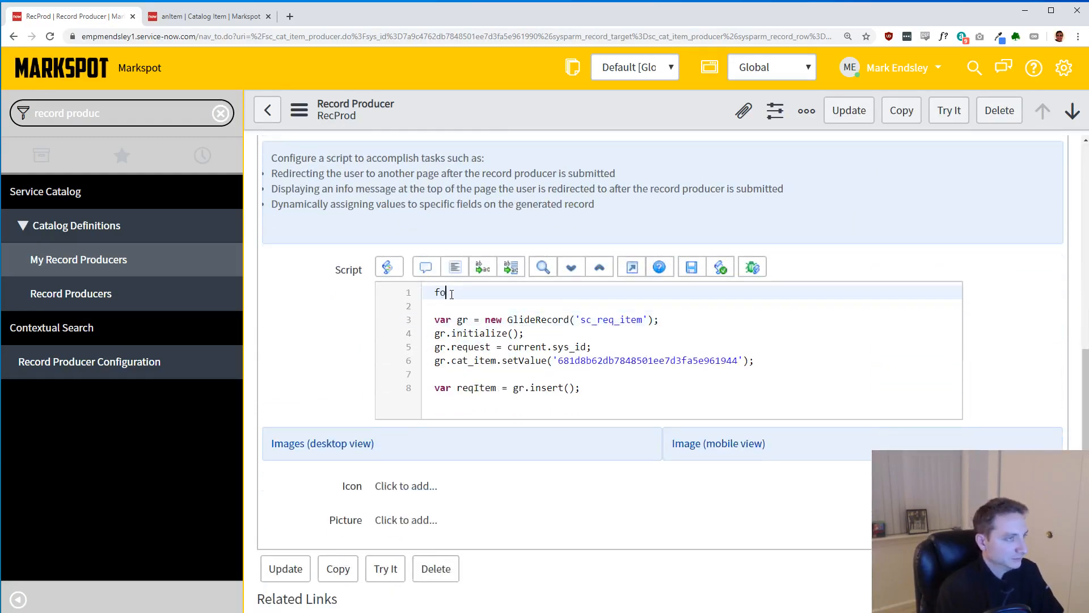
type("r (i=")
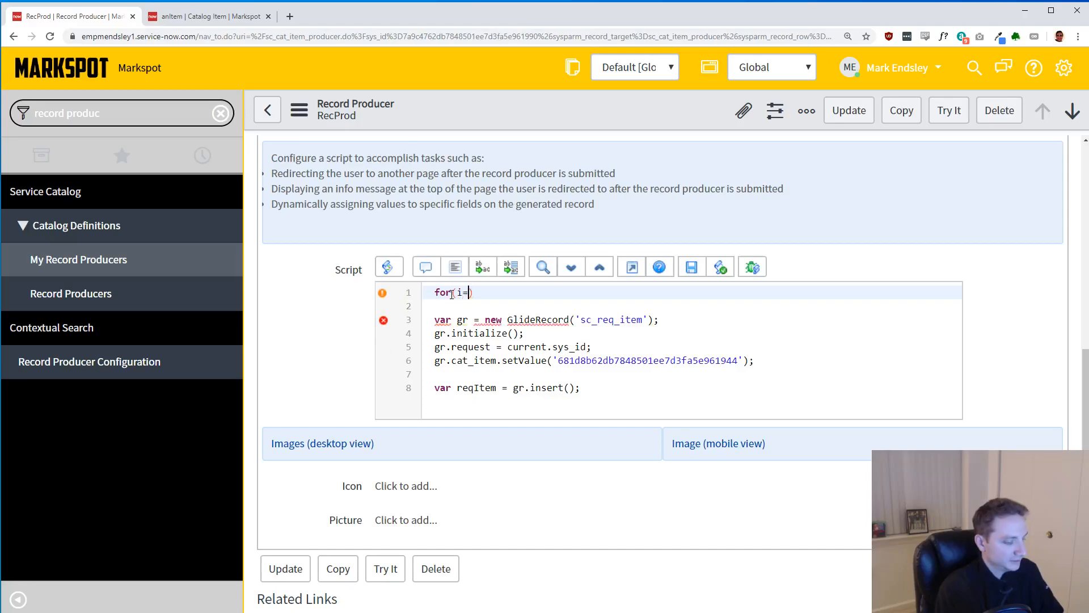
type("0;")
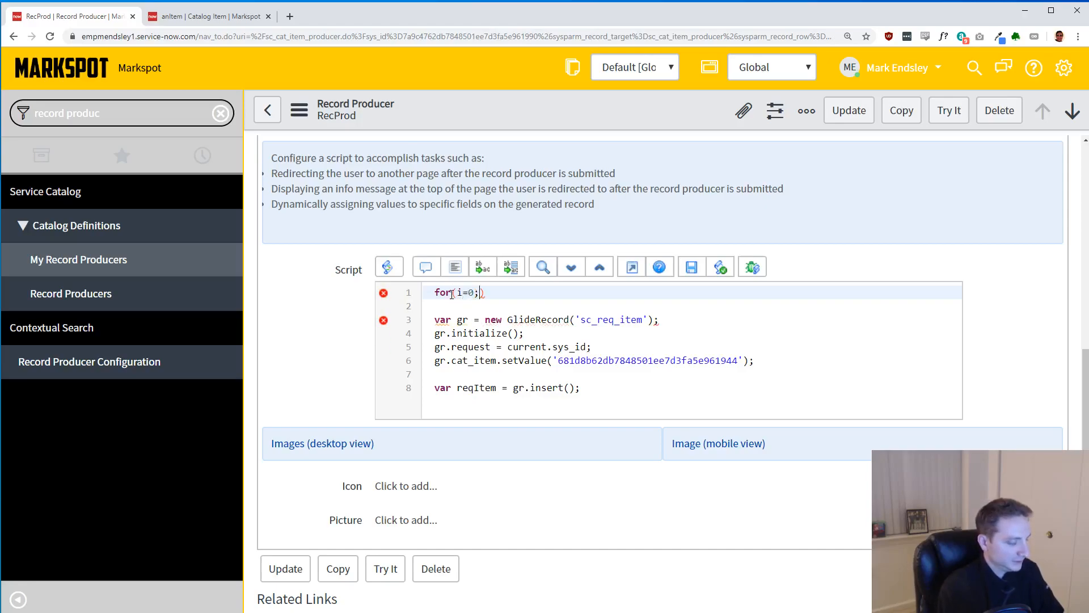
type("i<")
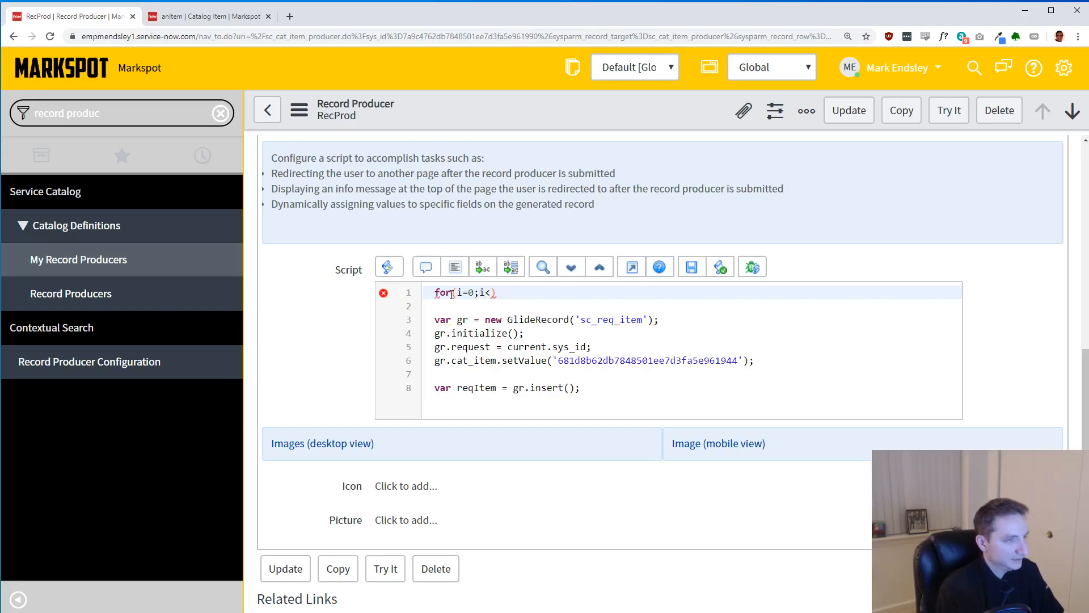
type("10)")
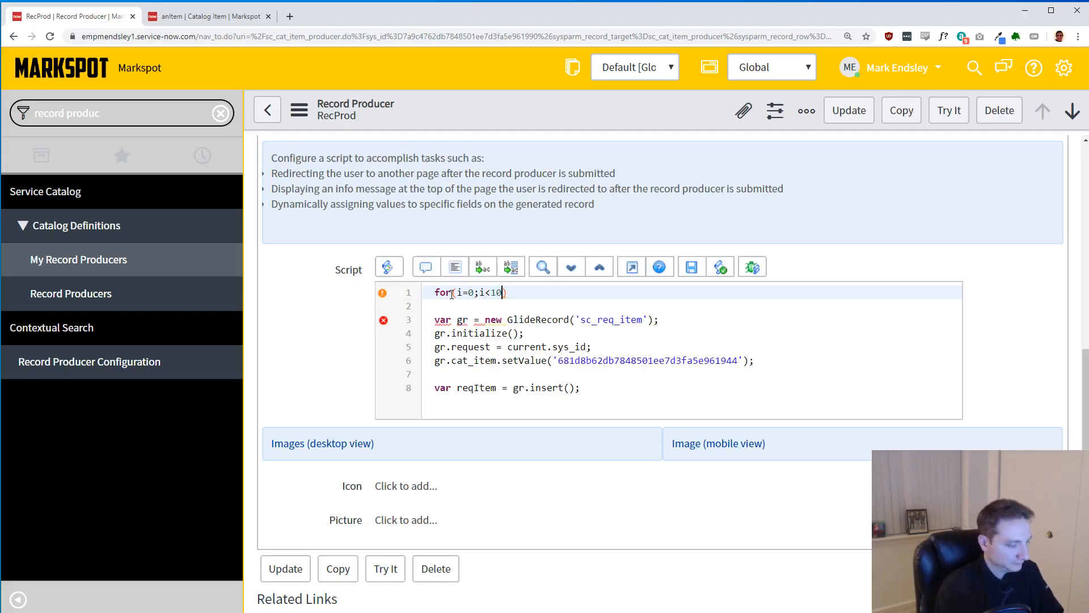
type(";i++")
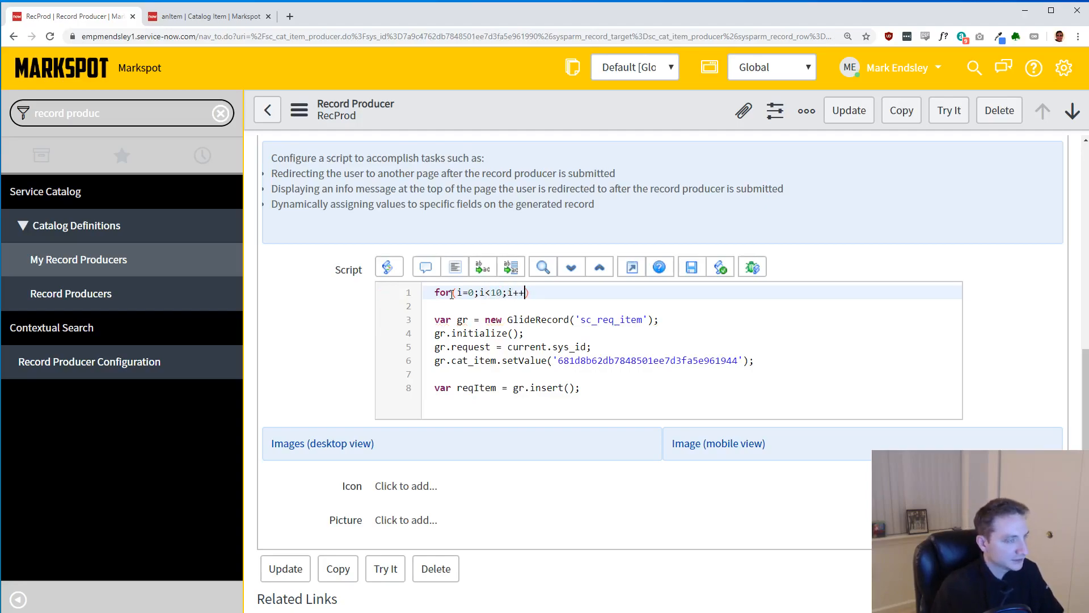
type("){")
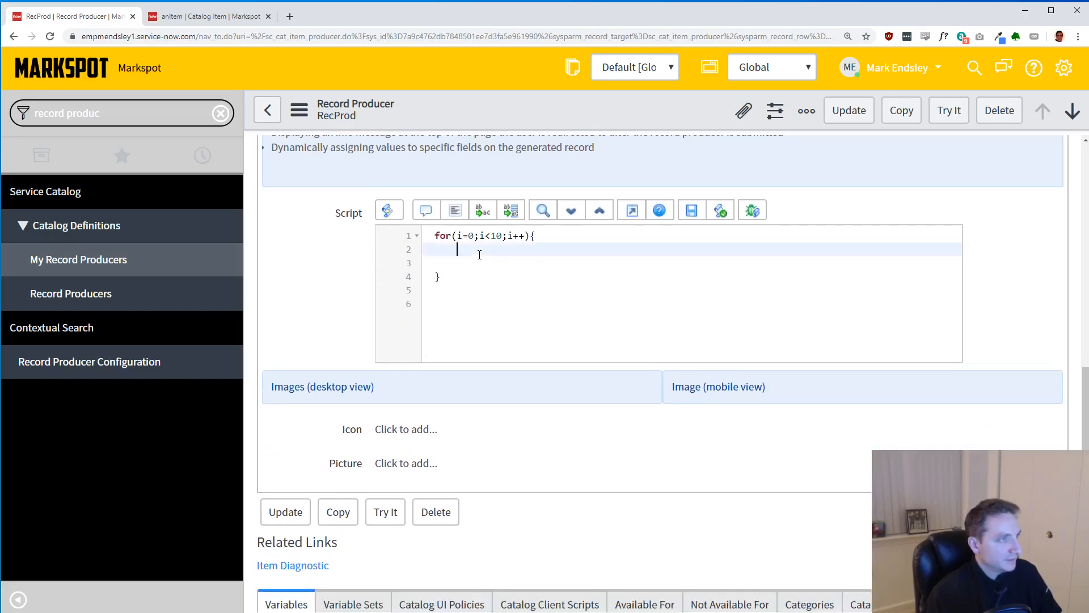
type("var gr = new GlideRecord('sc_req_item');")
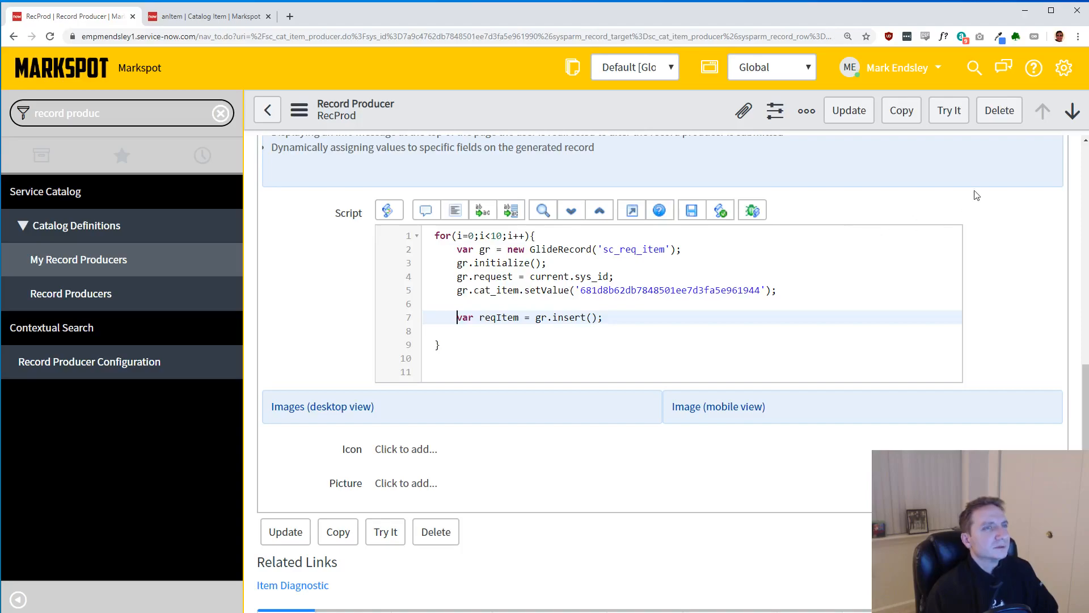
- Save RecProd, try it and submit, producing REQ0010028 with ten anItem RITMs (RITM0010047–56)
left_click(805, 111)
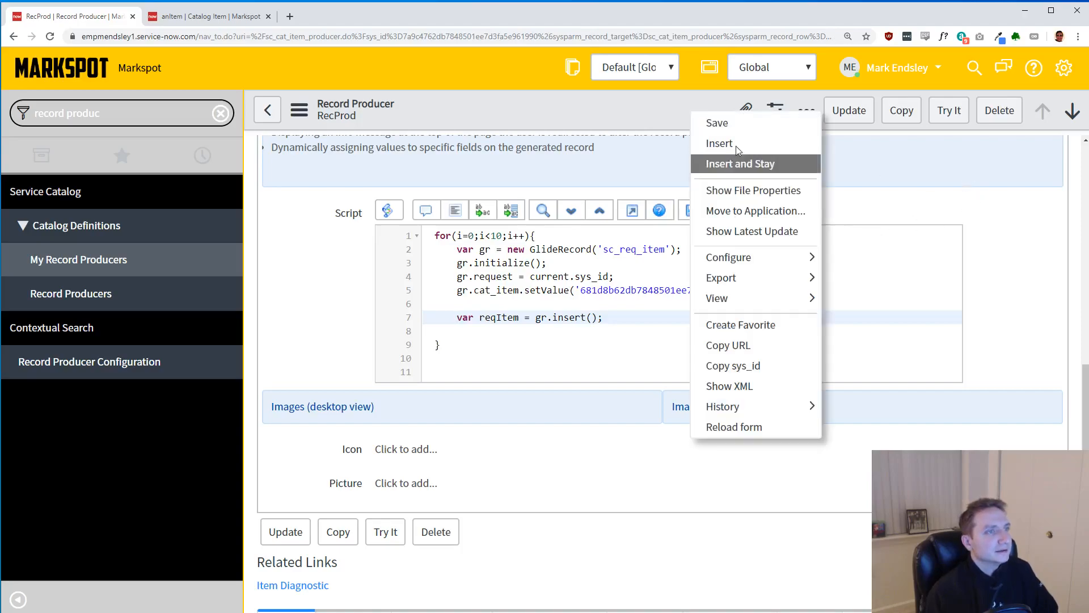
left_click(719, 143)
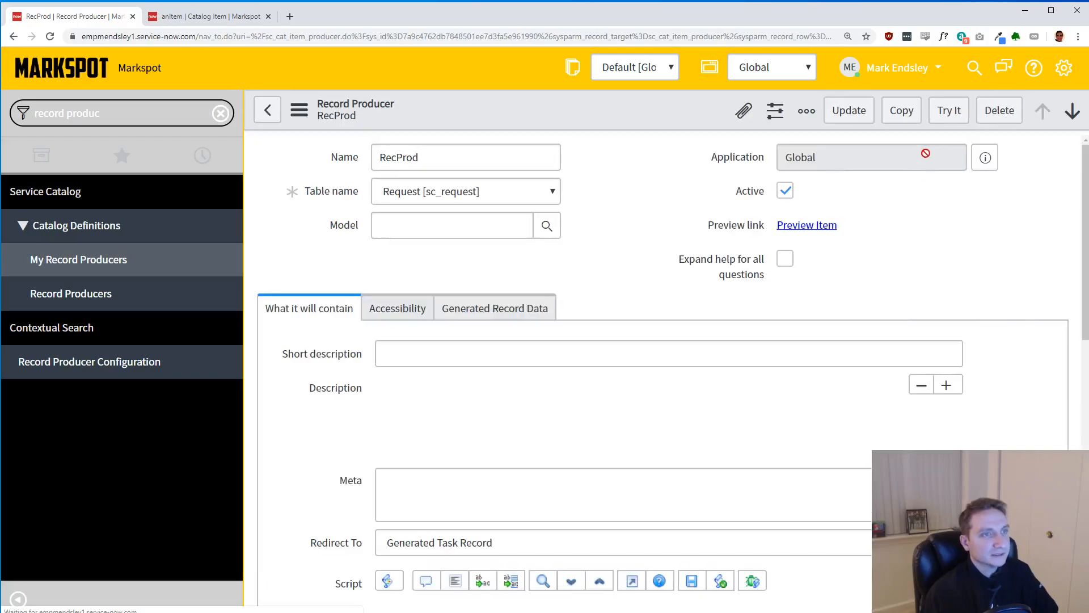
left_click(807, 225)
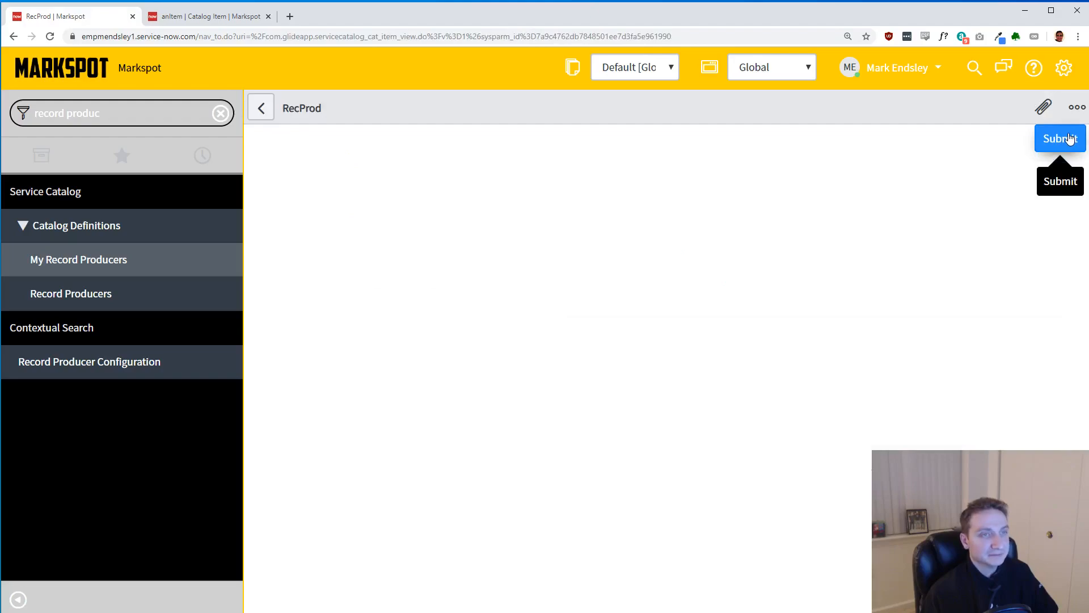
left_click(1059, 138)
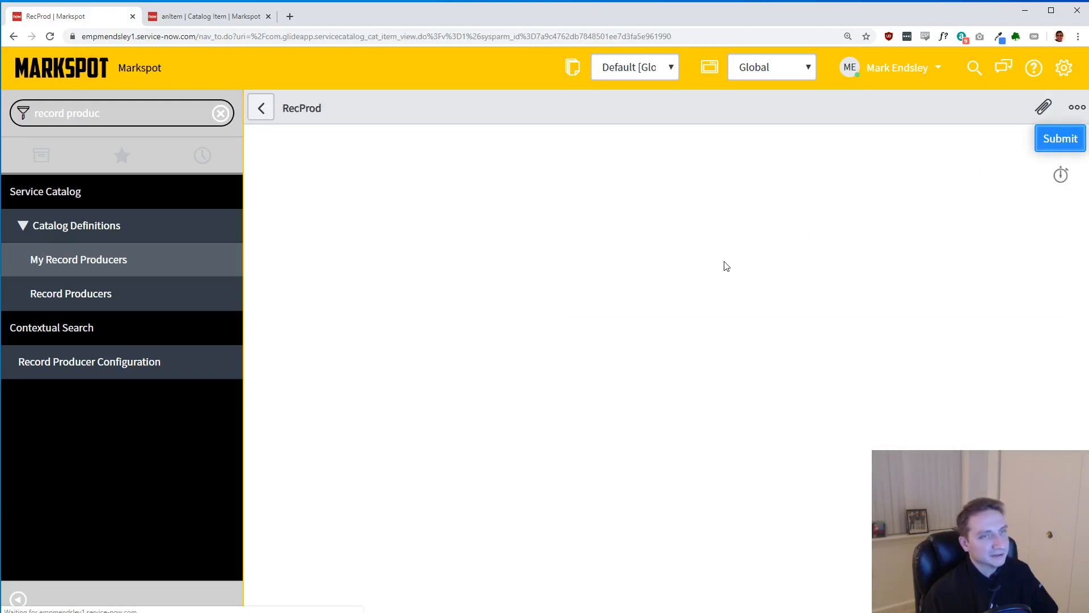
left_click(1060, 138)
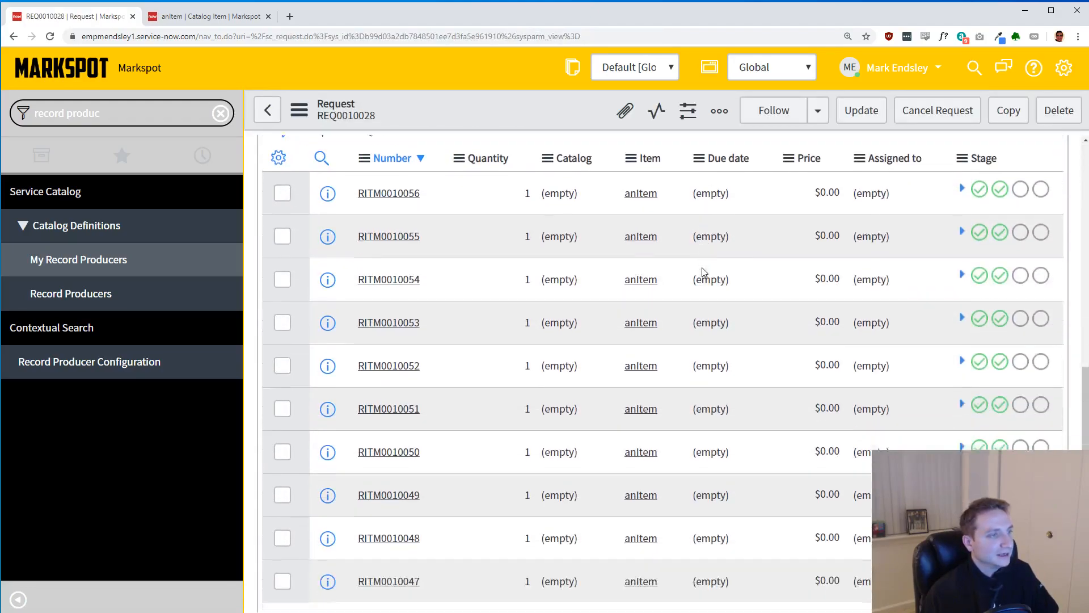
- Open RITM0010052 from the Requested Items list and review its form details
scroll("down", 3)
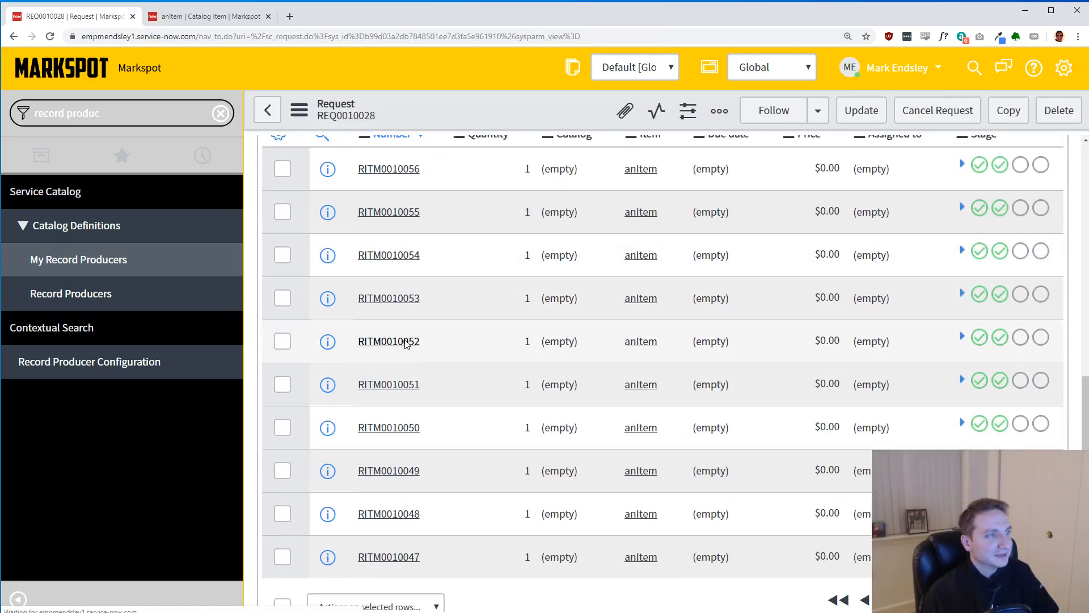
left_click(388, 341)
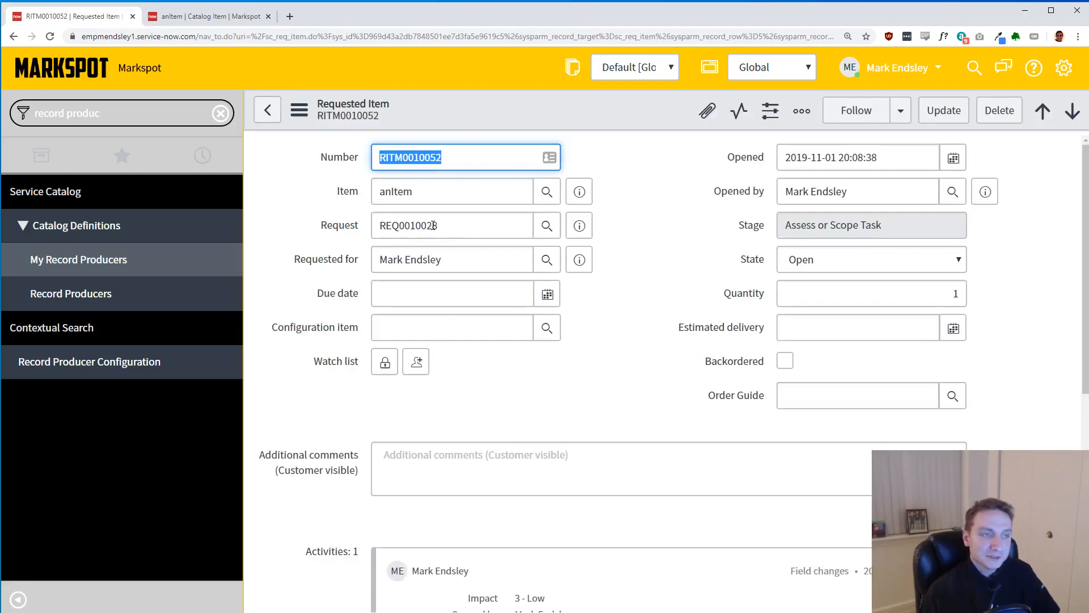
scroll("down", 3)
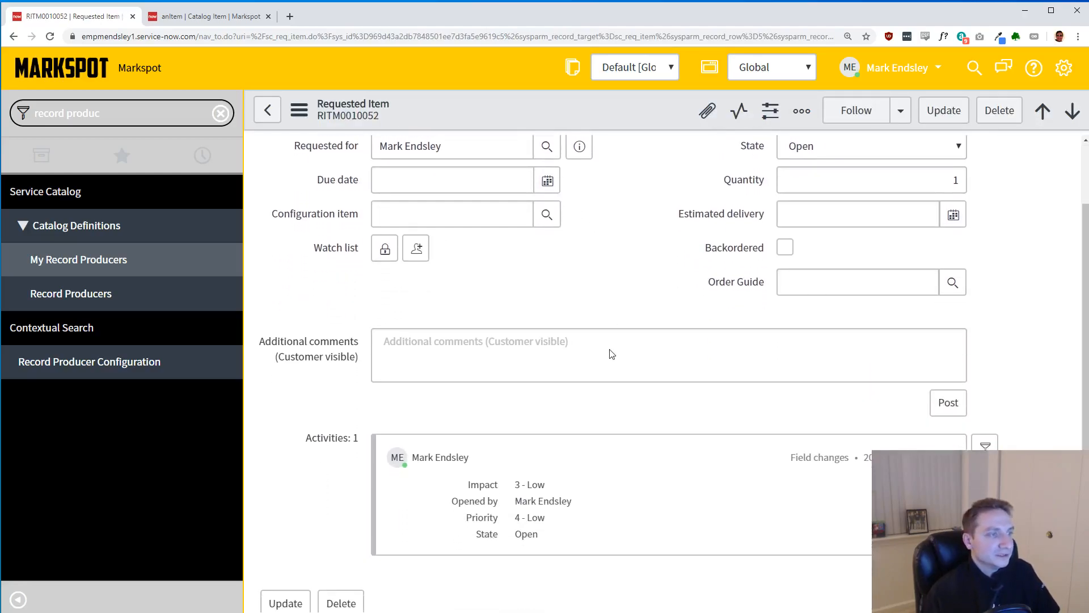
scroll("down", 3)
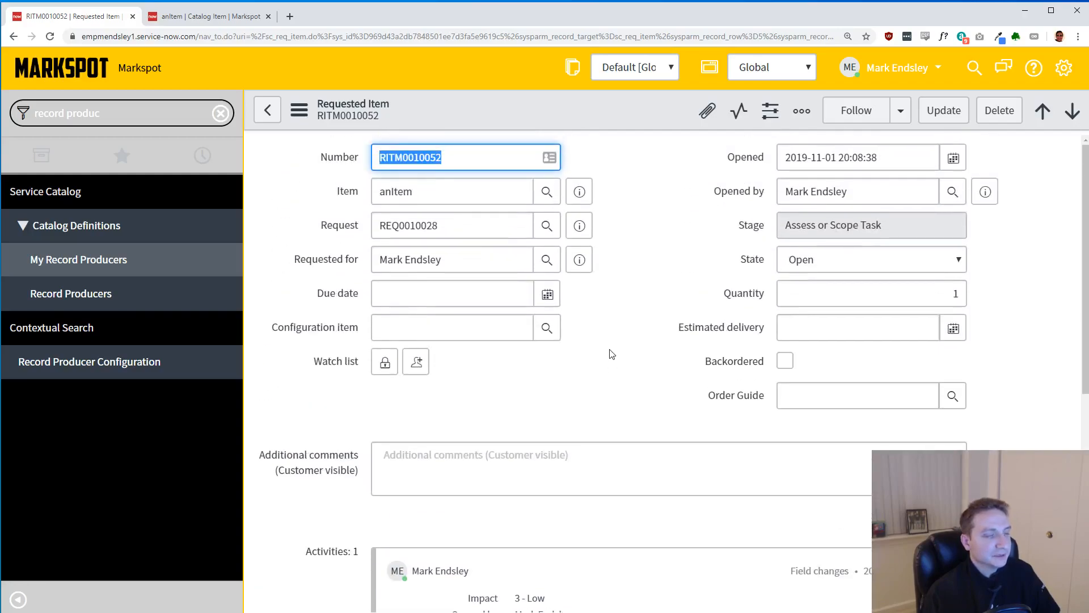
scroll("down", 3)
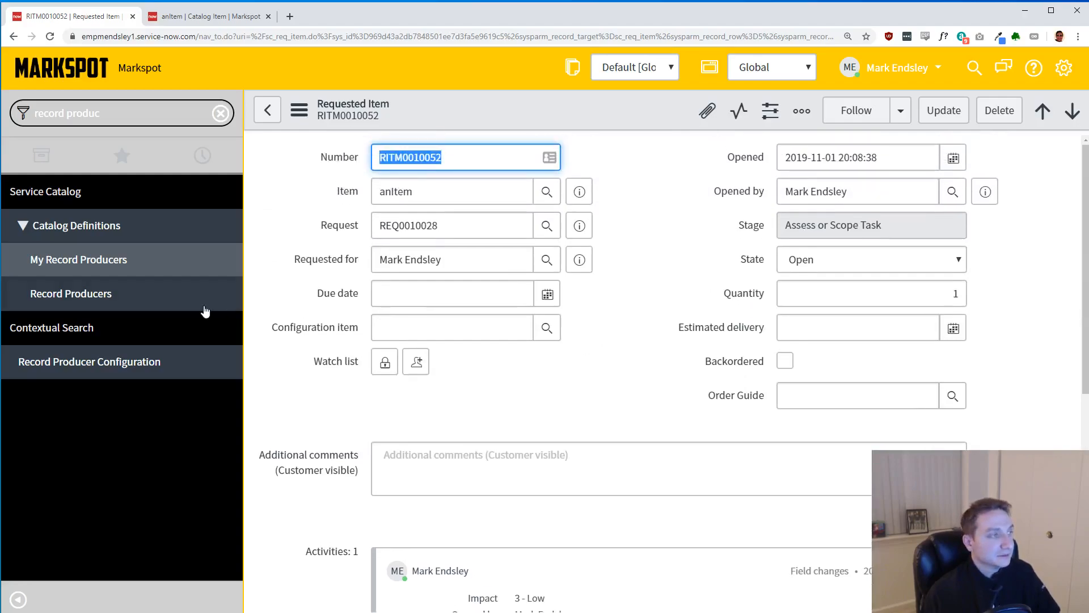
- Return to the record producers list and reopen RecProd's script
left_click(70, 293)
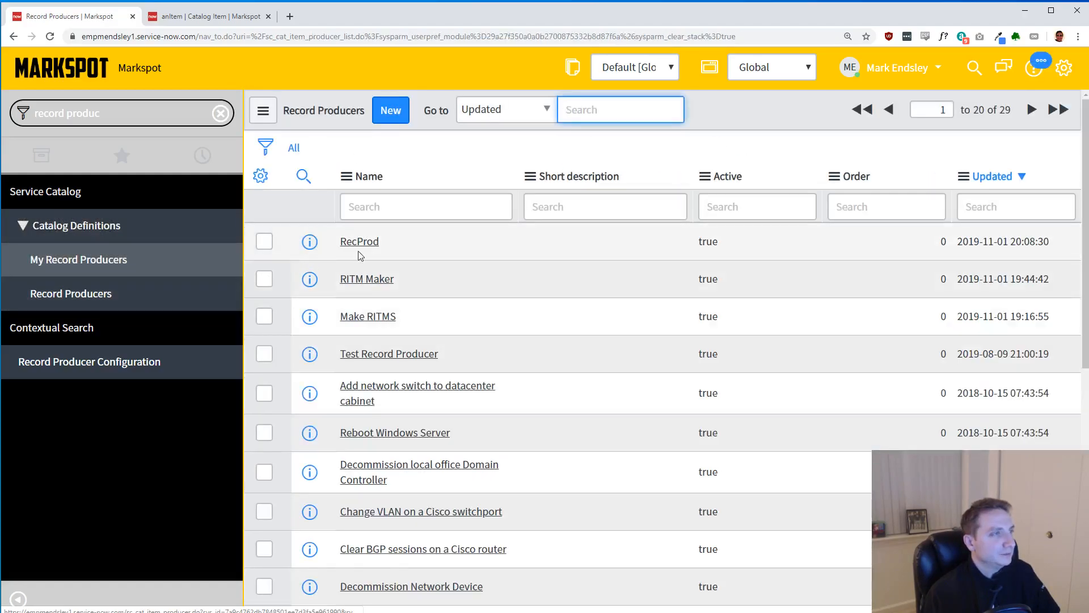
left_click(360, 241)
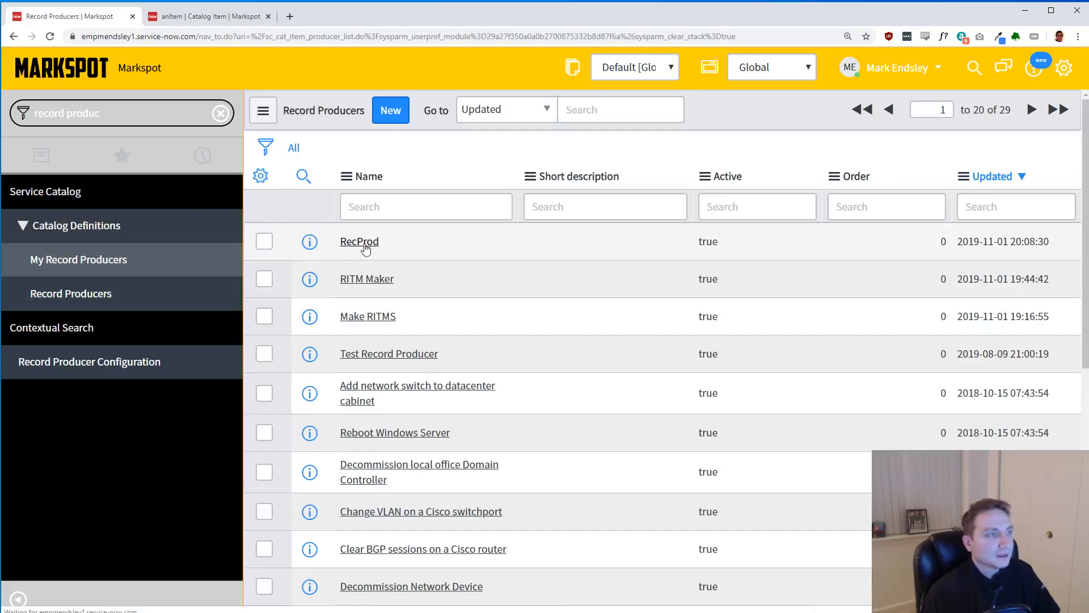
left_click(360, 241)
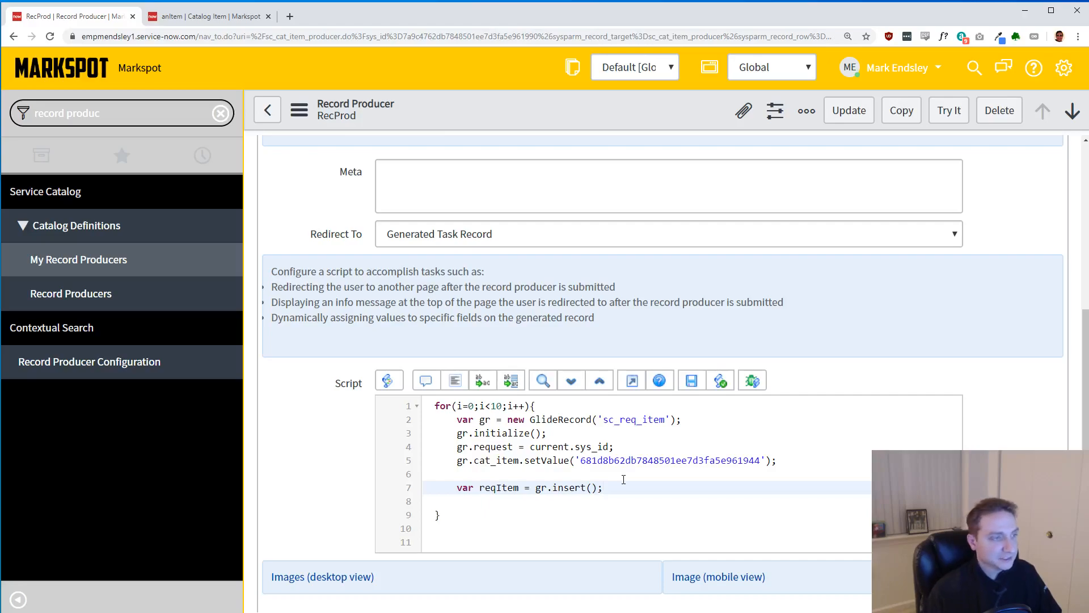
- Add a comment line and declare var optionGr = new GlideRecord('sc_item_option');
key("Enter")
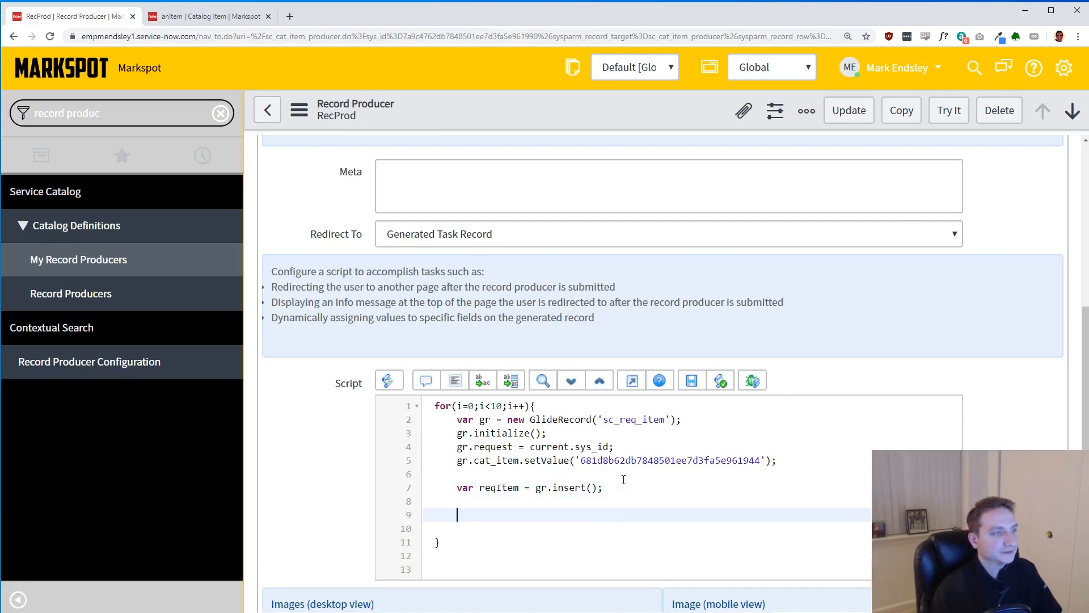
type("//set option")
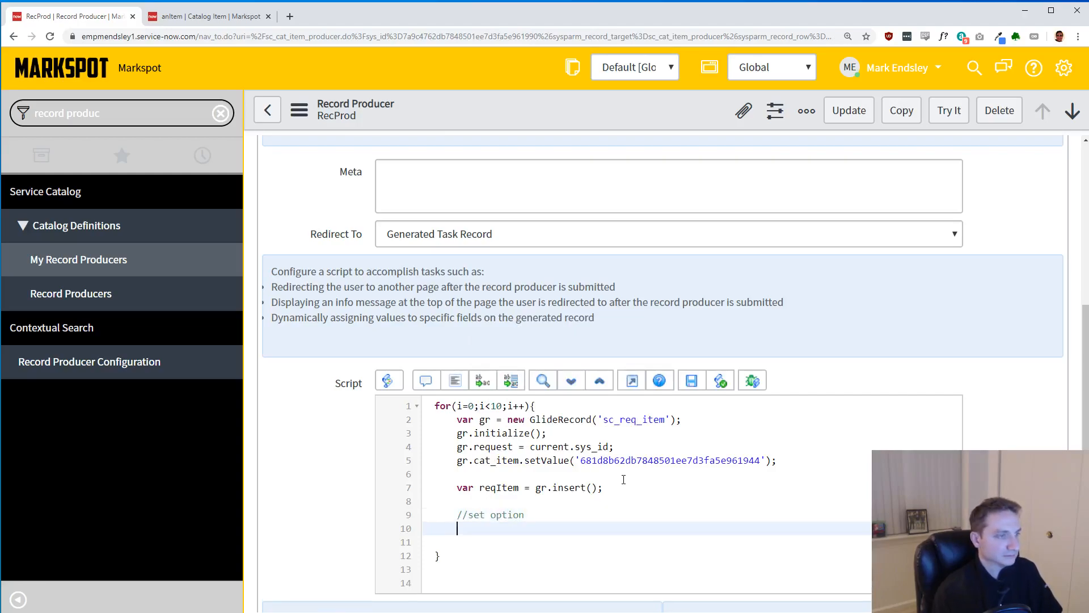
type("var")
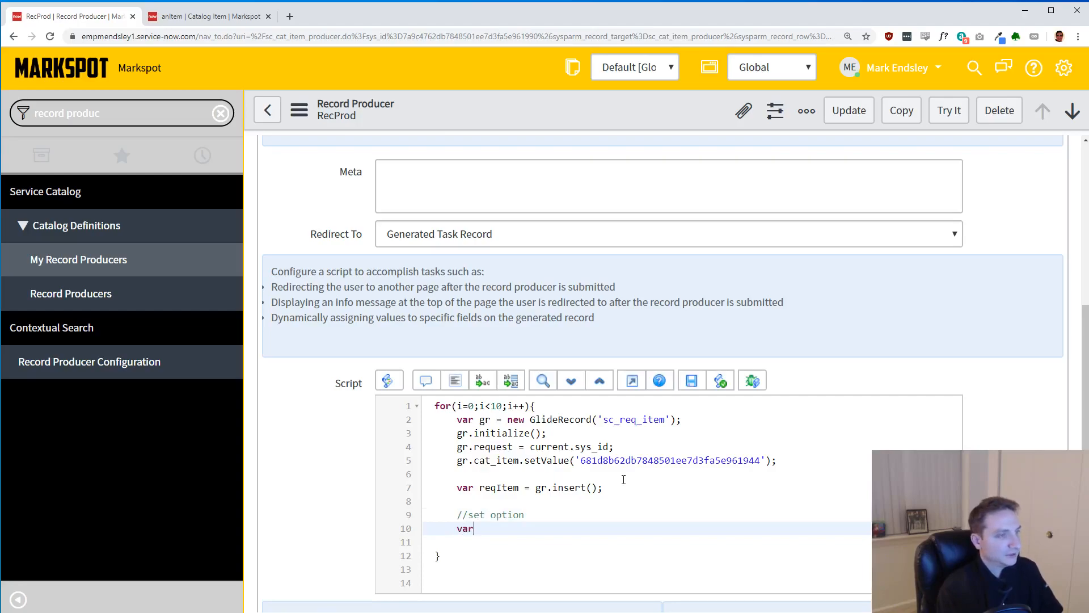
type("option")
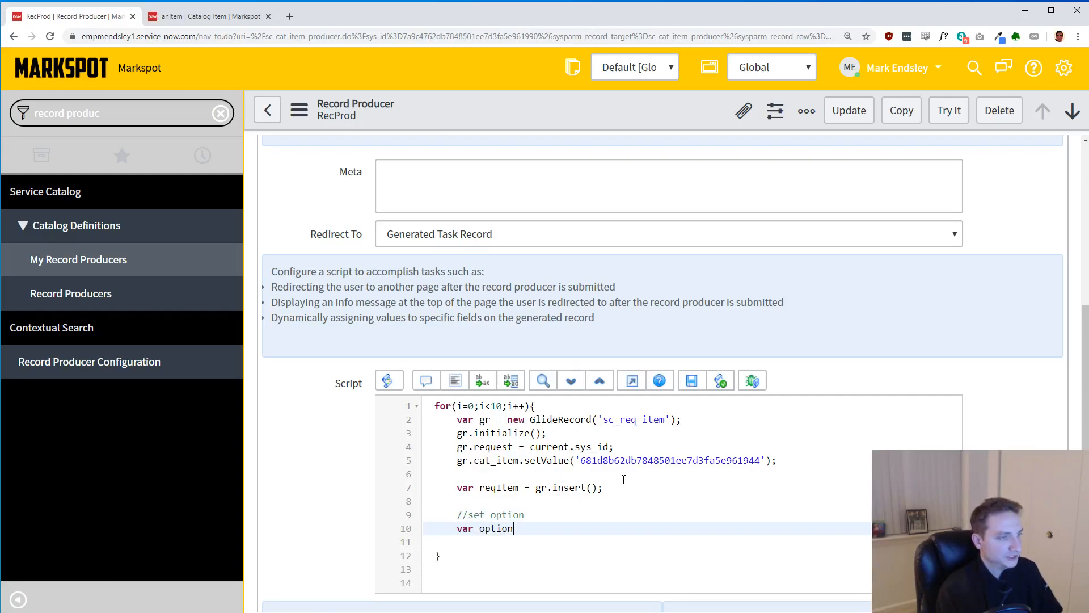
type("Gr")
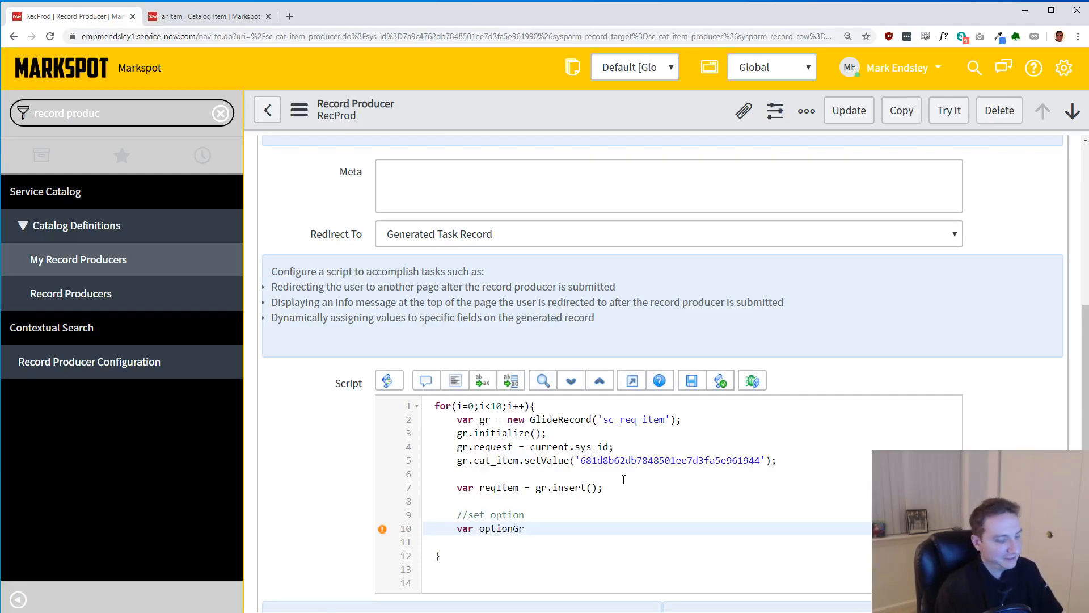
type("= new GlideRecord(")
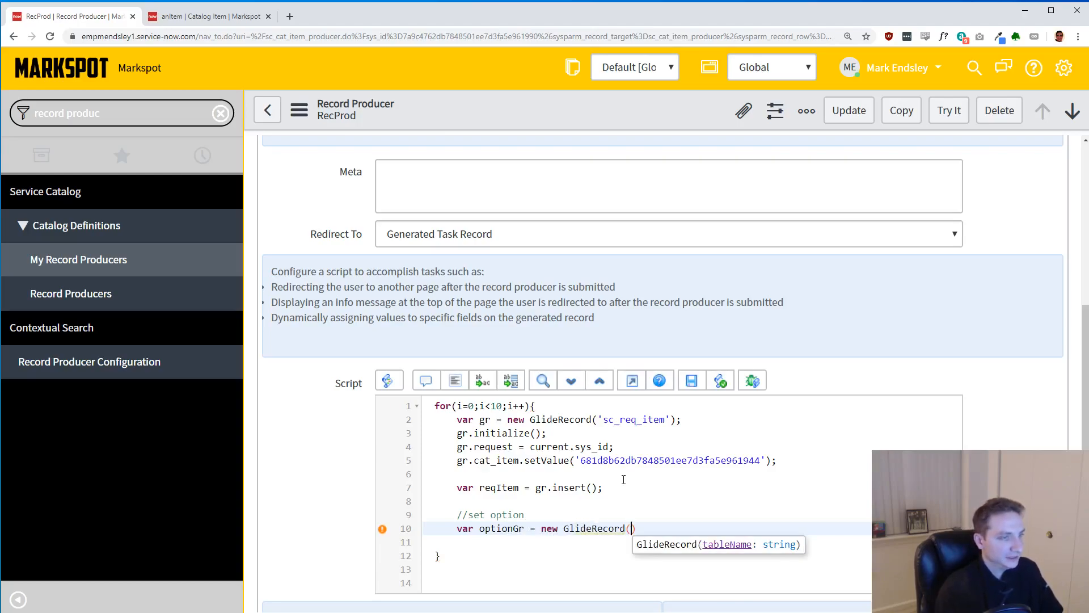
type("'sc")
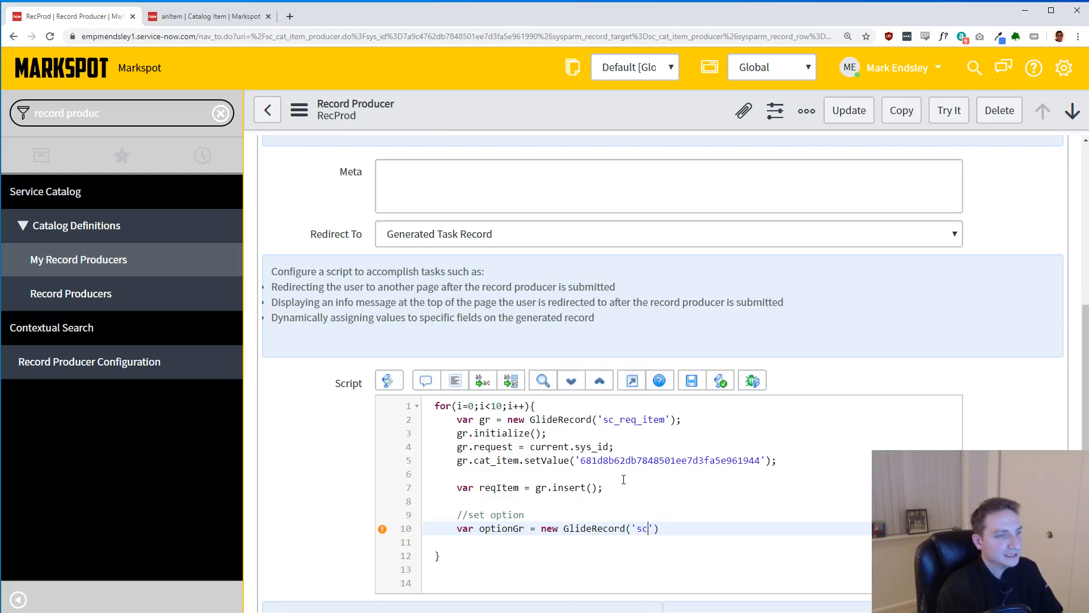
type("_item")
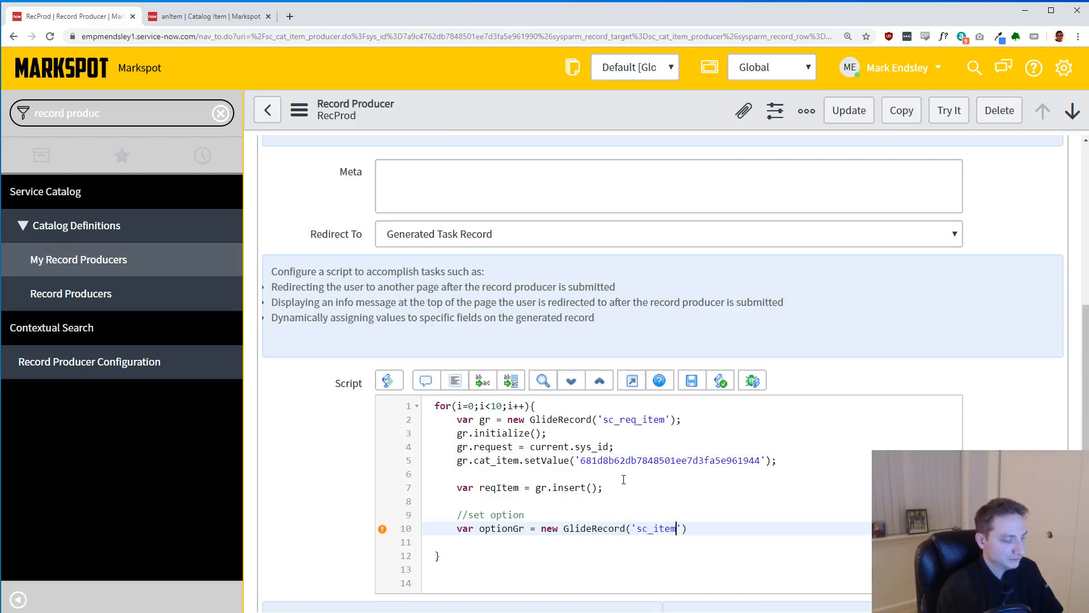
type("_option")
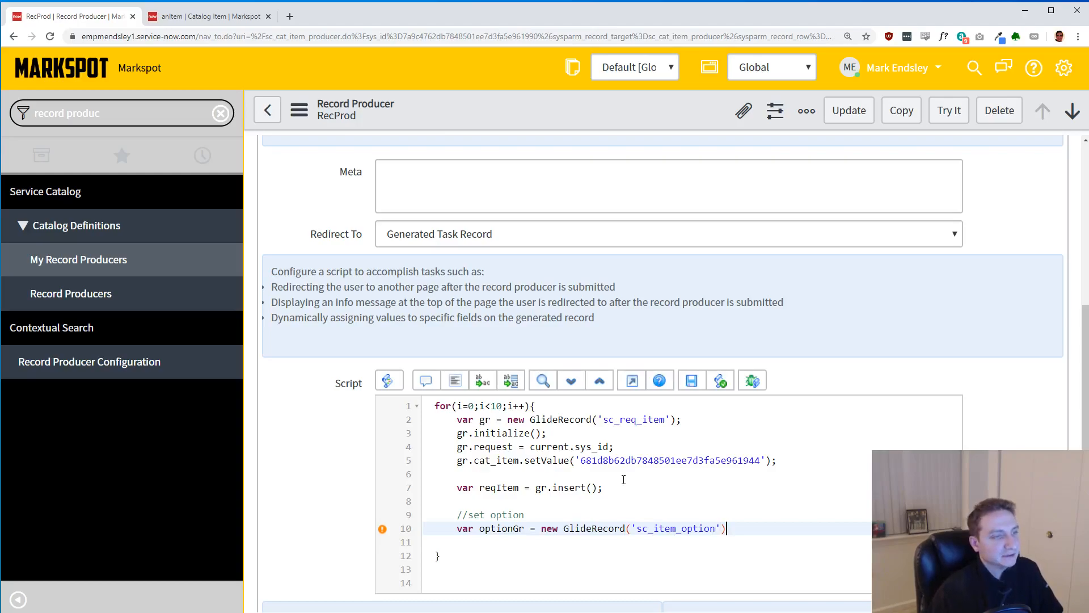
type(";")
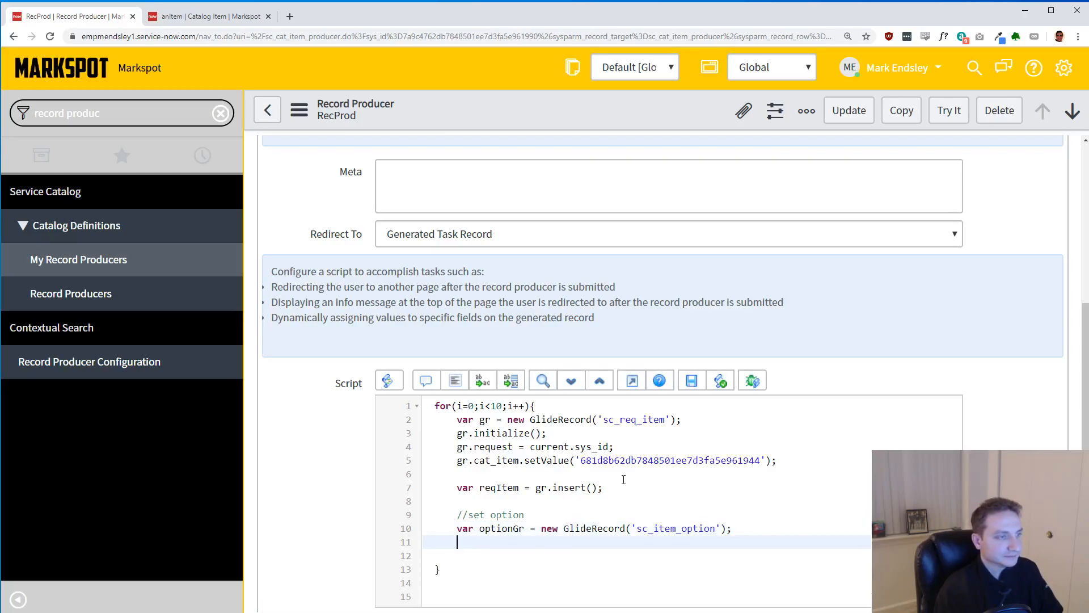
- Initialize optionGr and begin the optionGr.item_option_new assignment
type("optionGr")
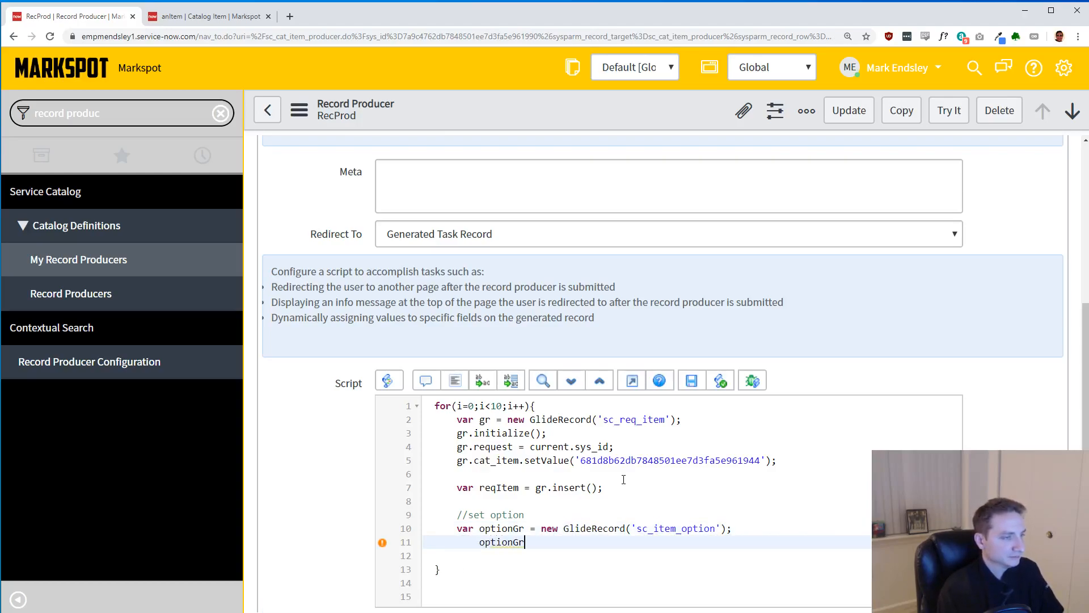
key("Backspace")
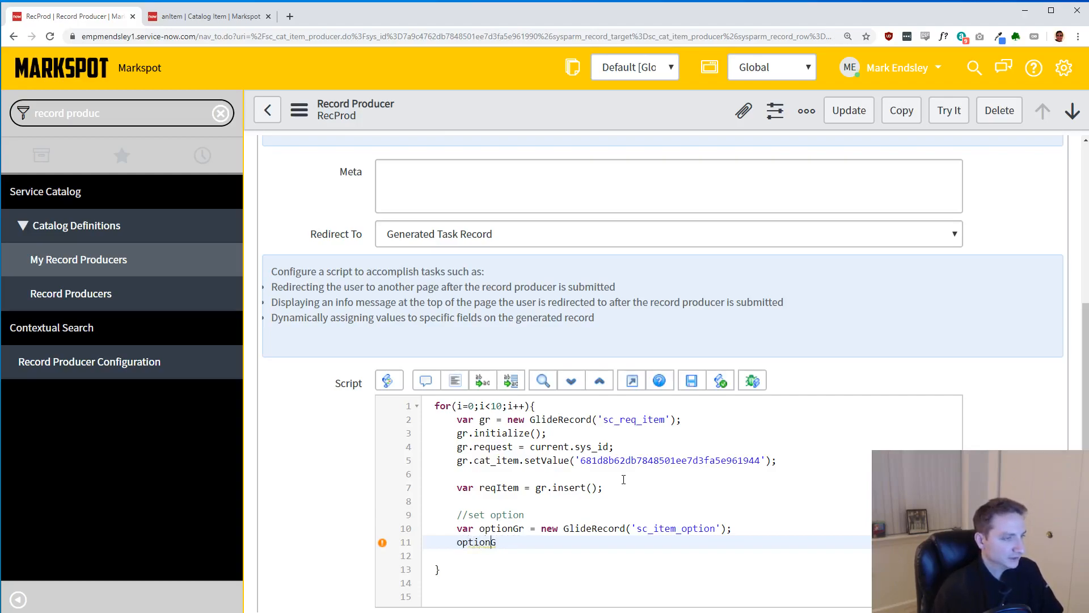
type(".initialize(")
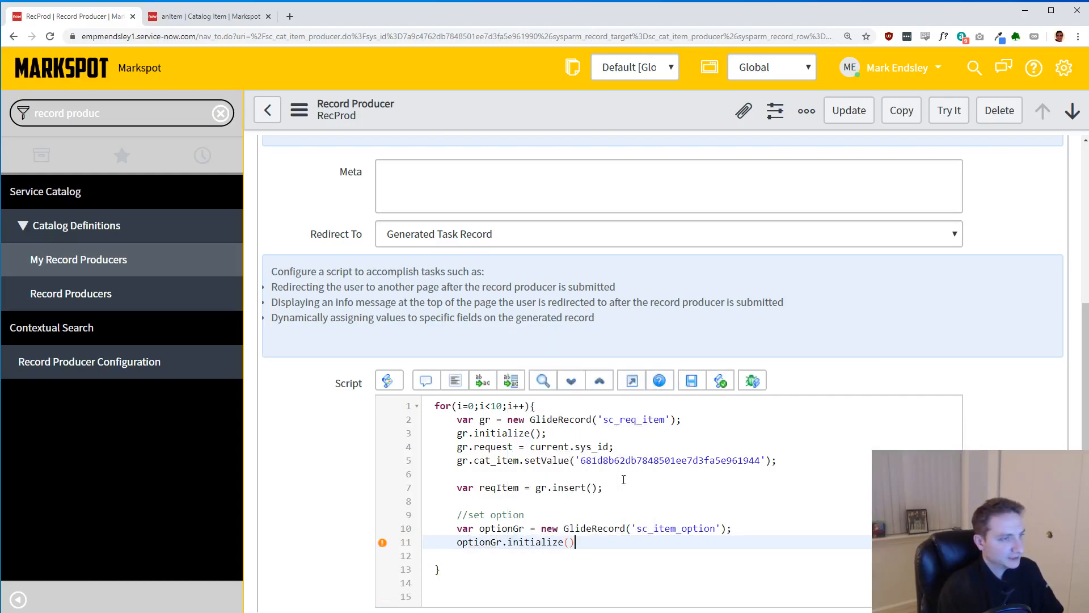
type(";")
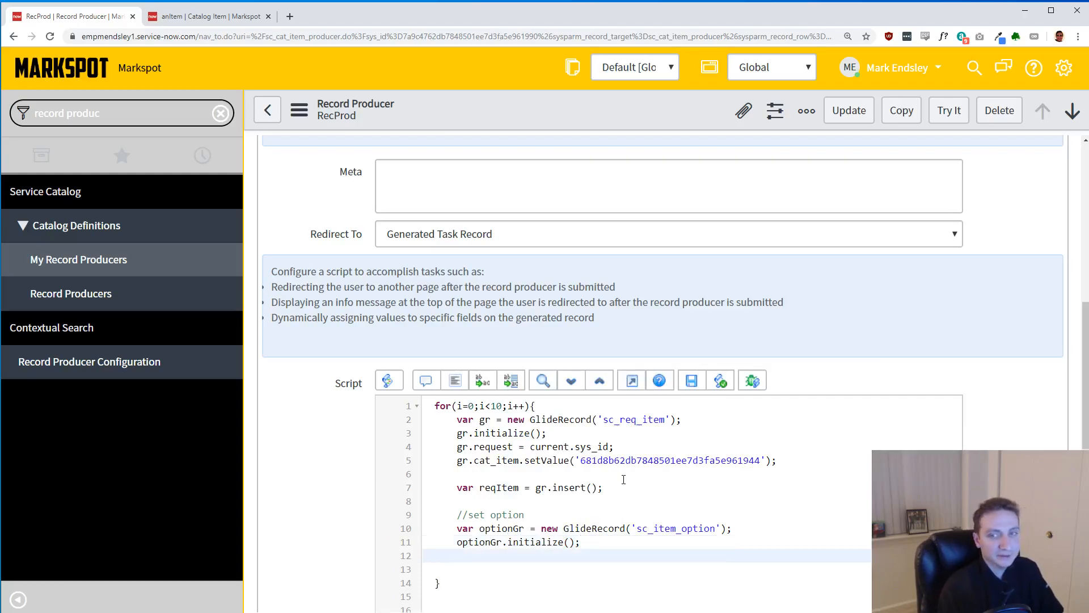
type("opt")
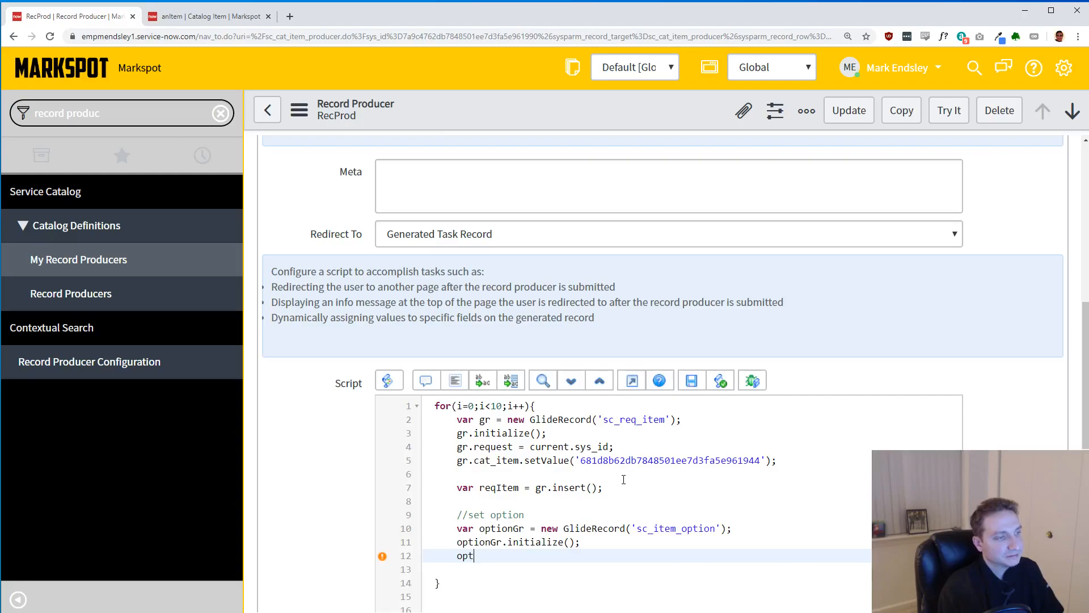
type(".")
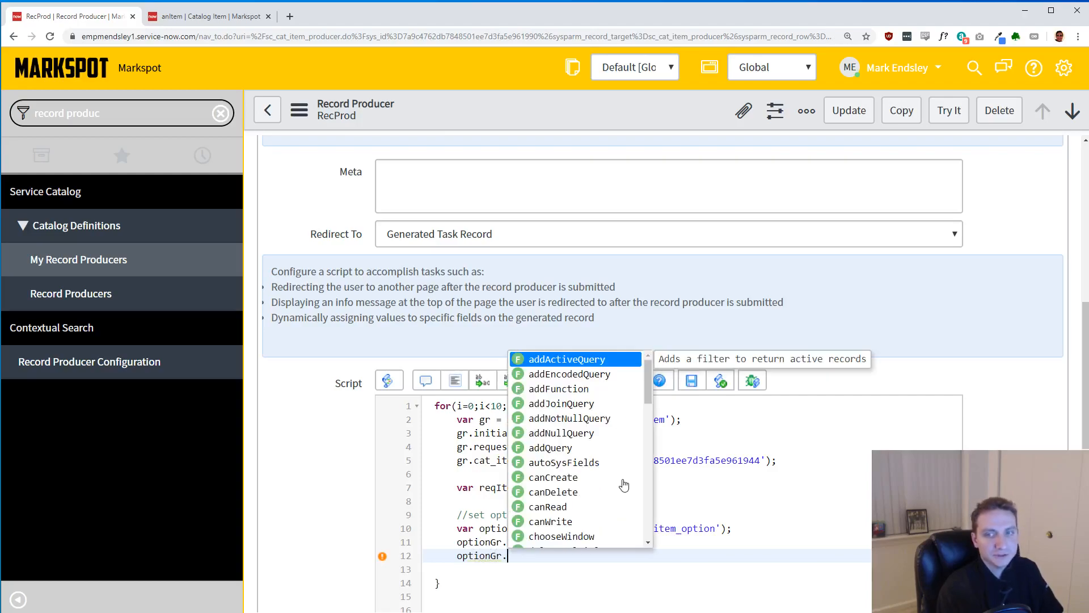
type("it")
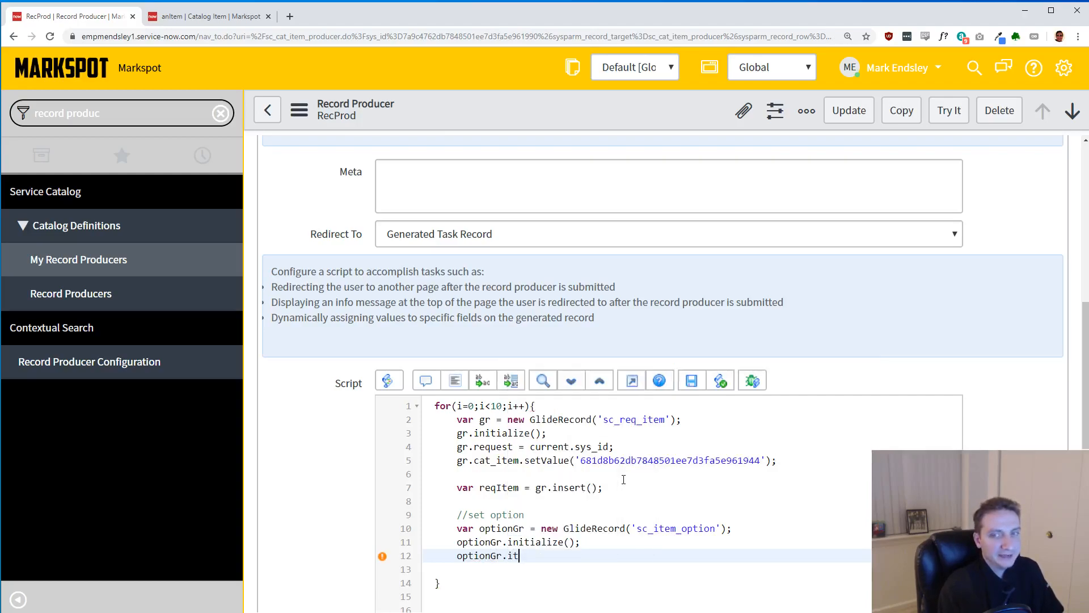
type("em_option")
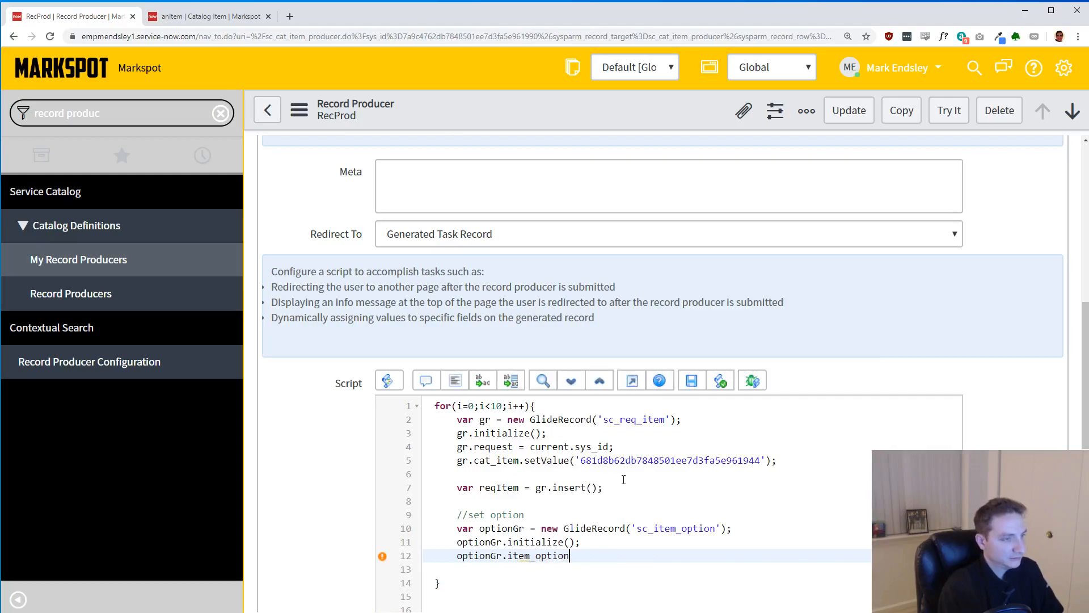
type("_new")
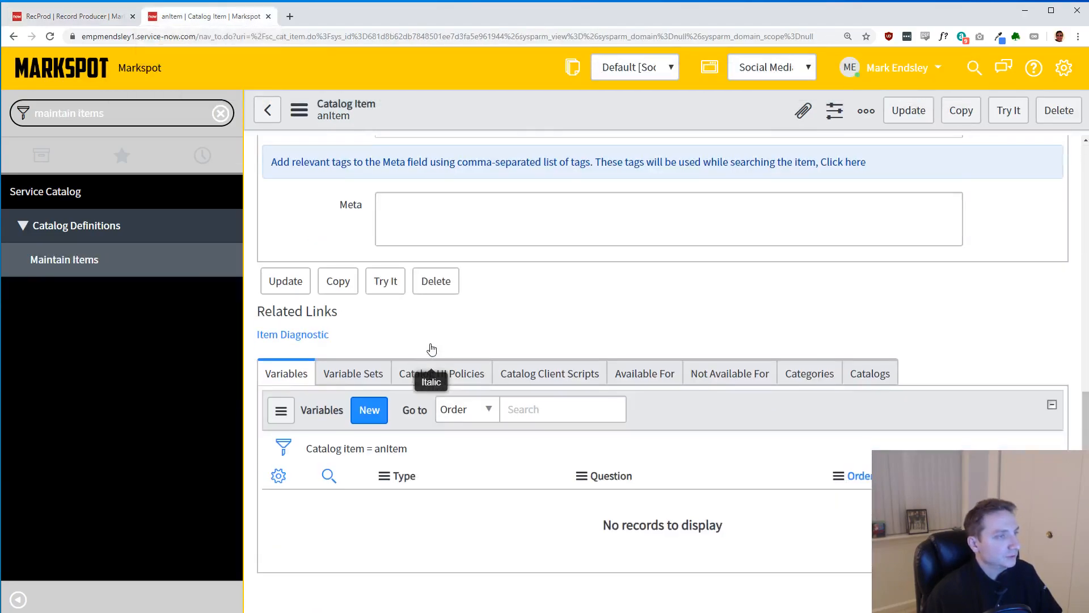
- Create a variable named 'string' on anItem and copy its sys_id
left_click(369, 409)
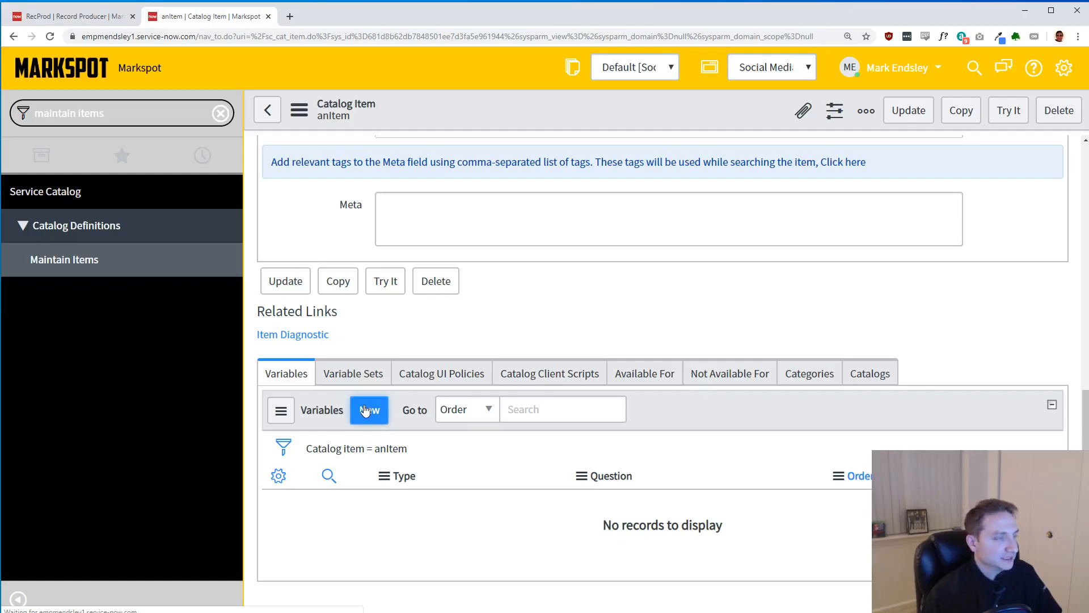
left_click(367, 410)
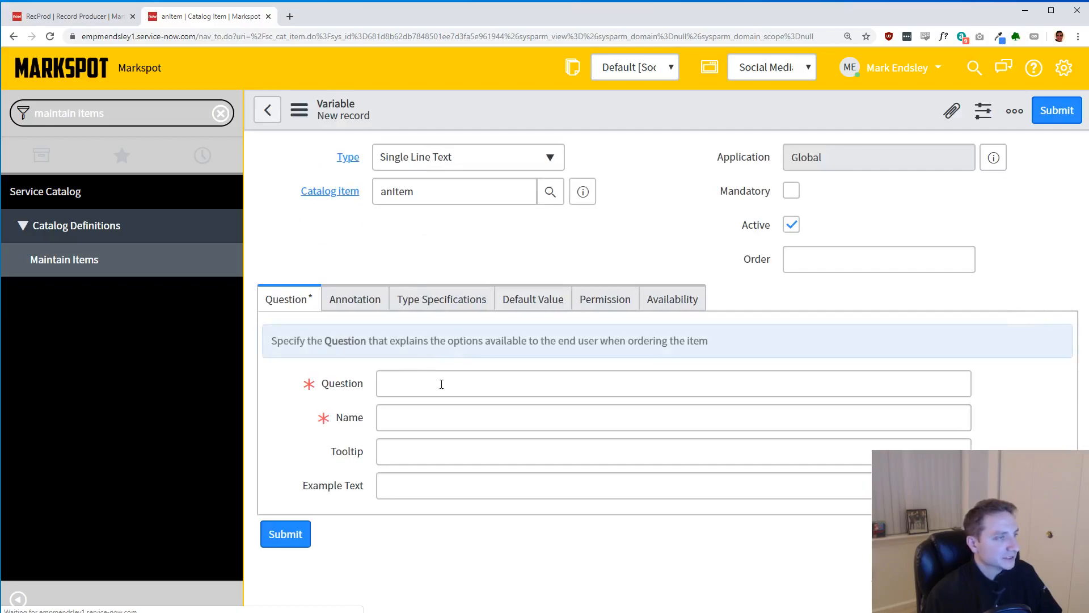
type("string")
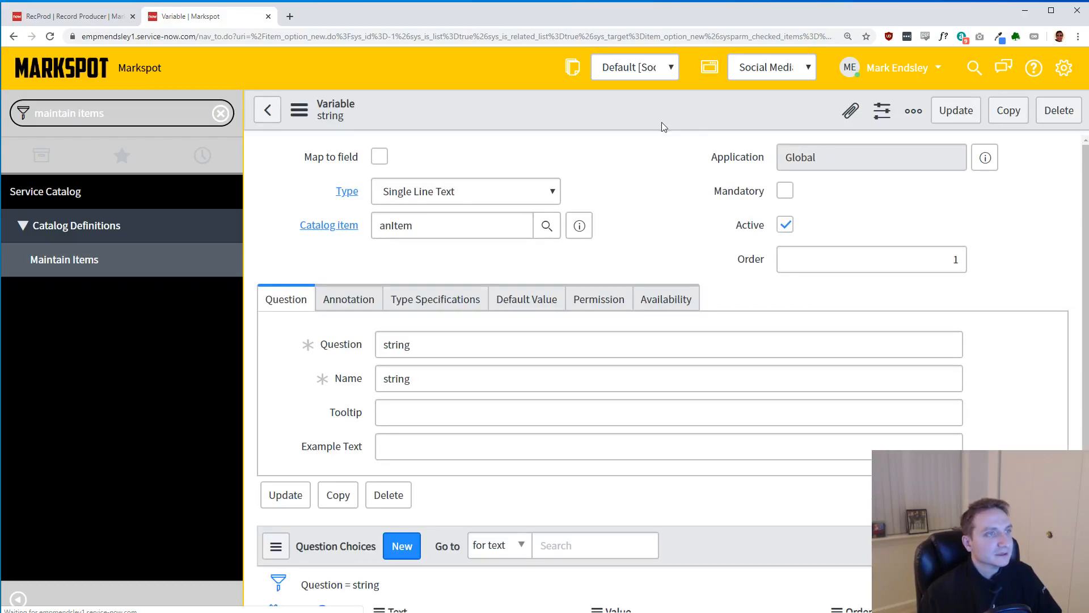
right_click(664, 127)
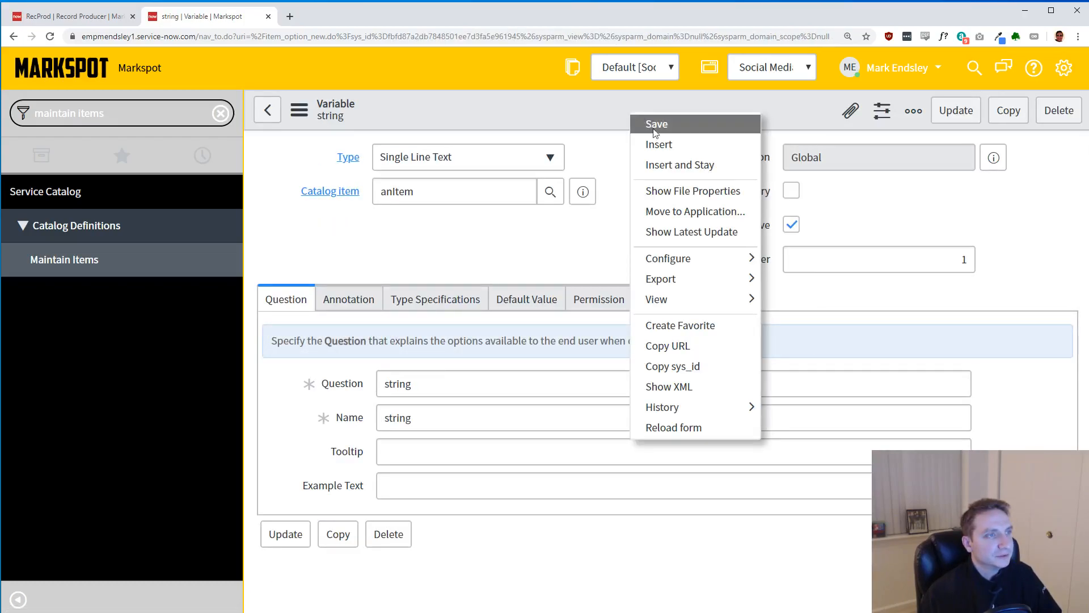
mouse_move(672, 366)
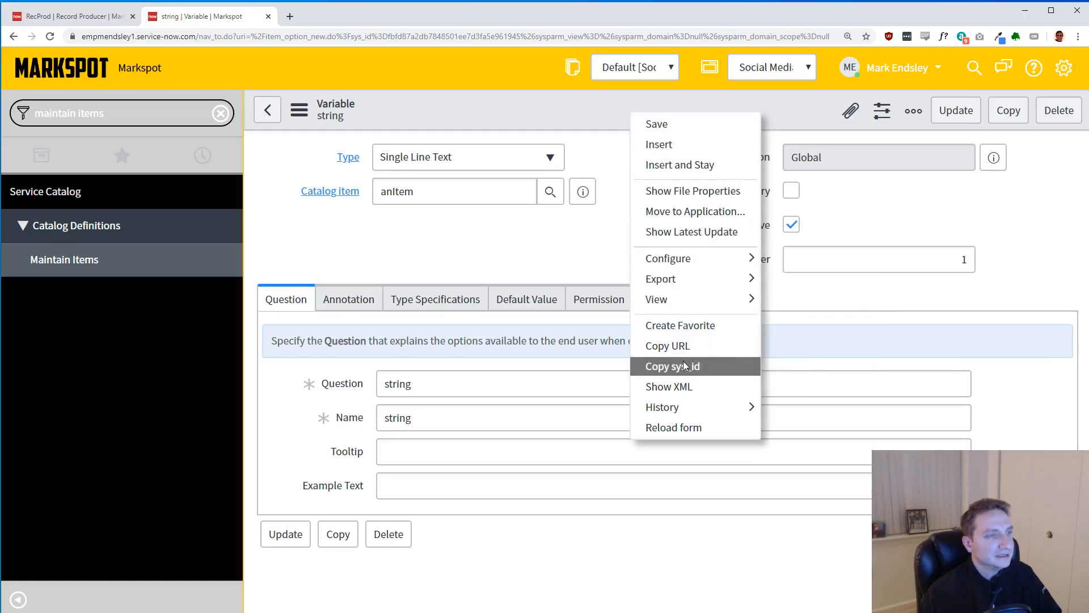
left_click(670, 366)
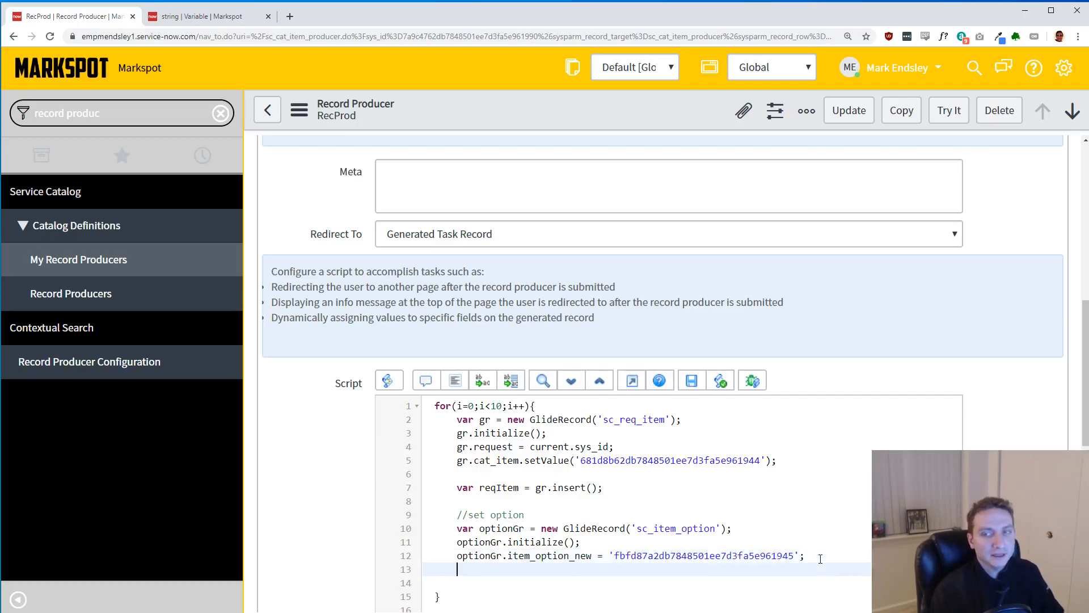
- Set optionGr.value = "Hello" + i for each loop iteration
type("optionG")
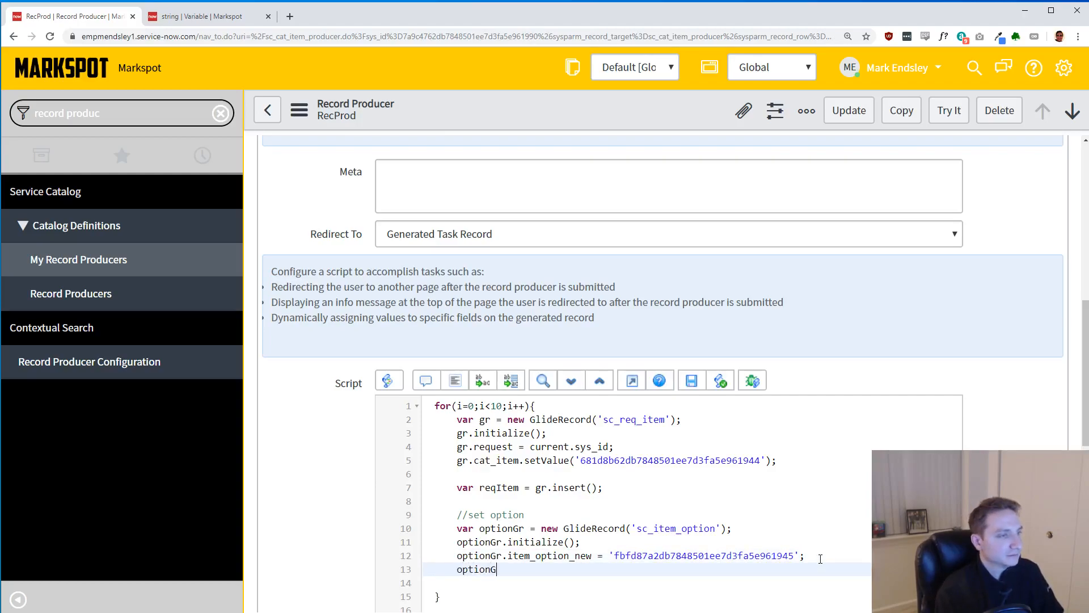
type("r.value")
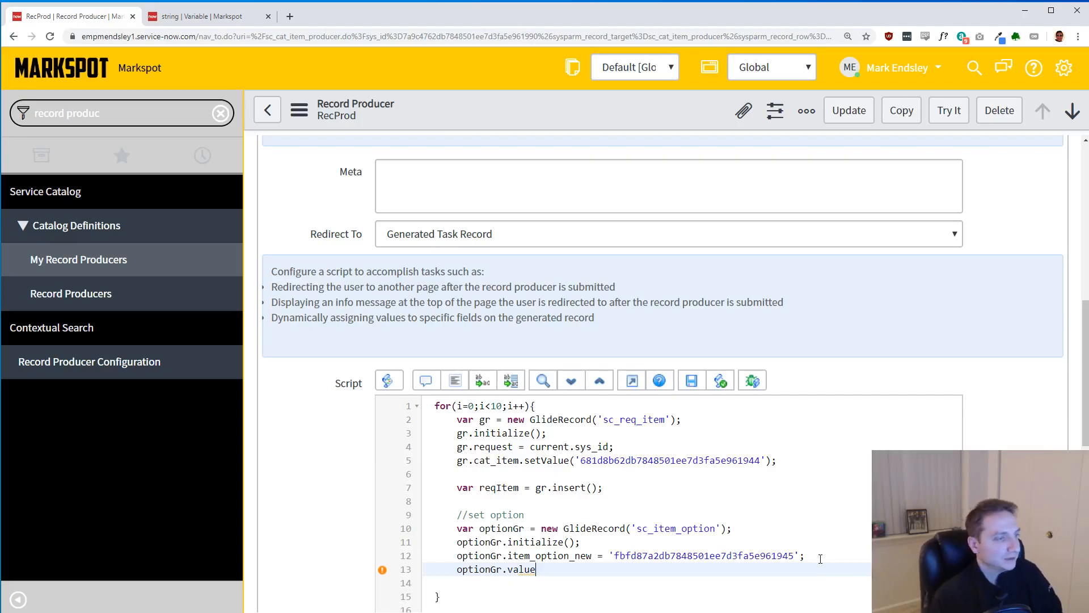
type("=")
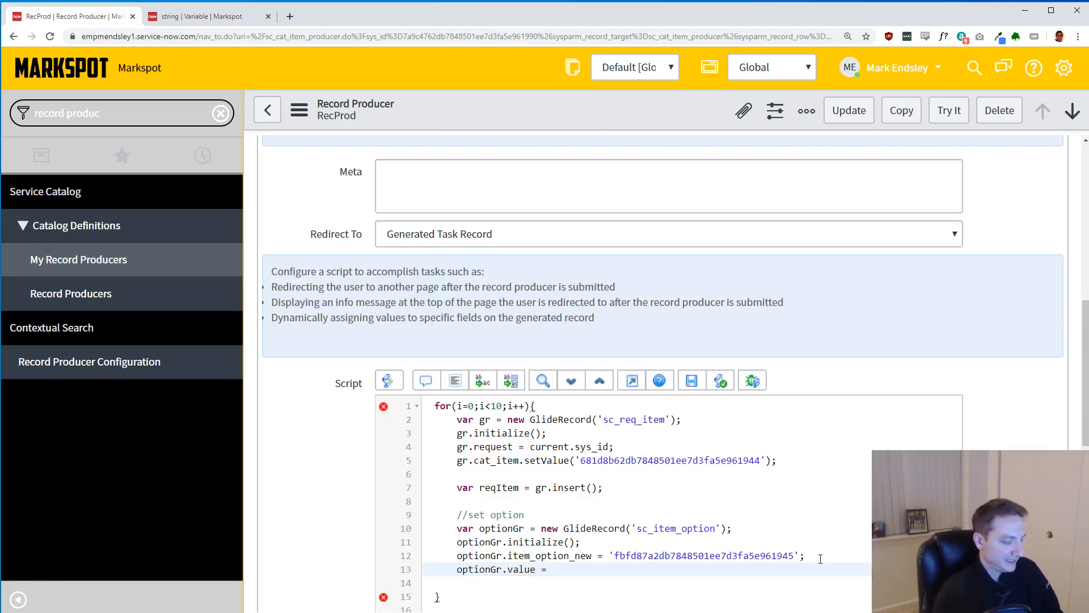
type("\"Hello\"")
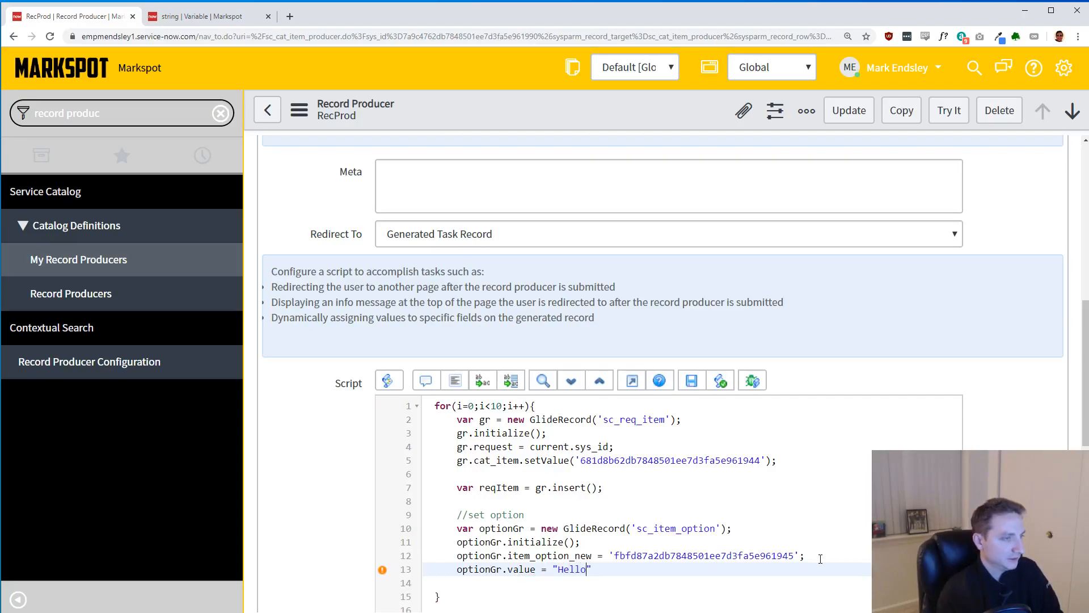
type("+ i;")
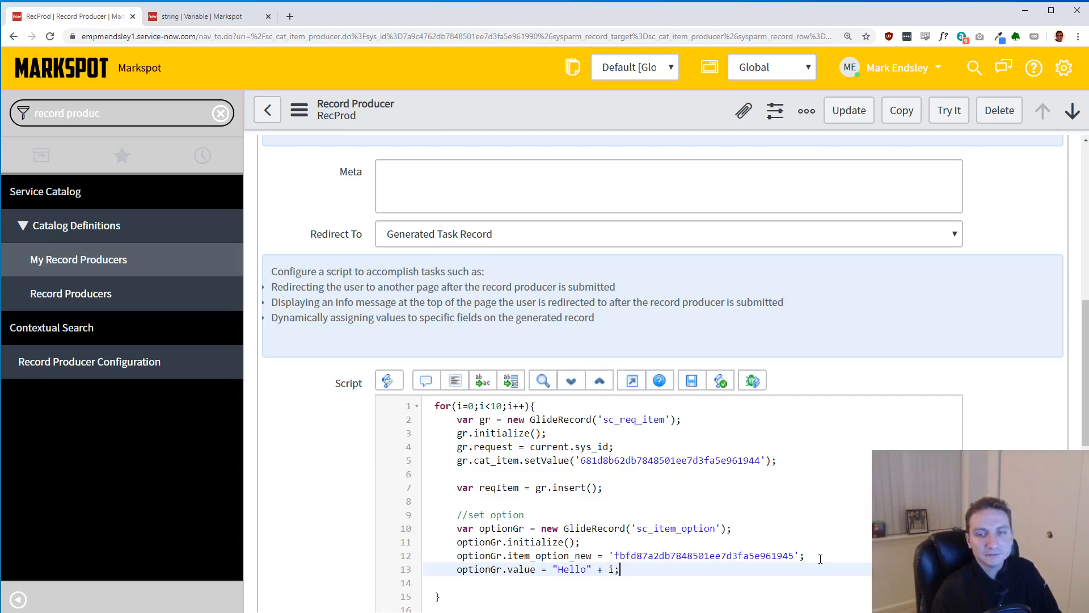
- Store optionGr.insert() in var itemID and begin the next line
type("var ite")
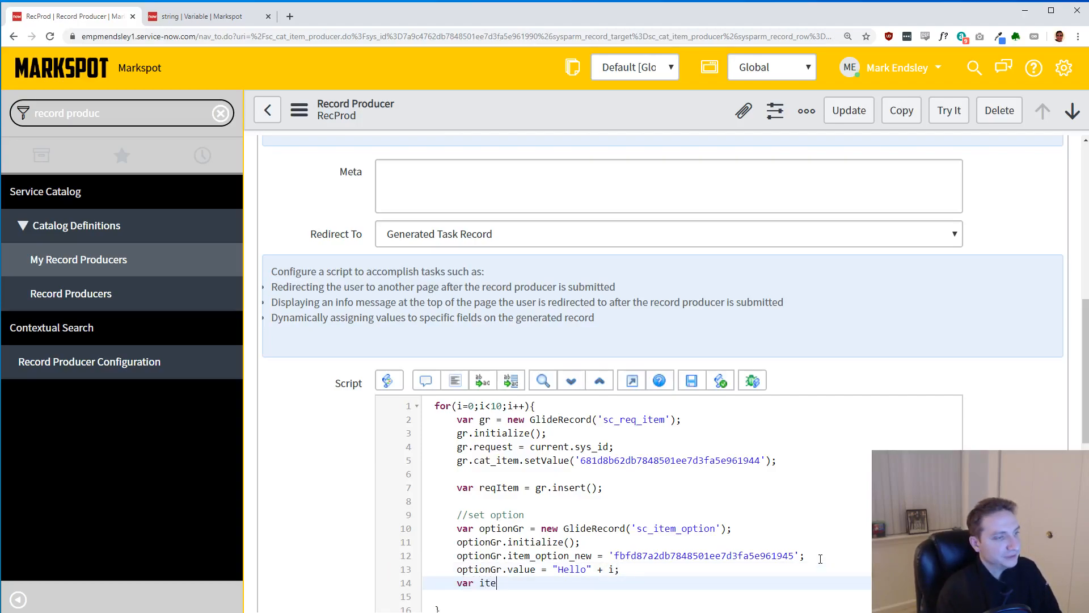
type("mID")
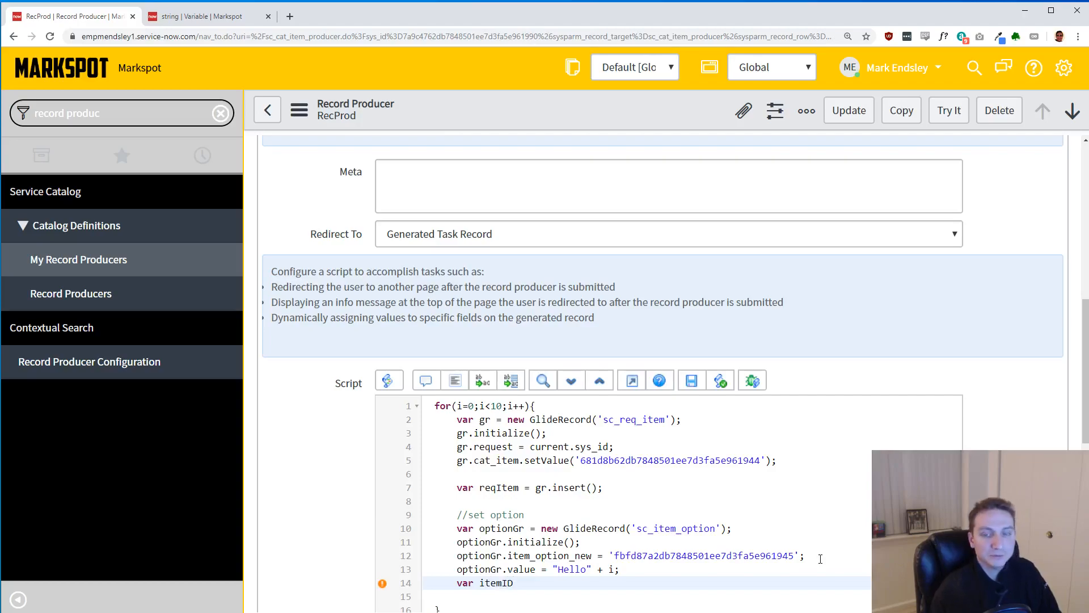
type("=")
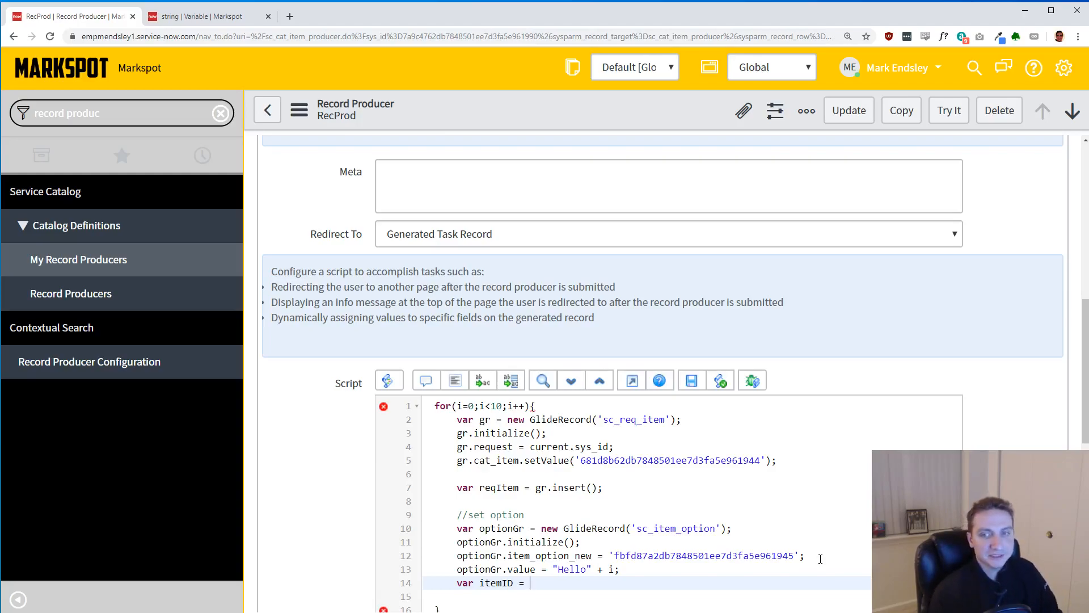
type("optionG")
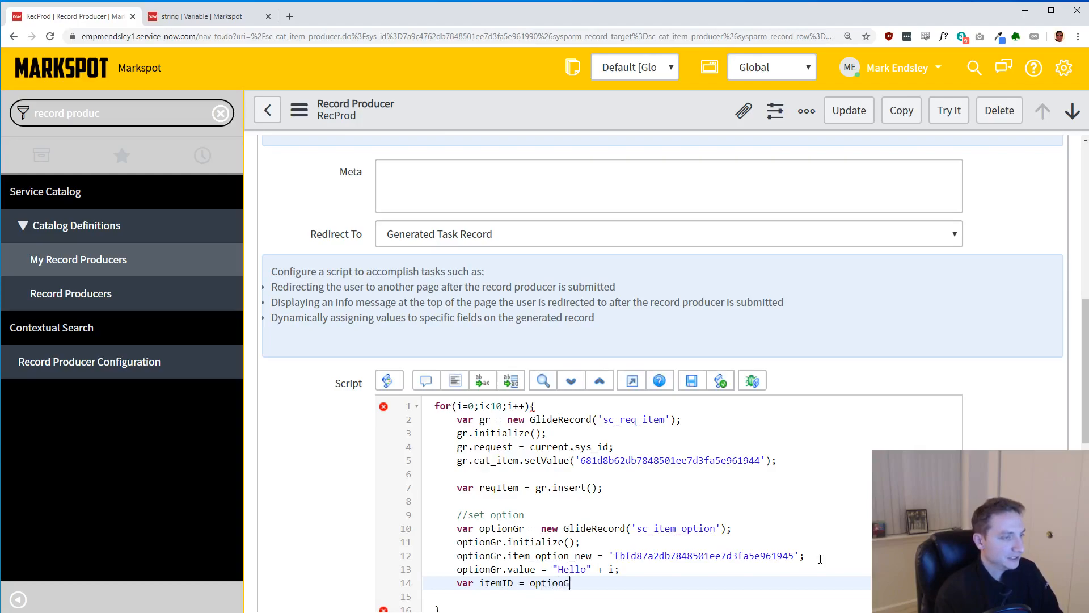
type(".insert();")
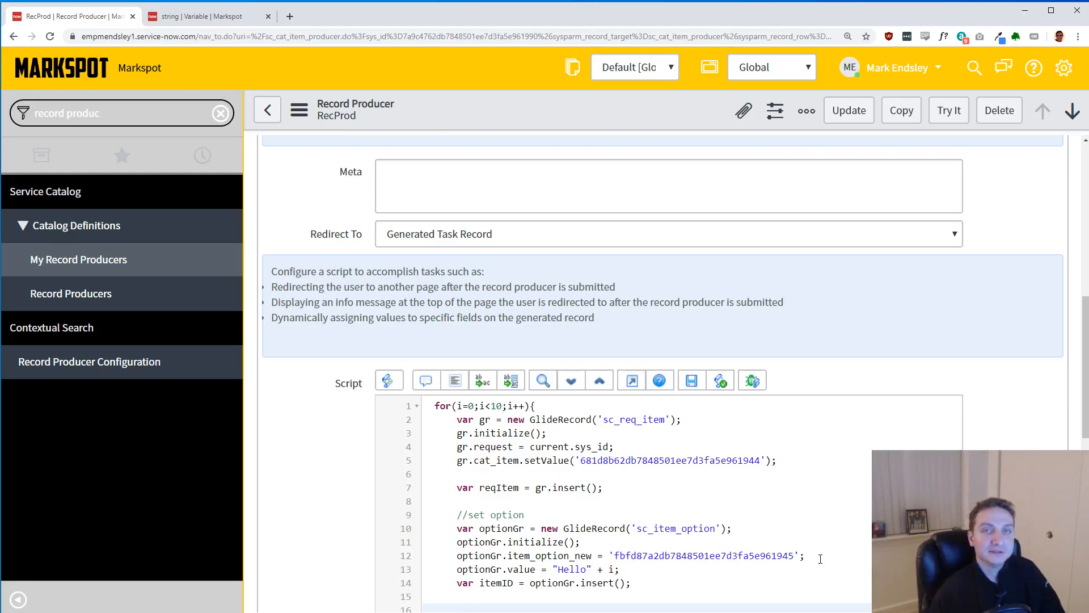
type("var")
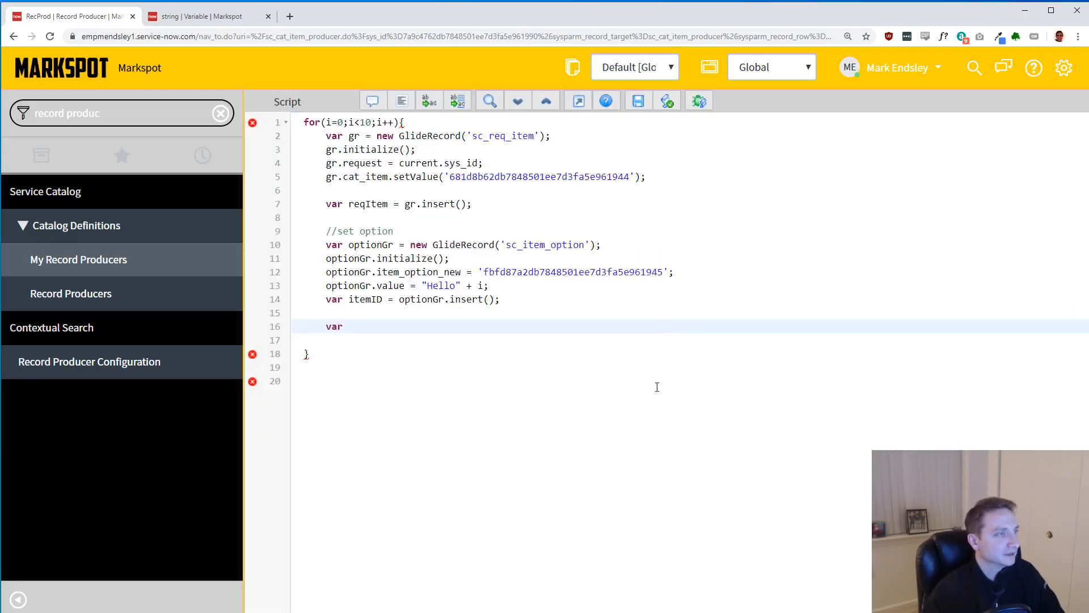
mouse_move(404, 329)
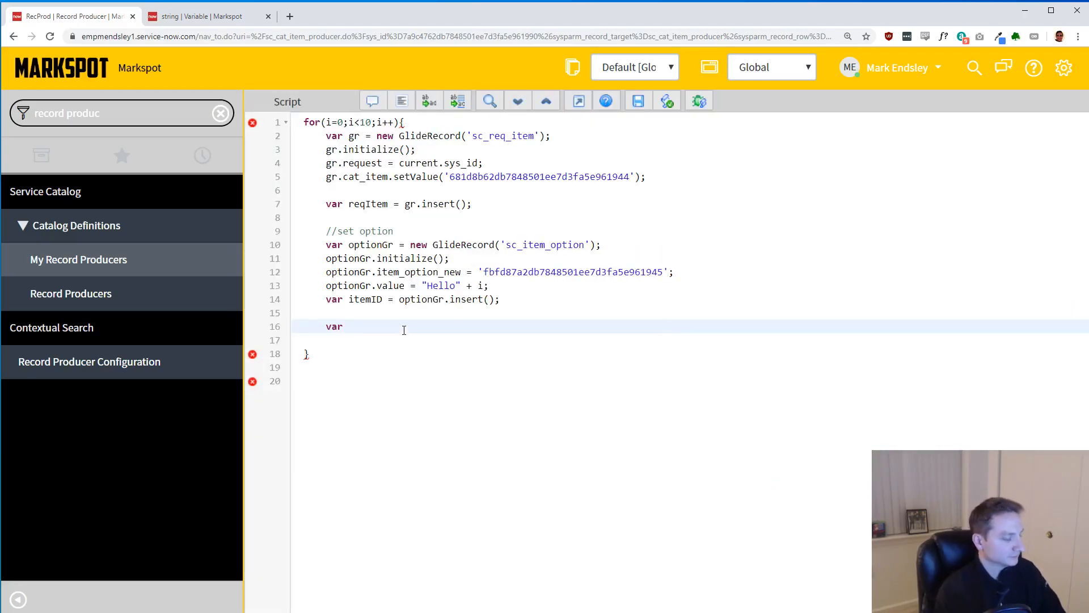
- Declare var relGr = new GlideRecord('sc_item_option_mtom');
type("relGr = new G")
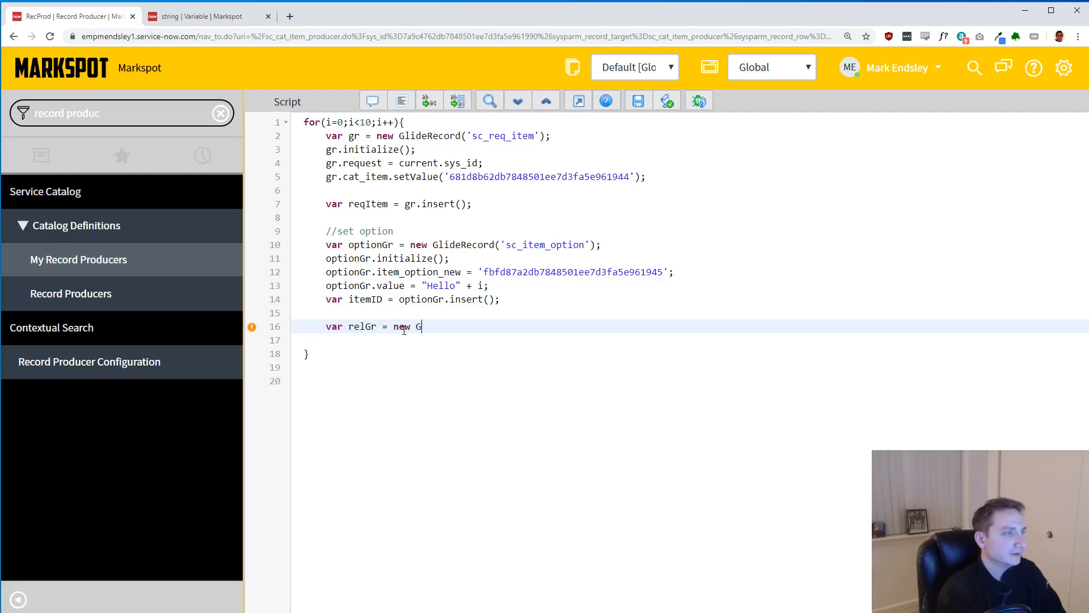
type("lideRecord")
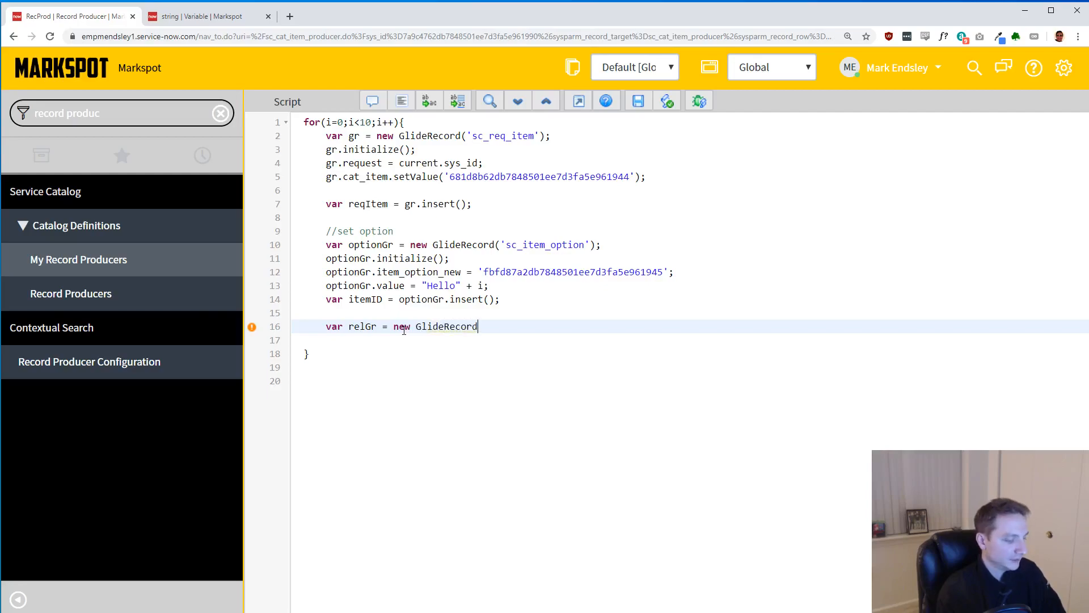
type("('')")
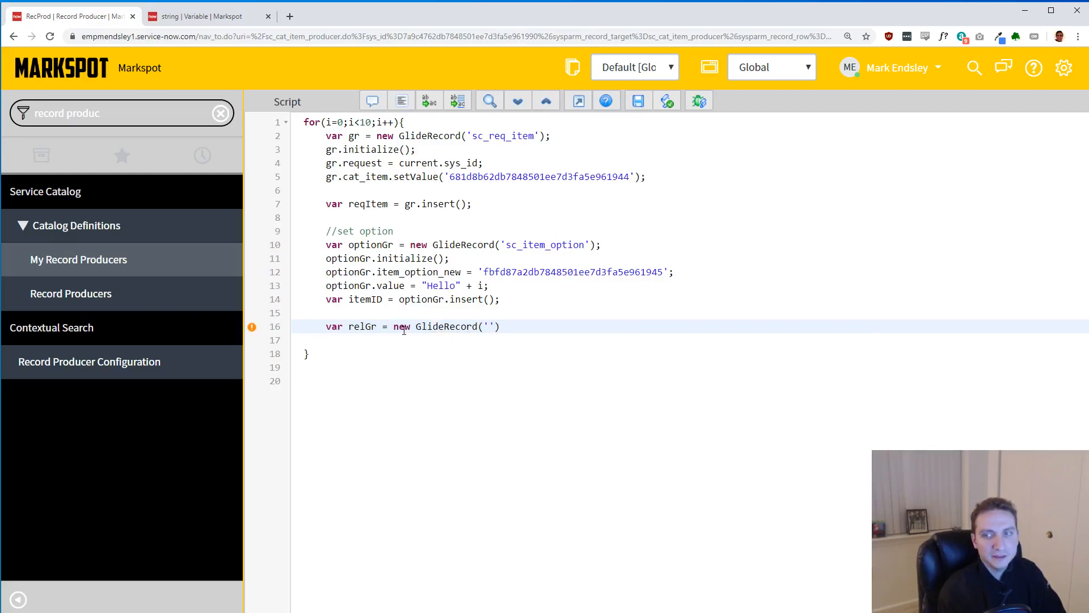
type("sc_item")
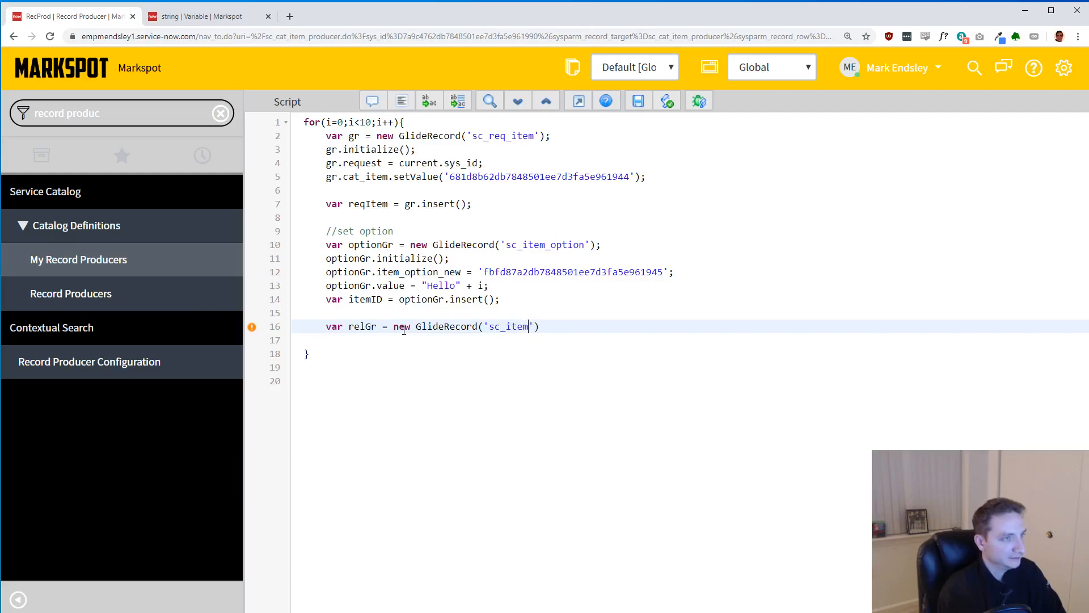
type("_option")
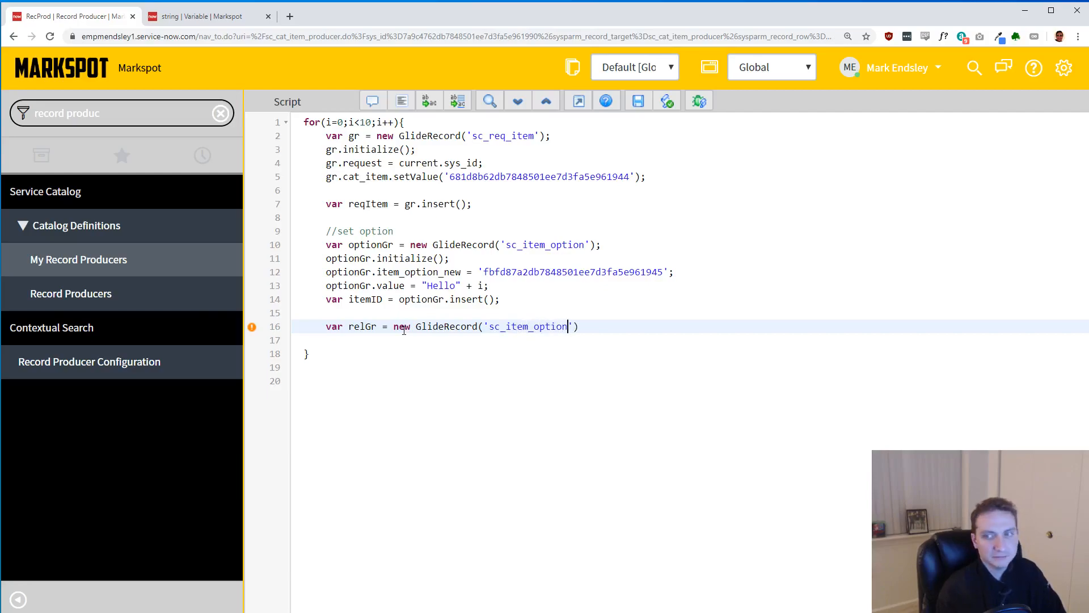
type("_mtom")
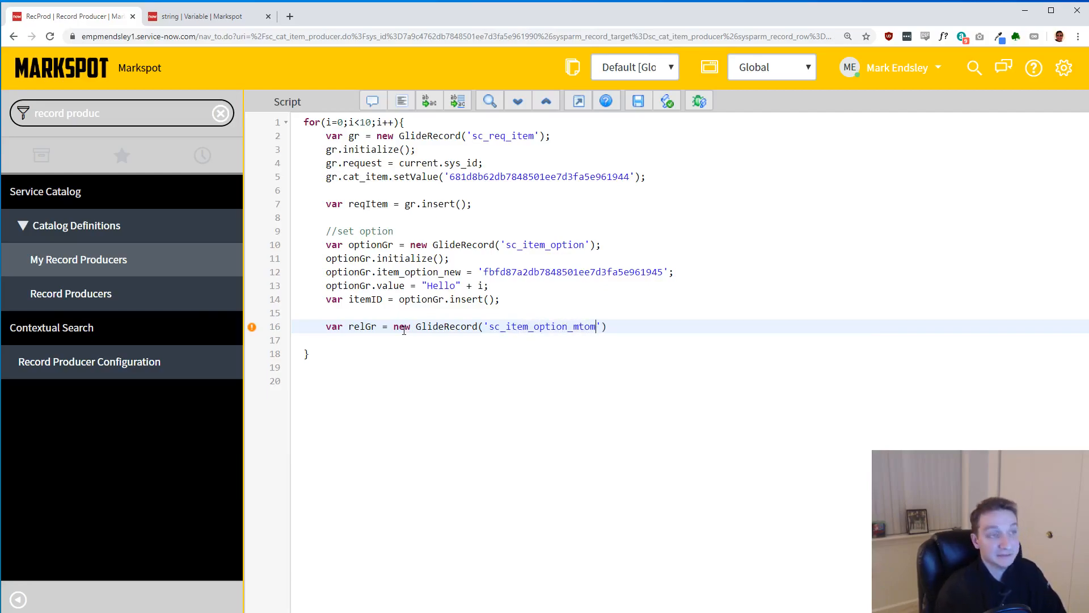
type(";")
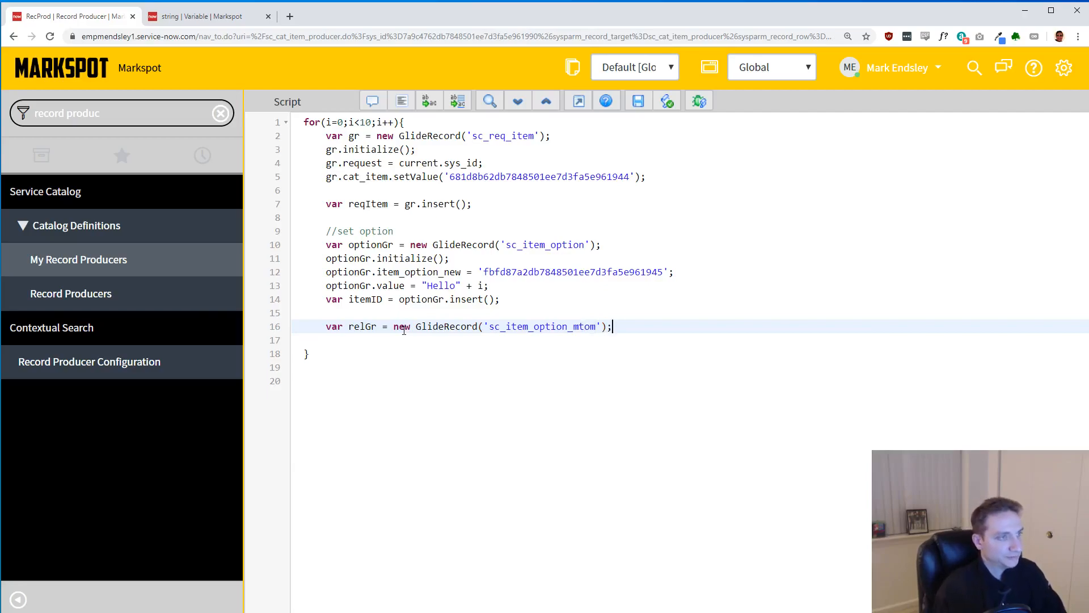
- Add relGr.initialize(); on the following line
key("enter")
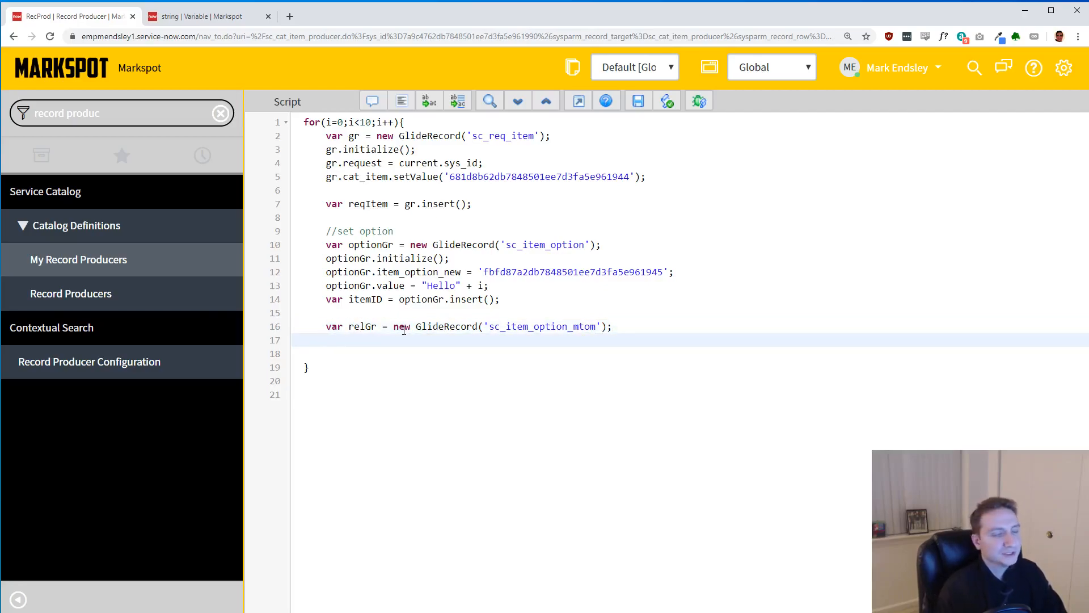
type("reG")
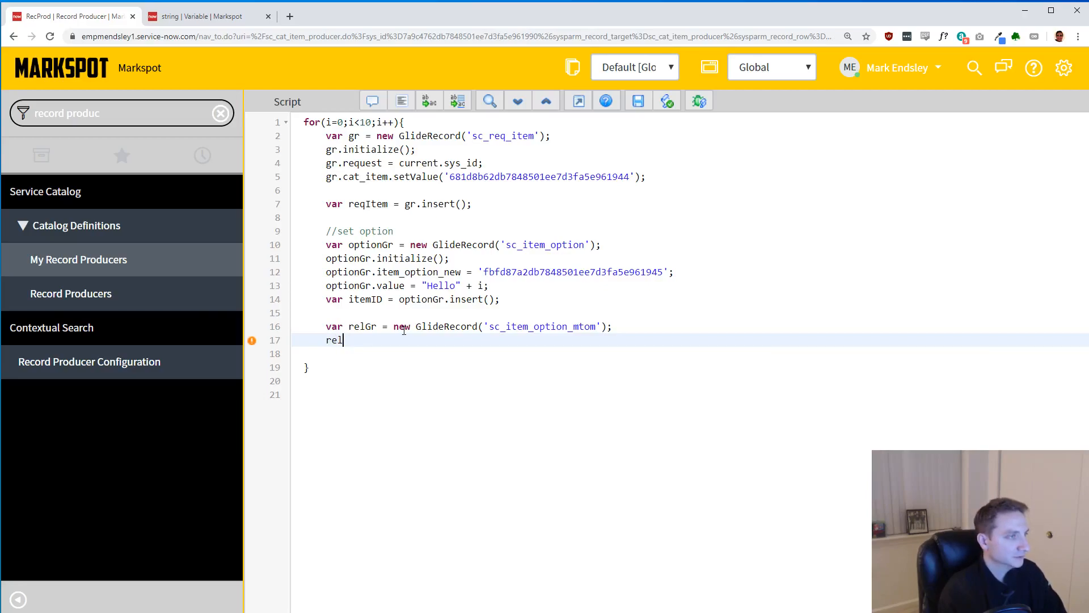
type("Gr")
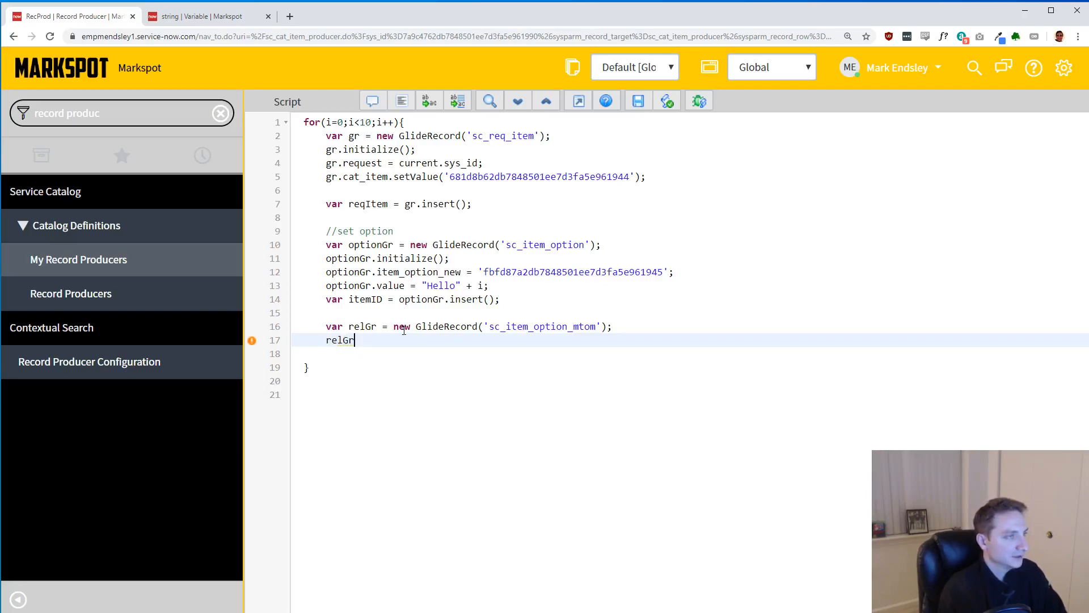
type(".")
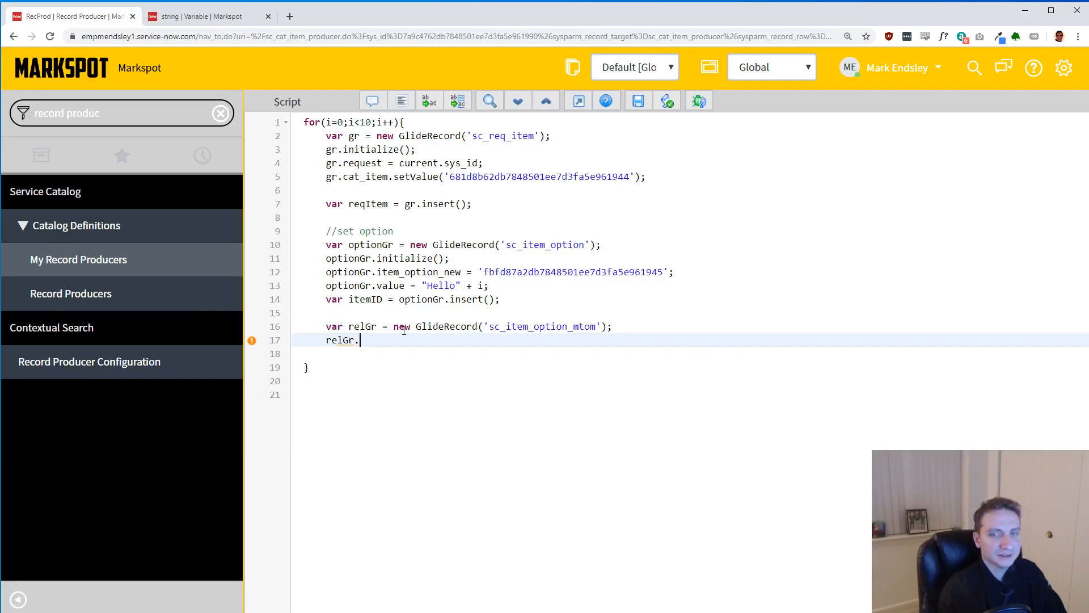
type("initialize();")
type("relGr.")
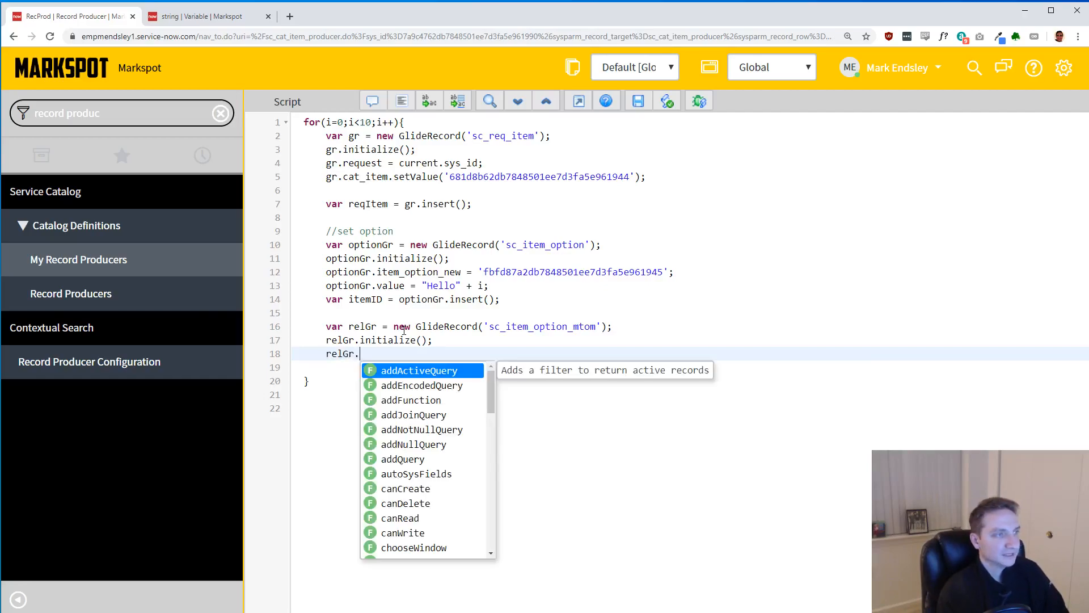
- Set relGr.request_item = reqItem, checking reqItem's declaration
type("requ")
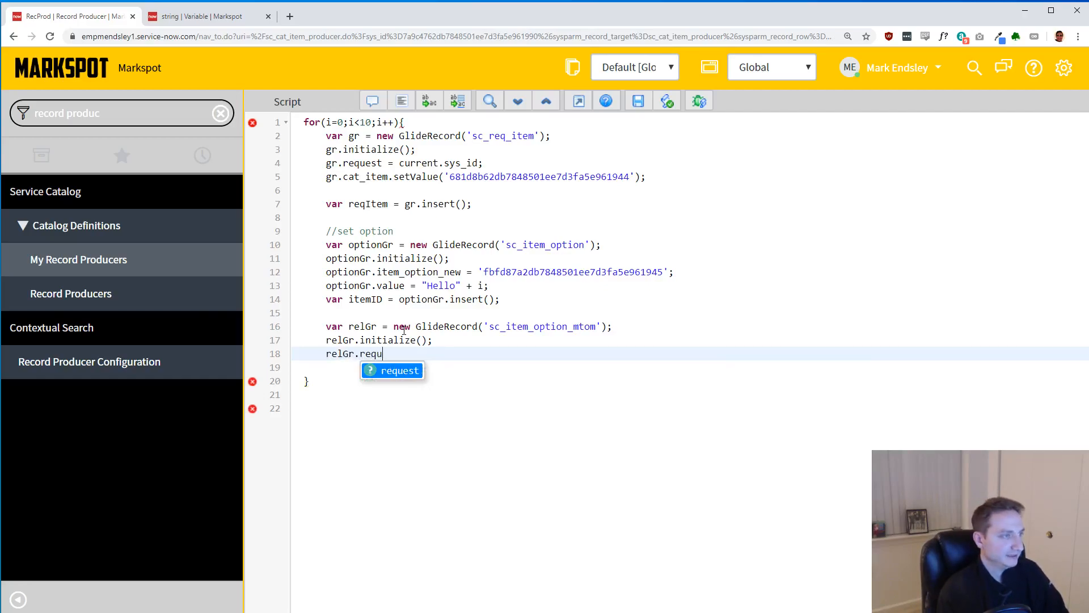
type("st")
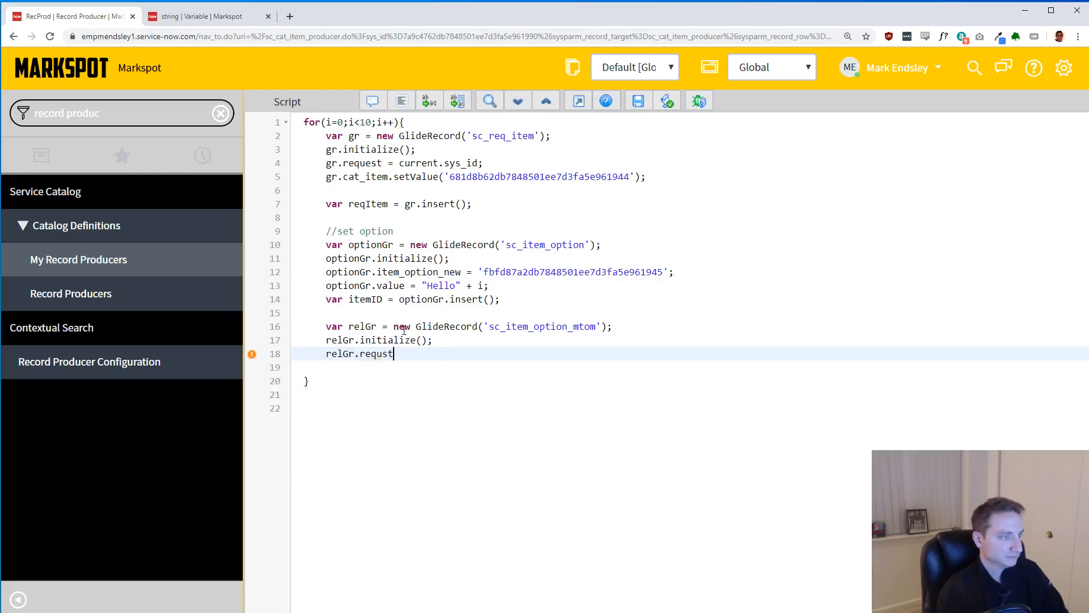
type("request")
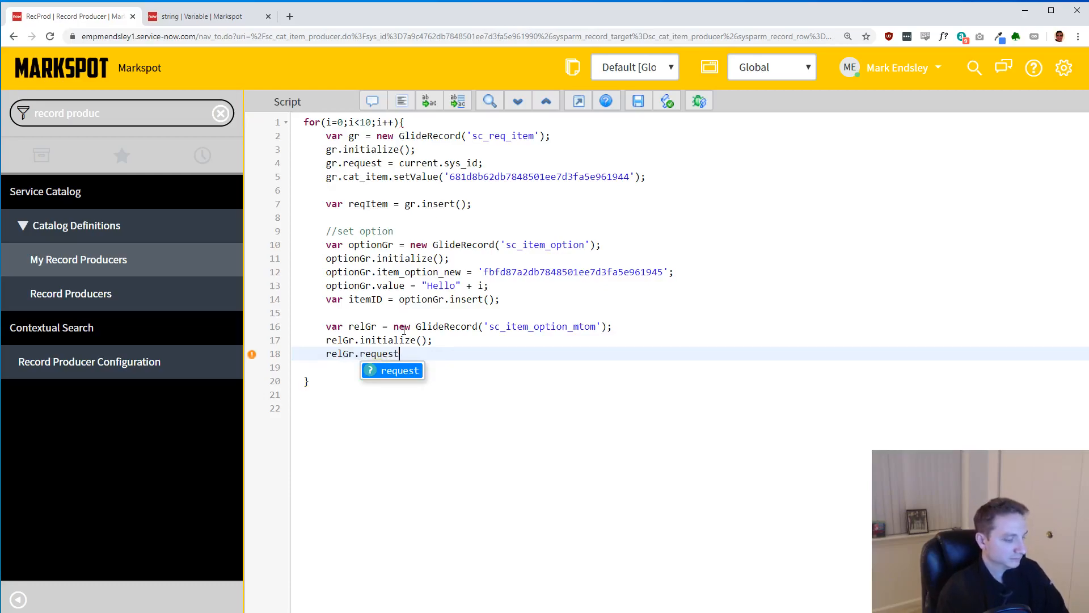
type("_item =")
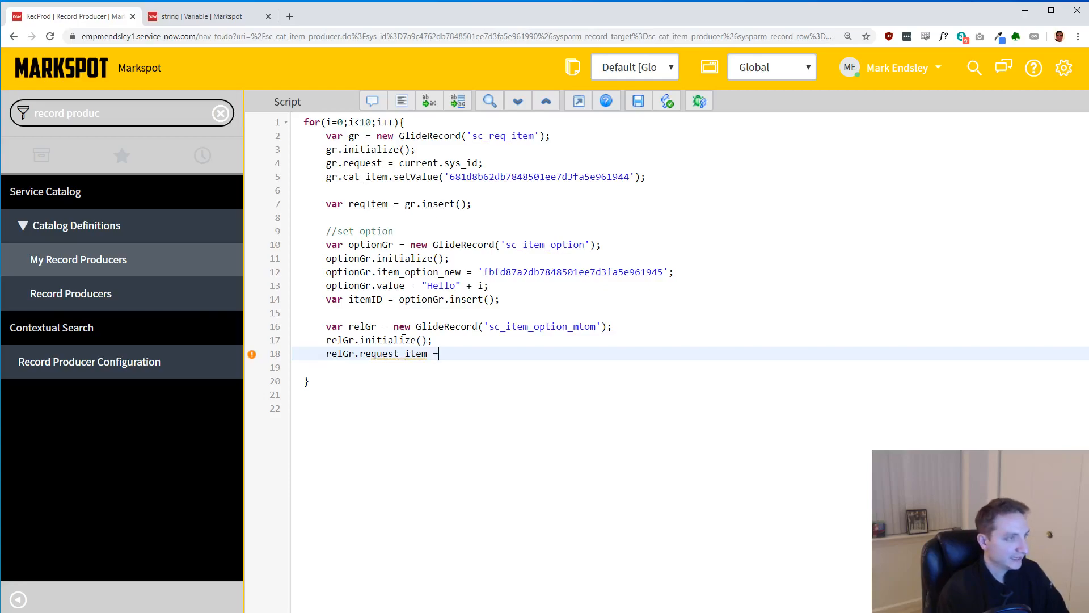
type("reqItem")
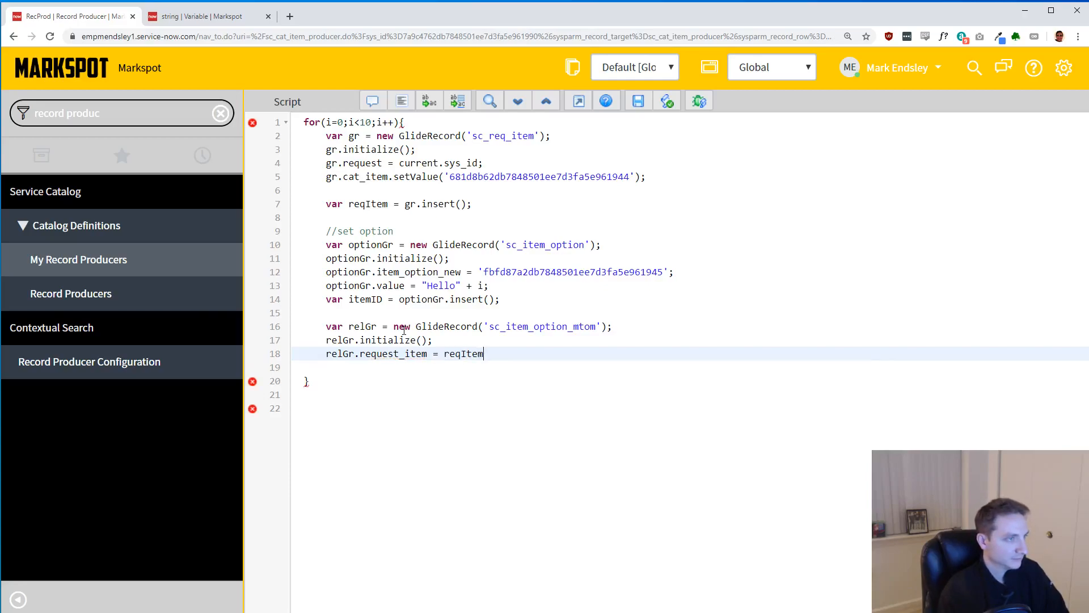
type(";")
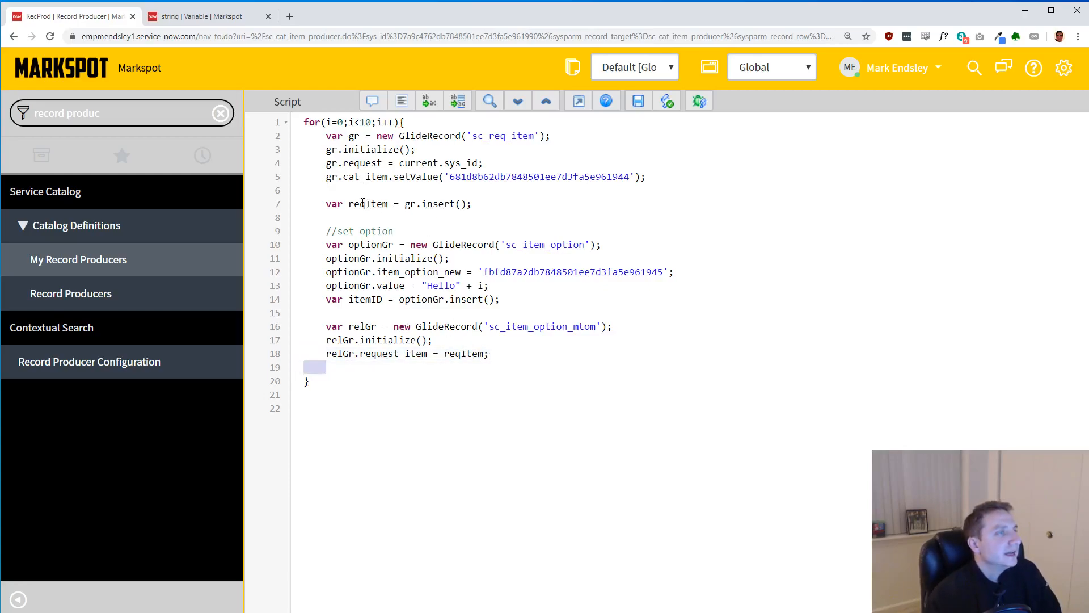
double_click(368, 203)
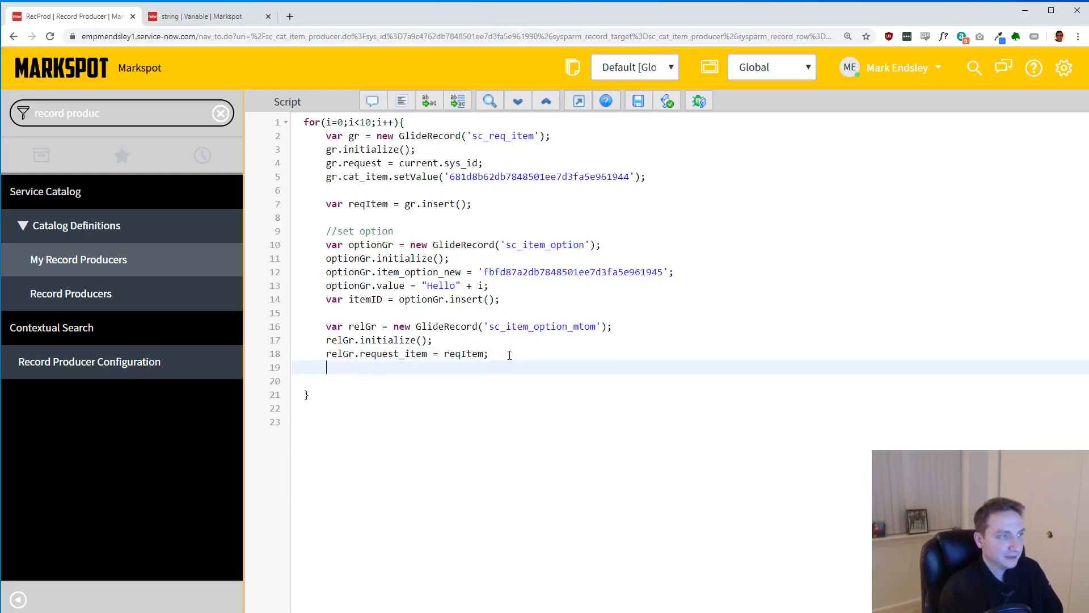
- Set relGr.sc_item_option = itemID;
type("relGr.")
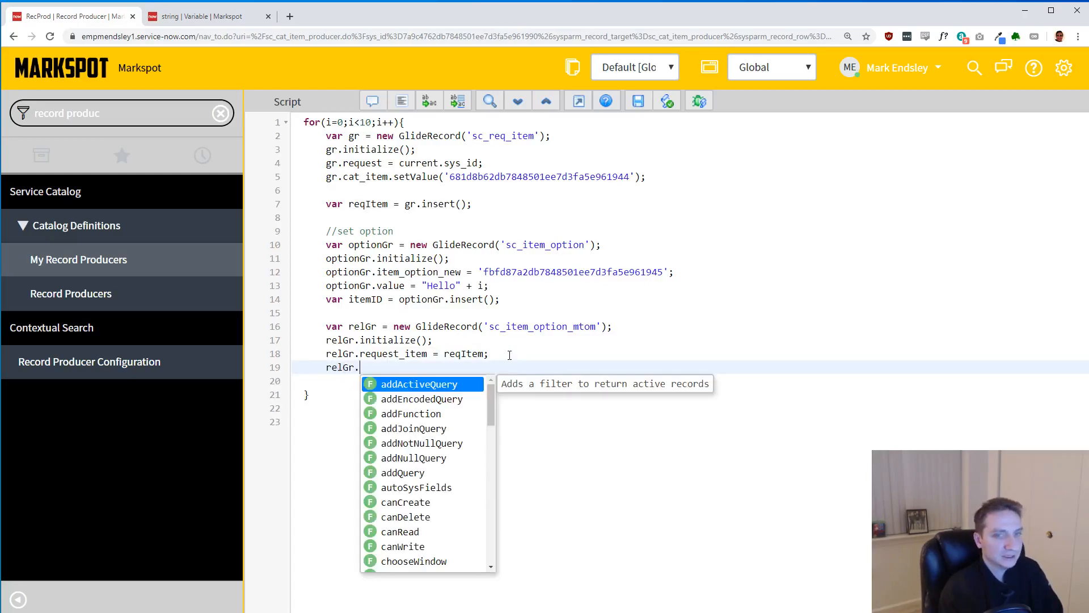
type("sc_")
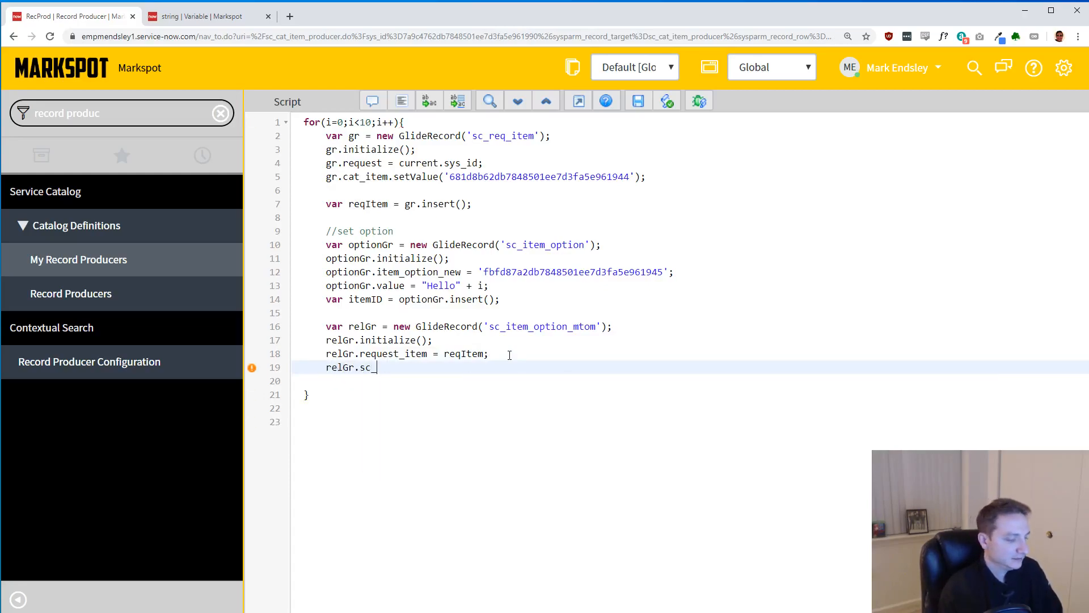
type("item_")
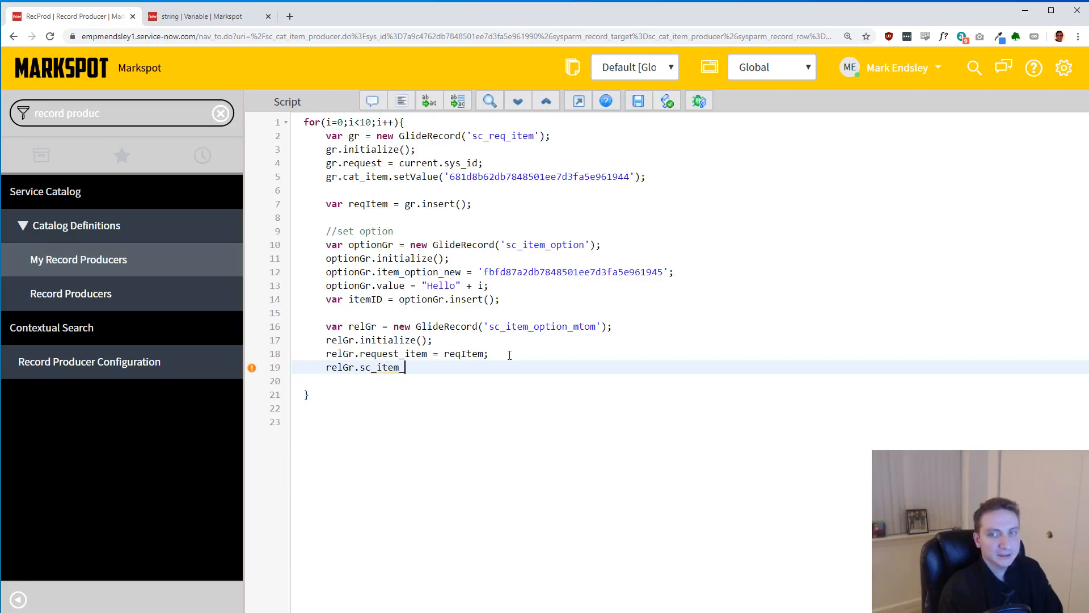
type("option")
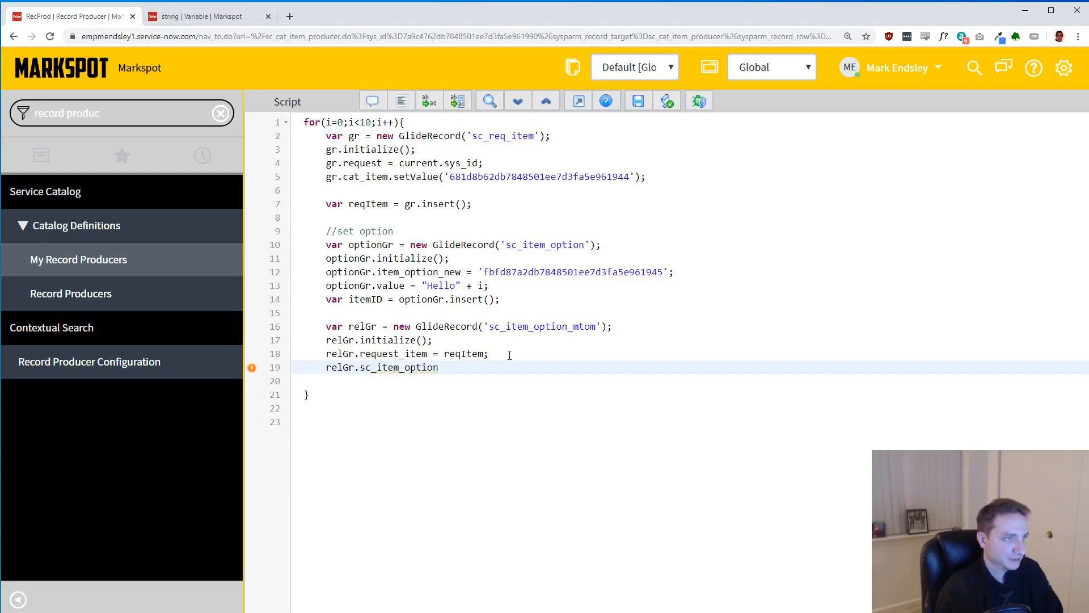
type("=")
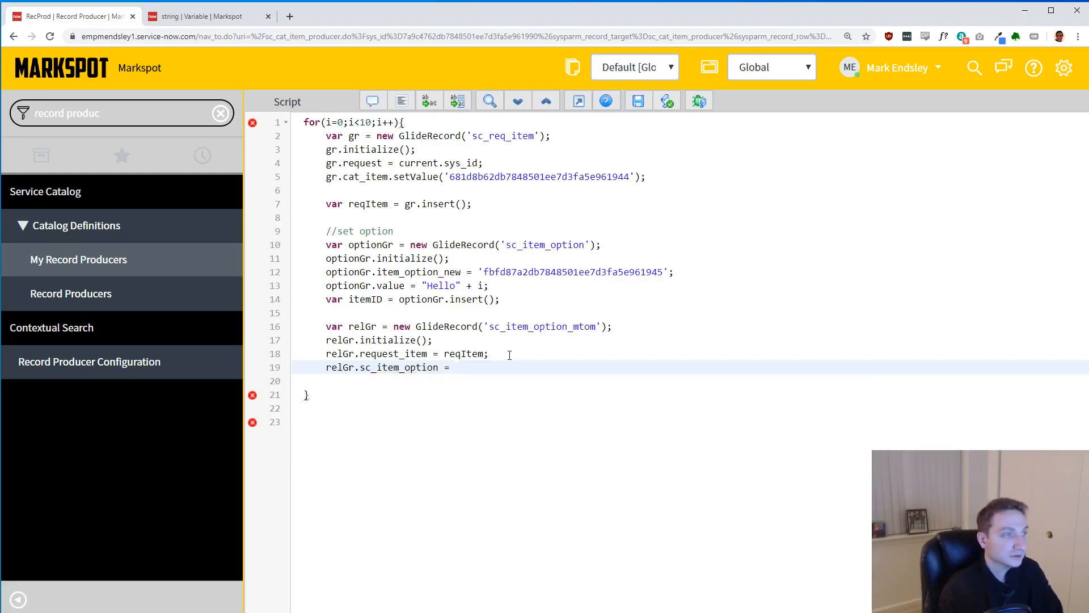
type("itemID")
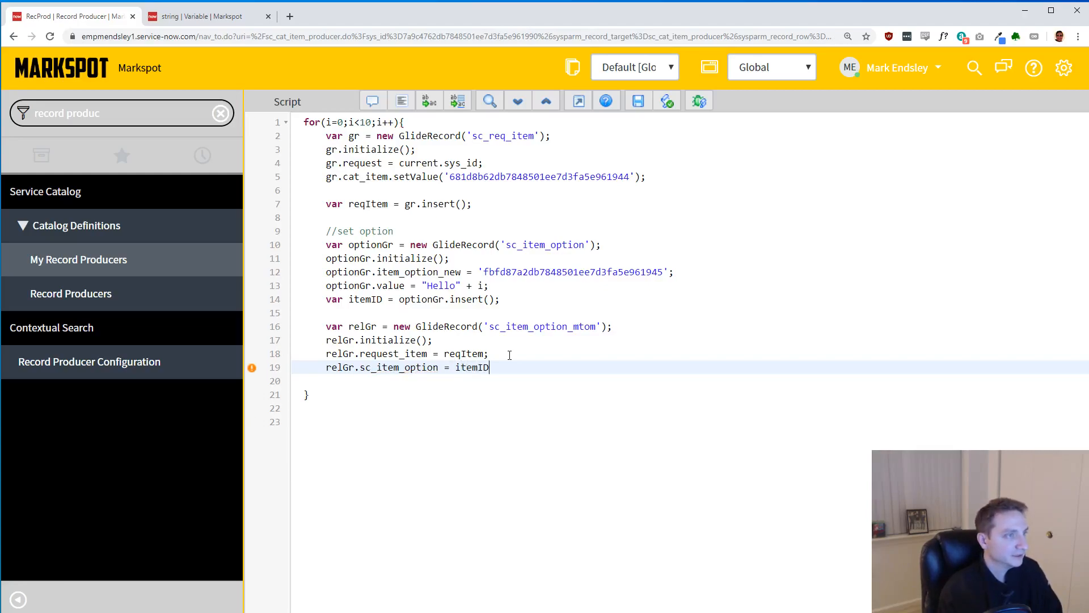
type(";")
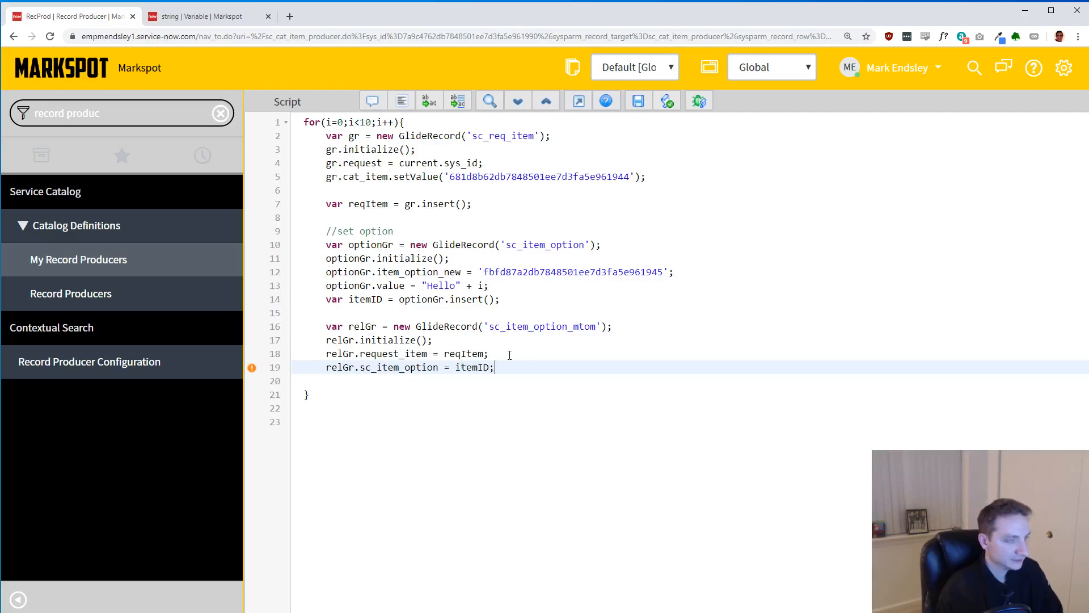
- Begin the relGr.insert() call on a new line
key("enter")
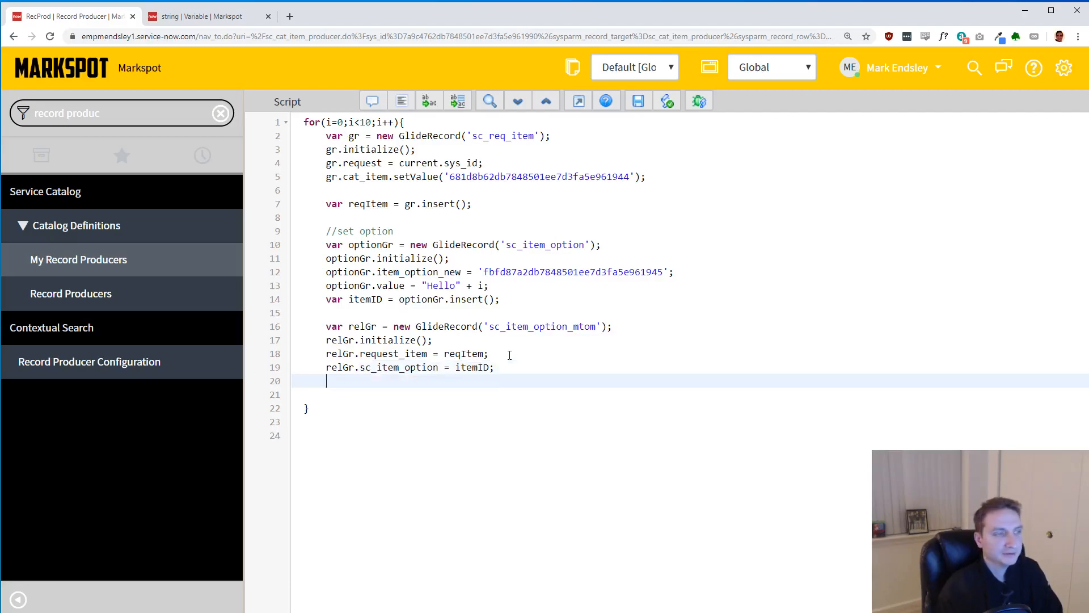
type("relGr")
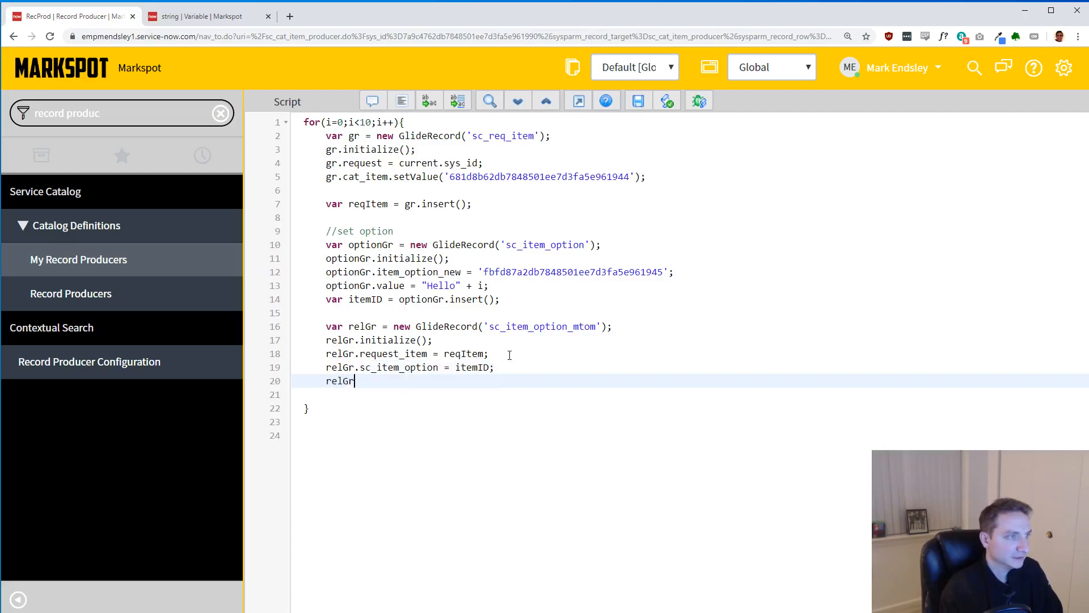
type(".insert();")
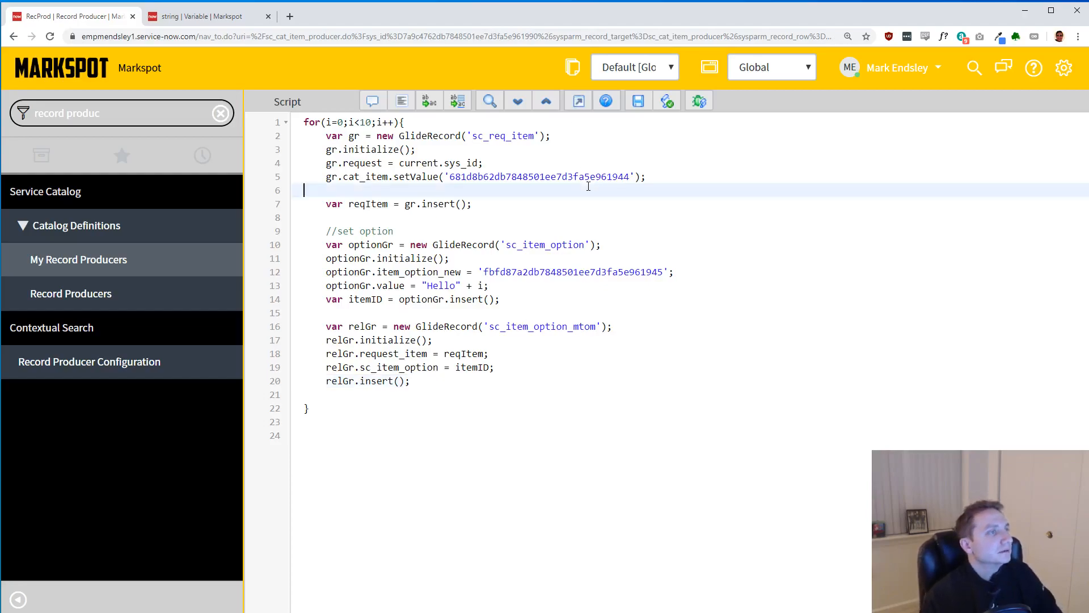
- Review the mtom block on lines 16–20 and return to the RecProd form
left_click_drag(327, 135, 472, 203)
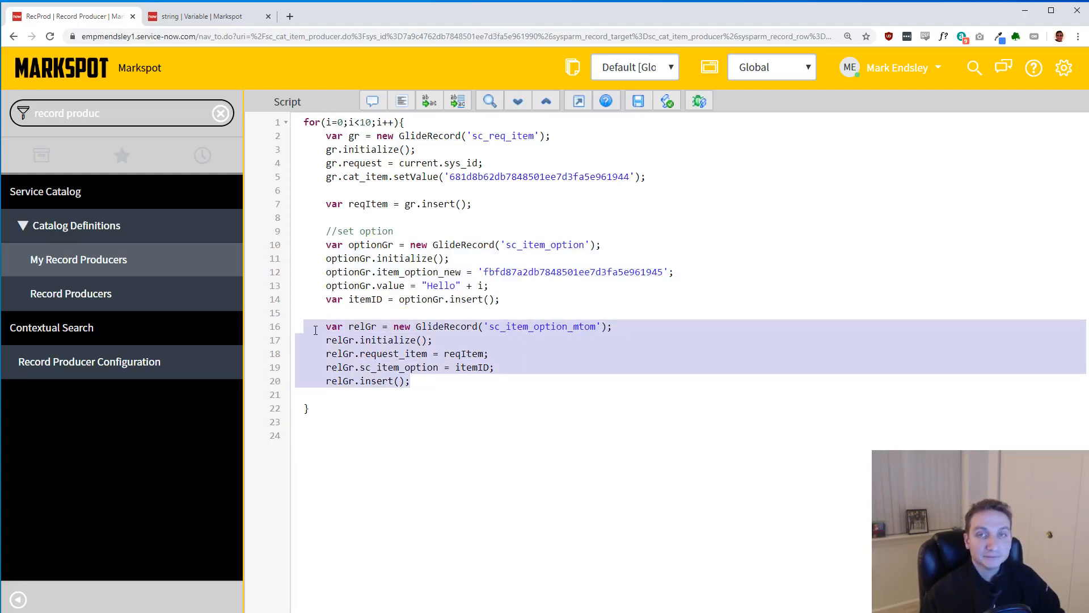
left_click(412, 382)
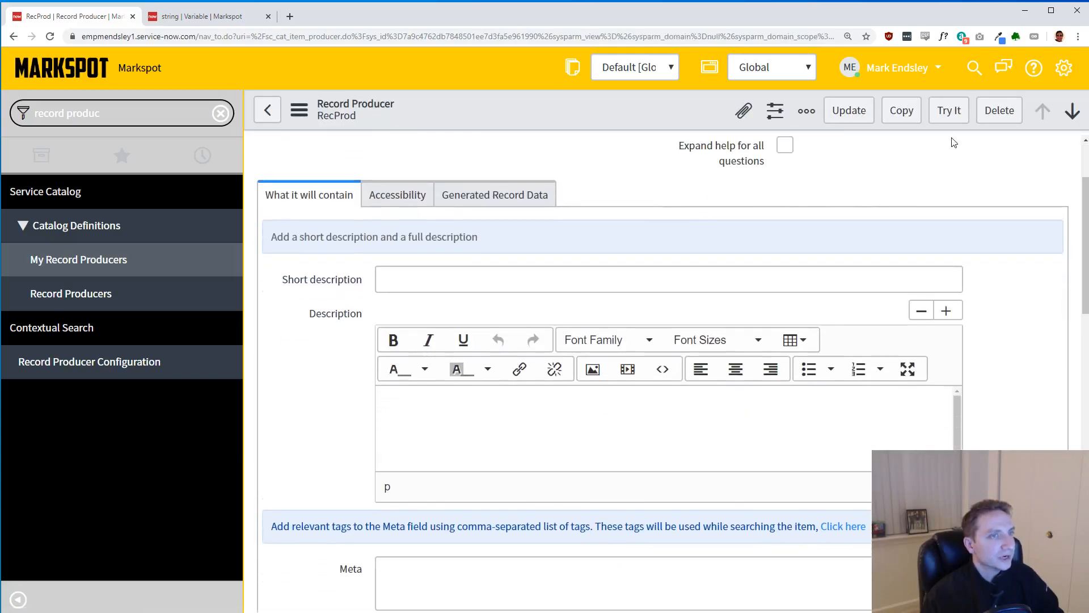
- Run RecProd via Try It, submit it, and view REQ0010029's ten requested items
left_click(949, 110)
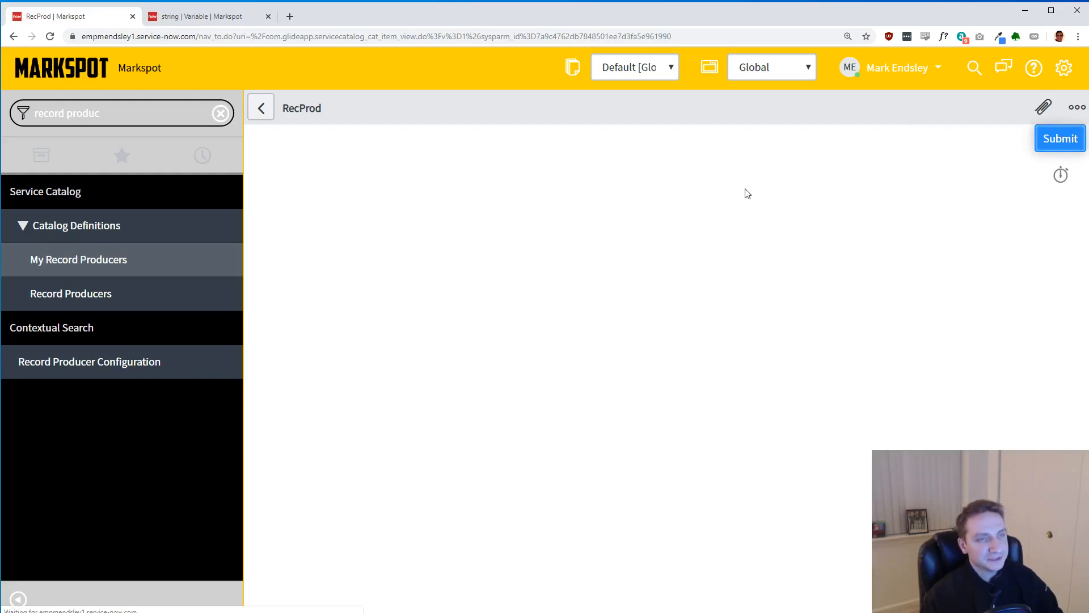
left_click(1060, 139)
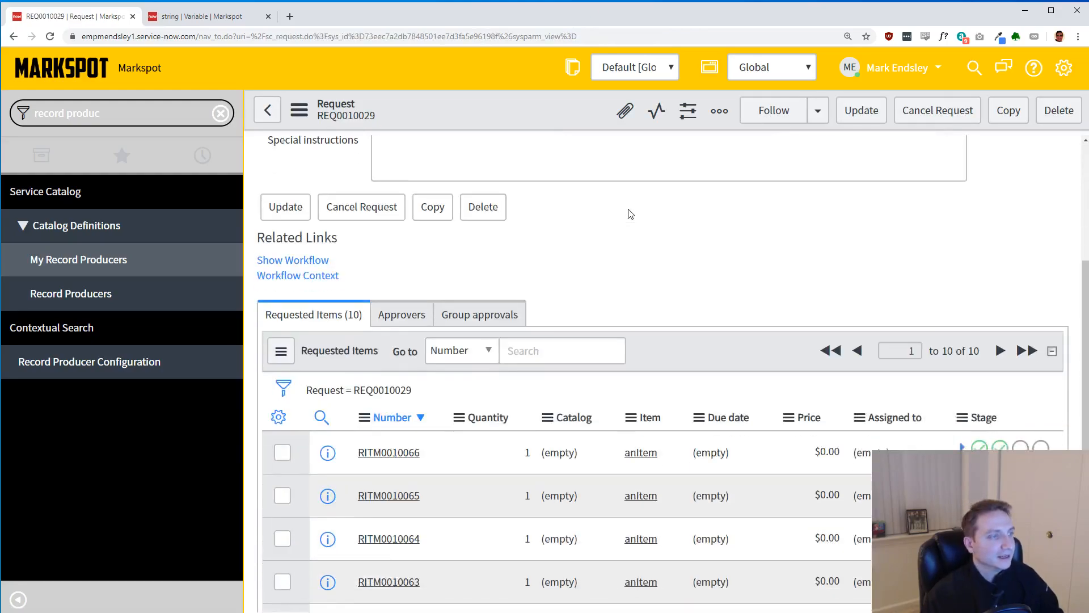
scroll("down", 3)
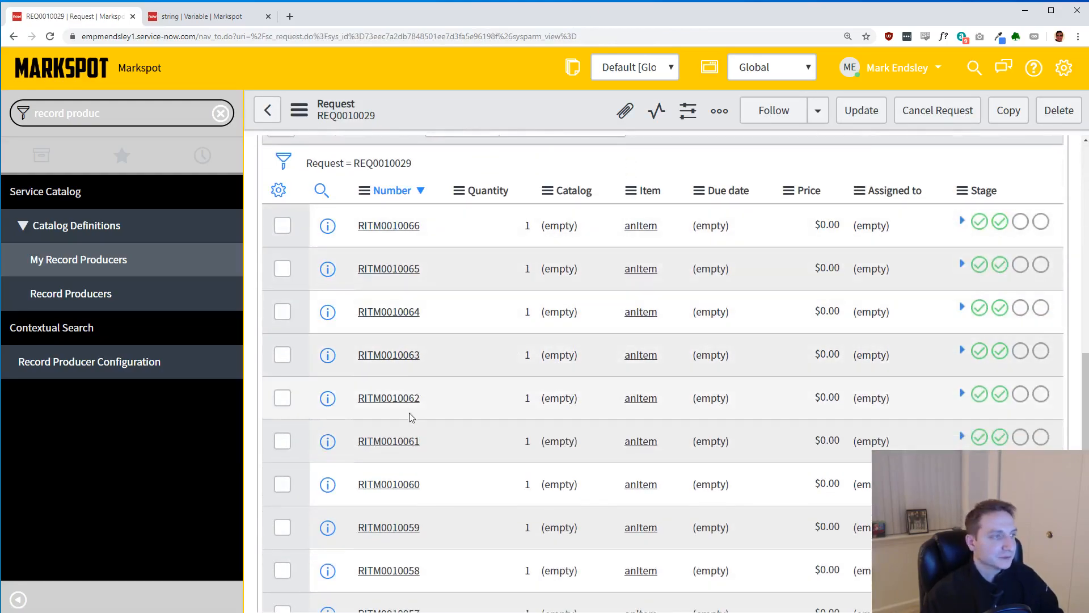
left_click(388, 397)
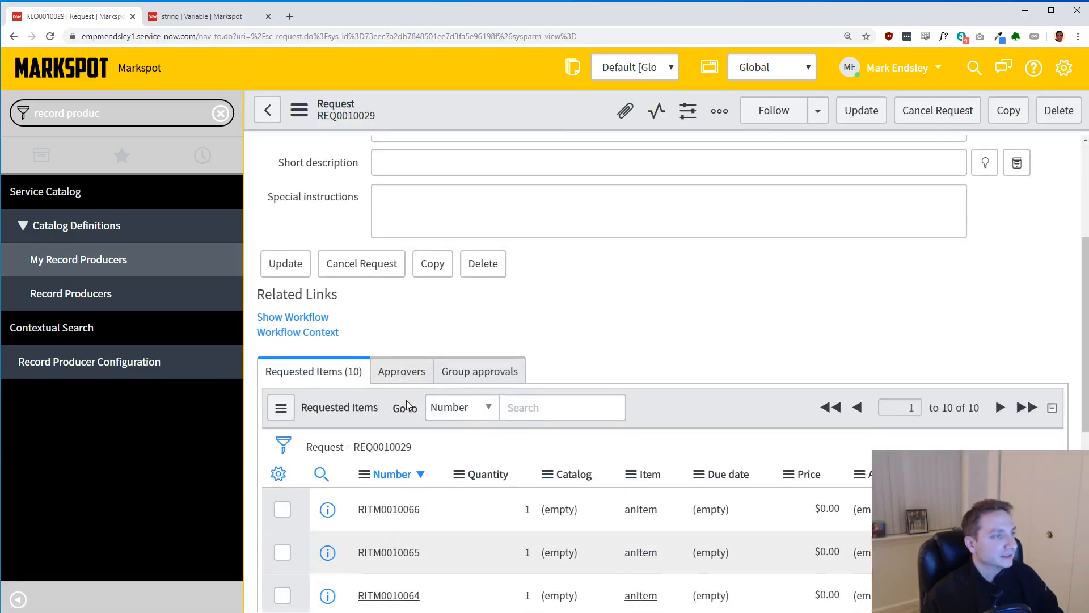
- Open RITM0010066 and confirm its string variable shows Hello9
left_click(389, 508)
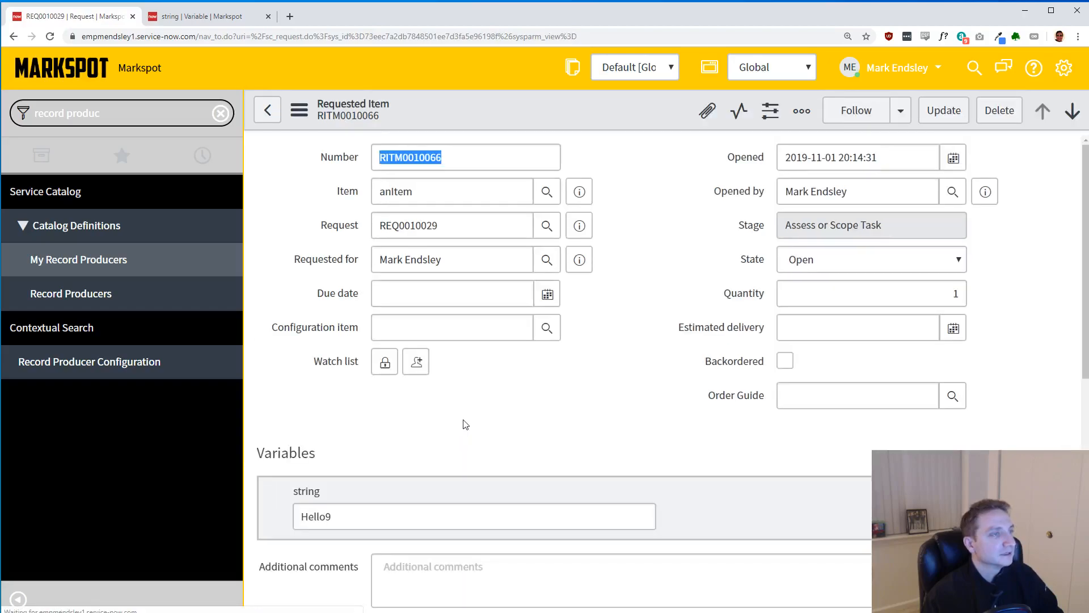
scroll("down", 3)
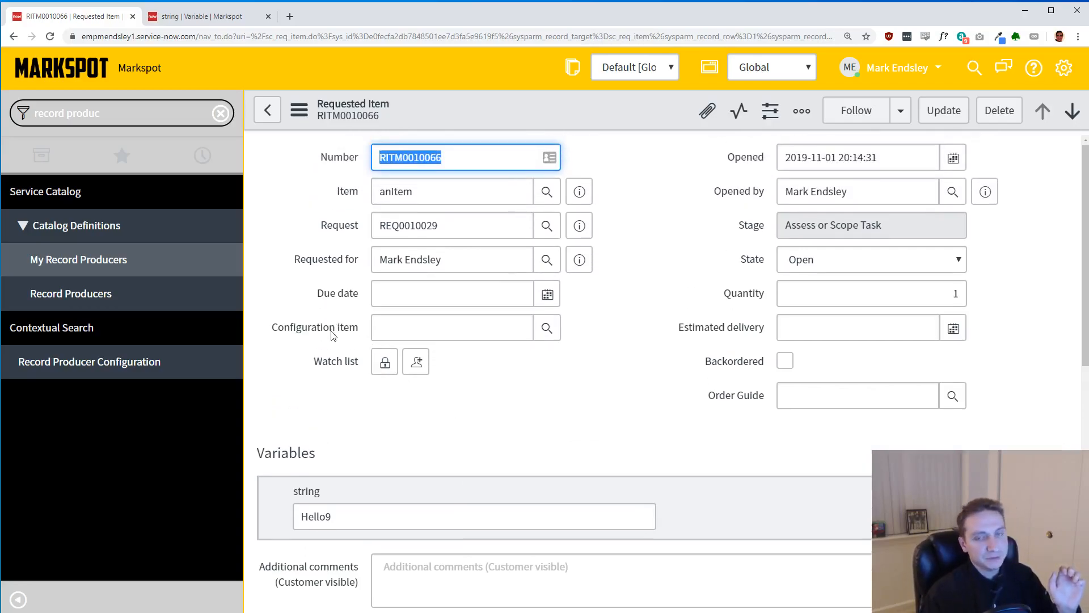
left_click(451, 327)
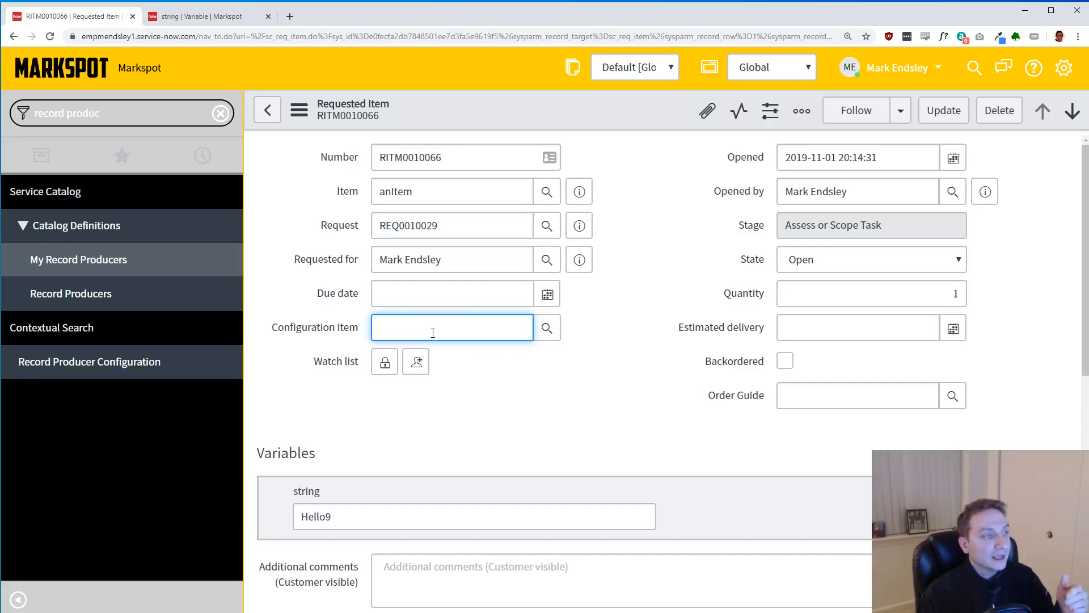
scroll("down", 3)
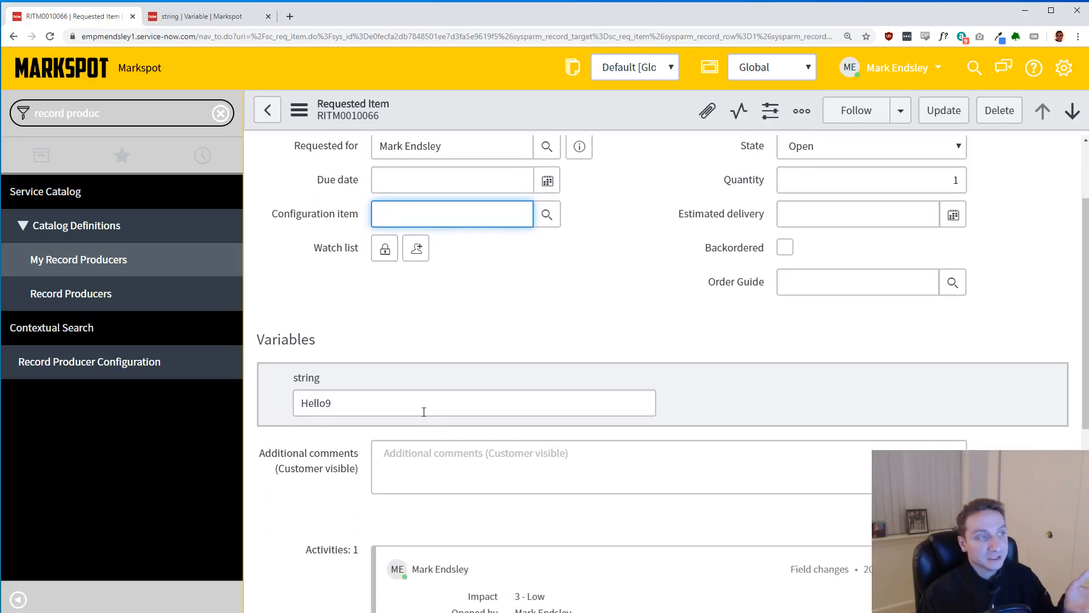